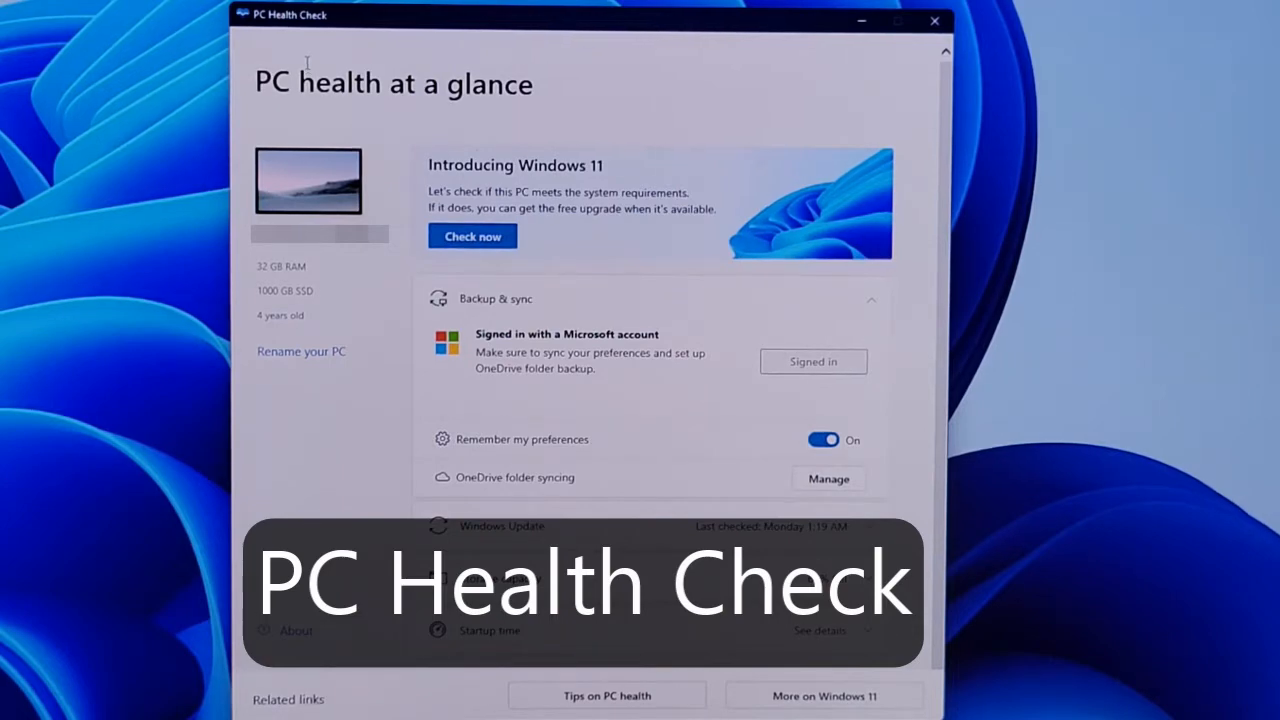
mouse_move(318, 60)
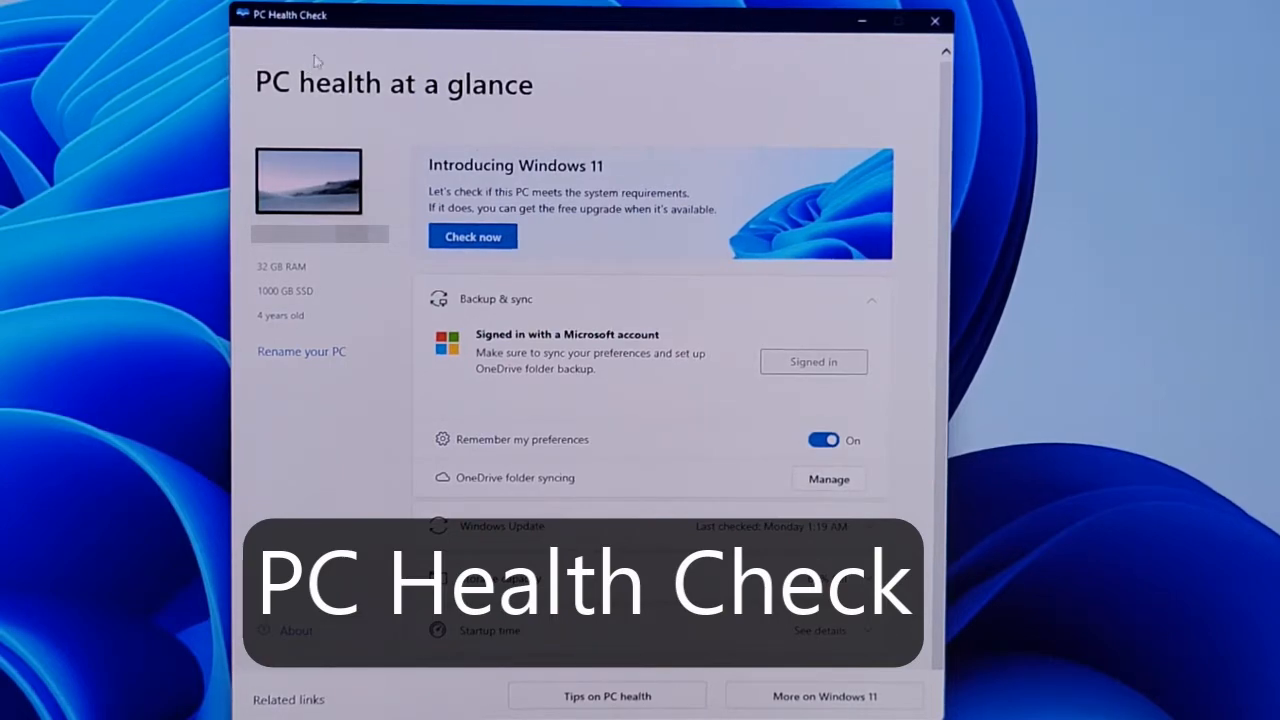
mouse_move(280, 44)
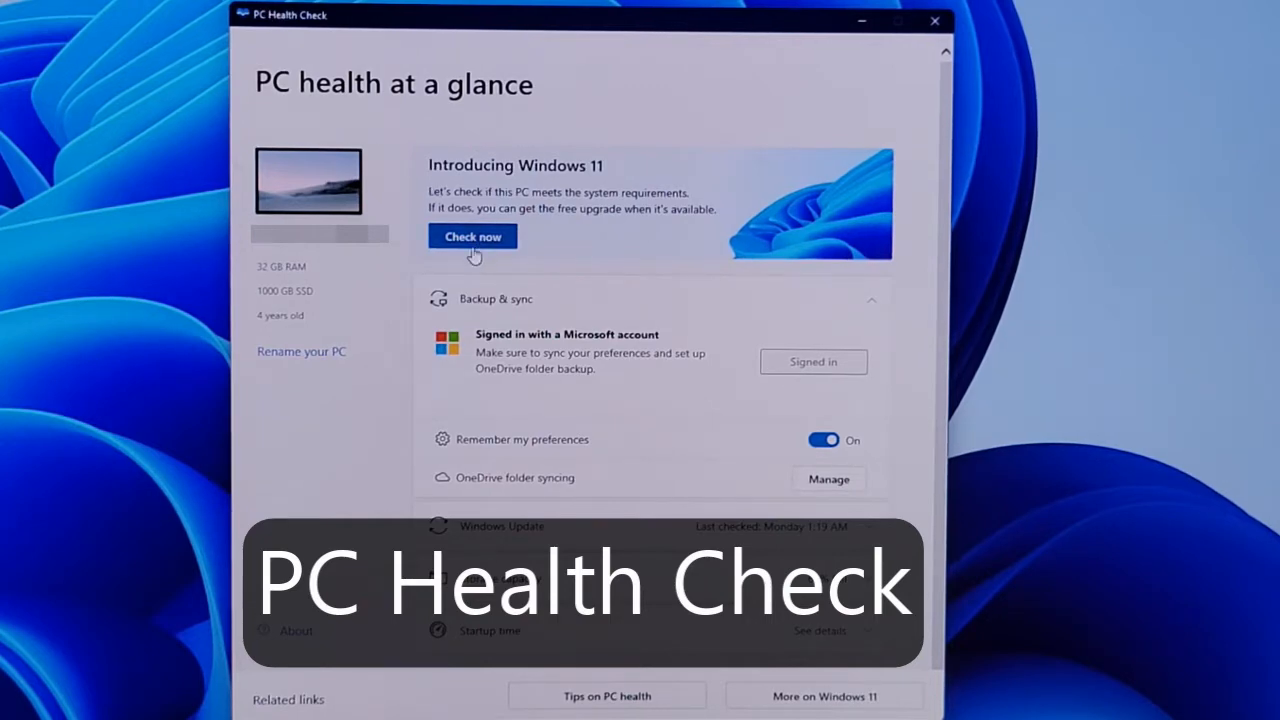
Step: Run the Windows 11 compatibility check and scroll through the passed and failed requirements
left_click(472, 236)
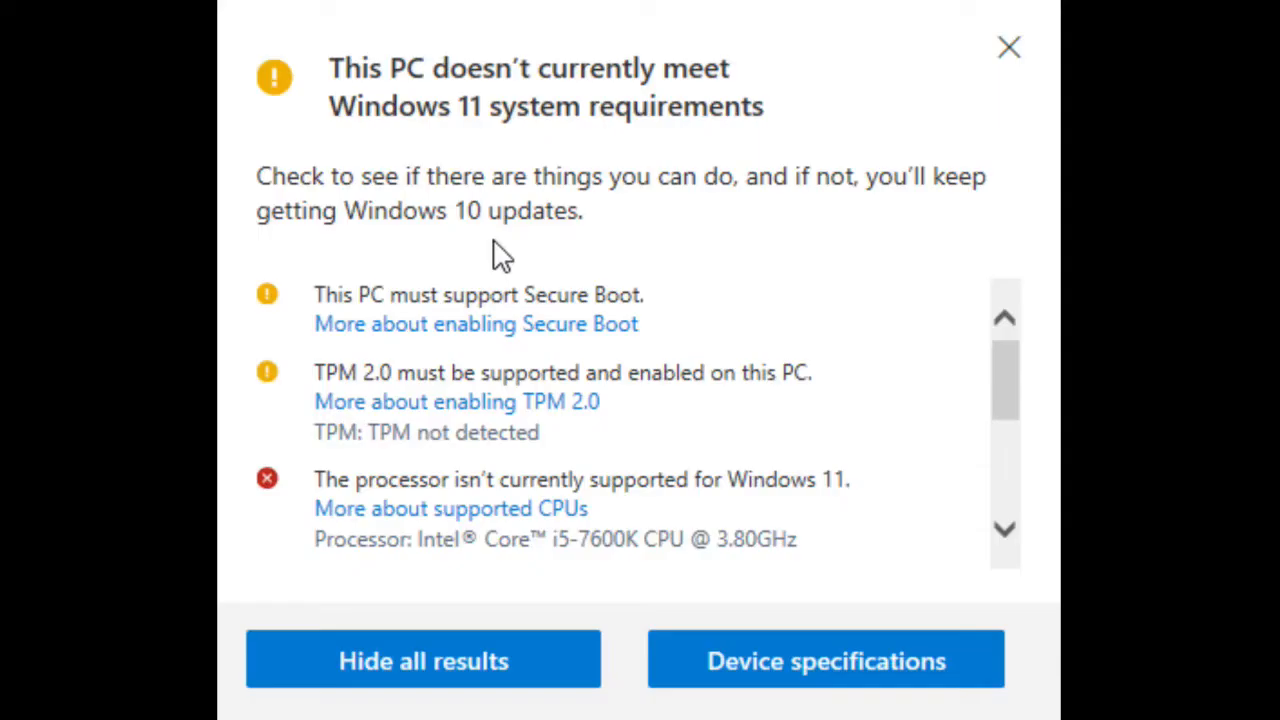
mouse_move(496, 336)
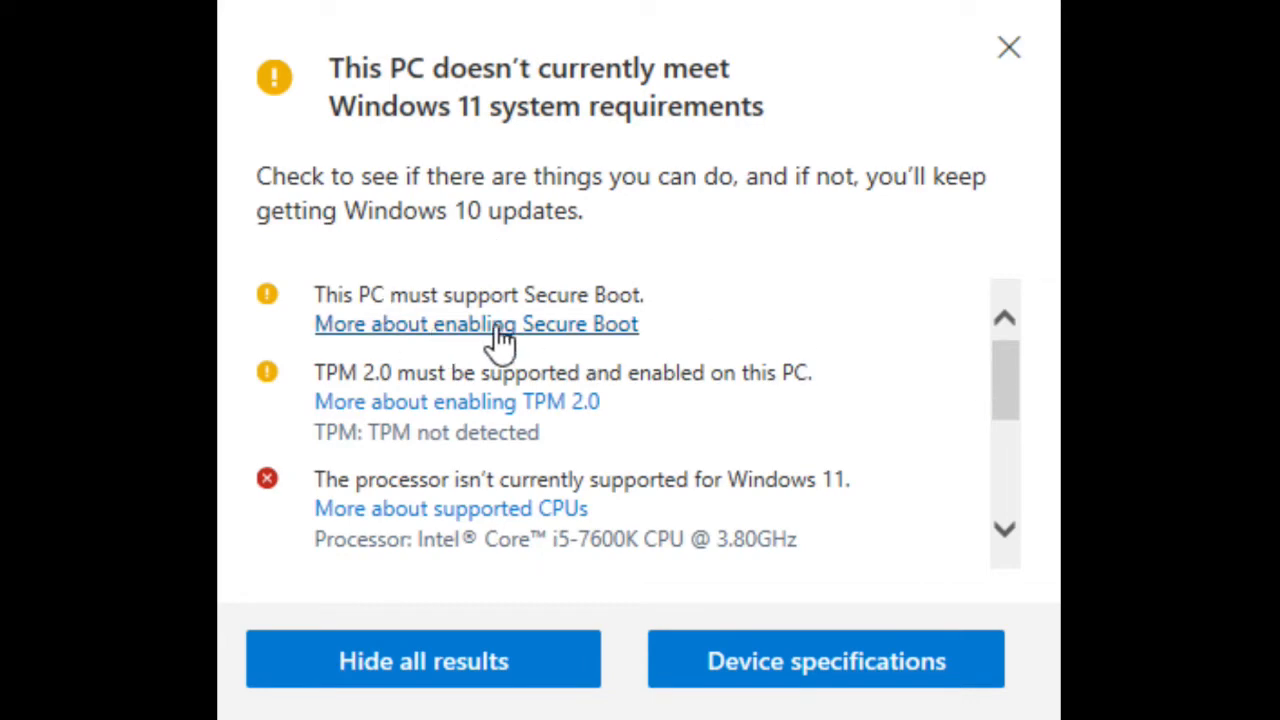
mouse_move(1008, 390)
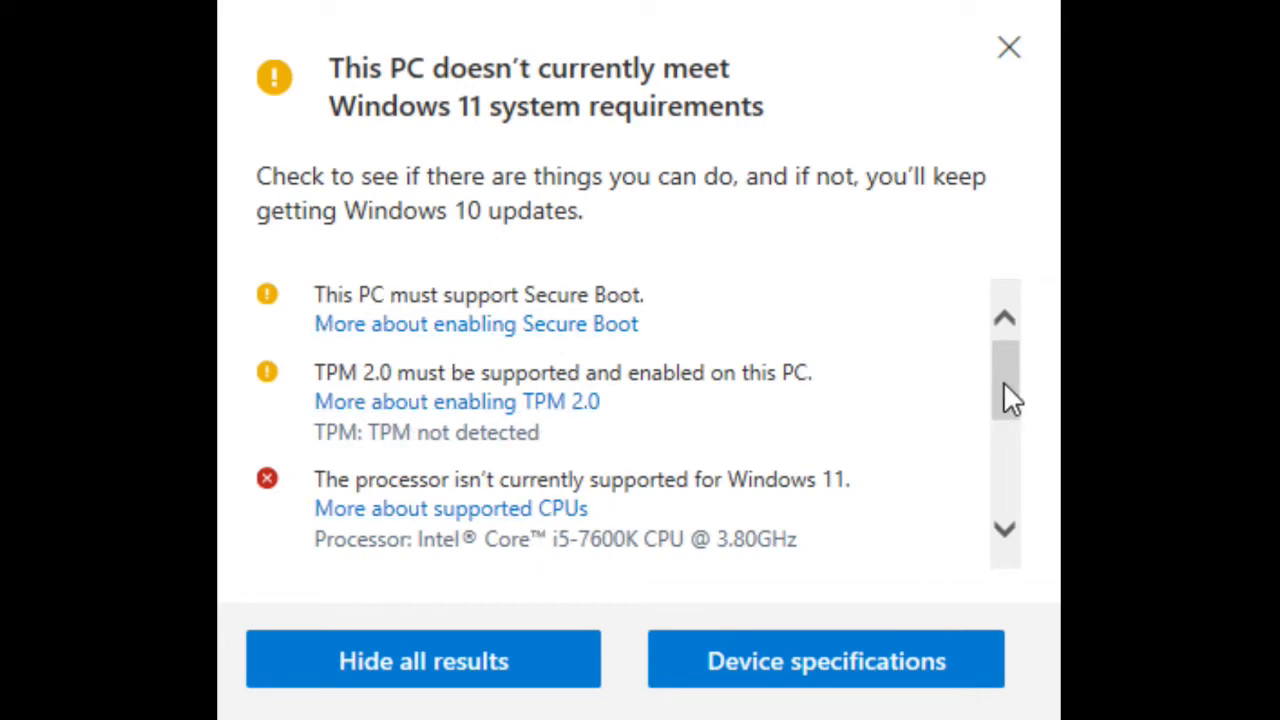
scroll("down", 3)
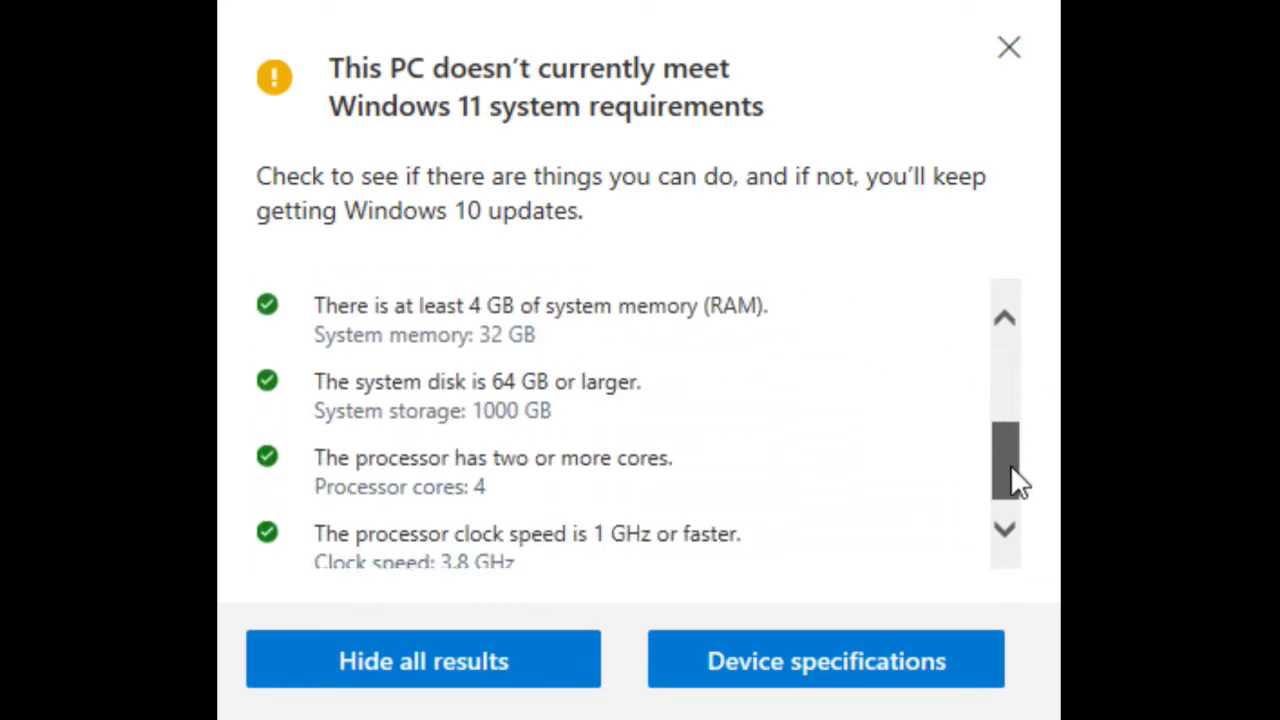
scroll("down", 3)
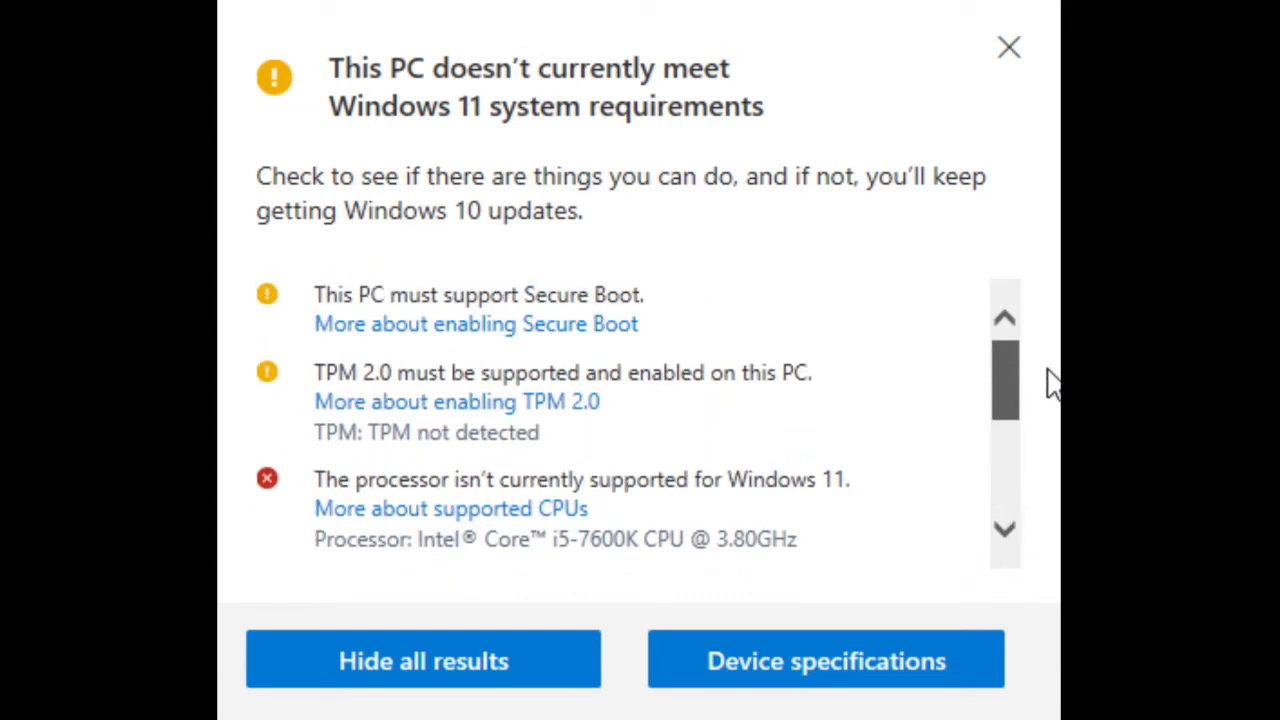
mouse_move(960, 236)
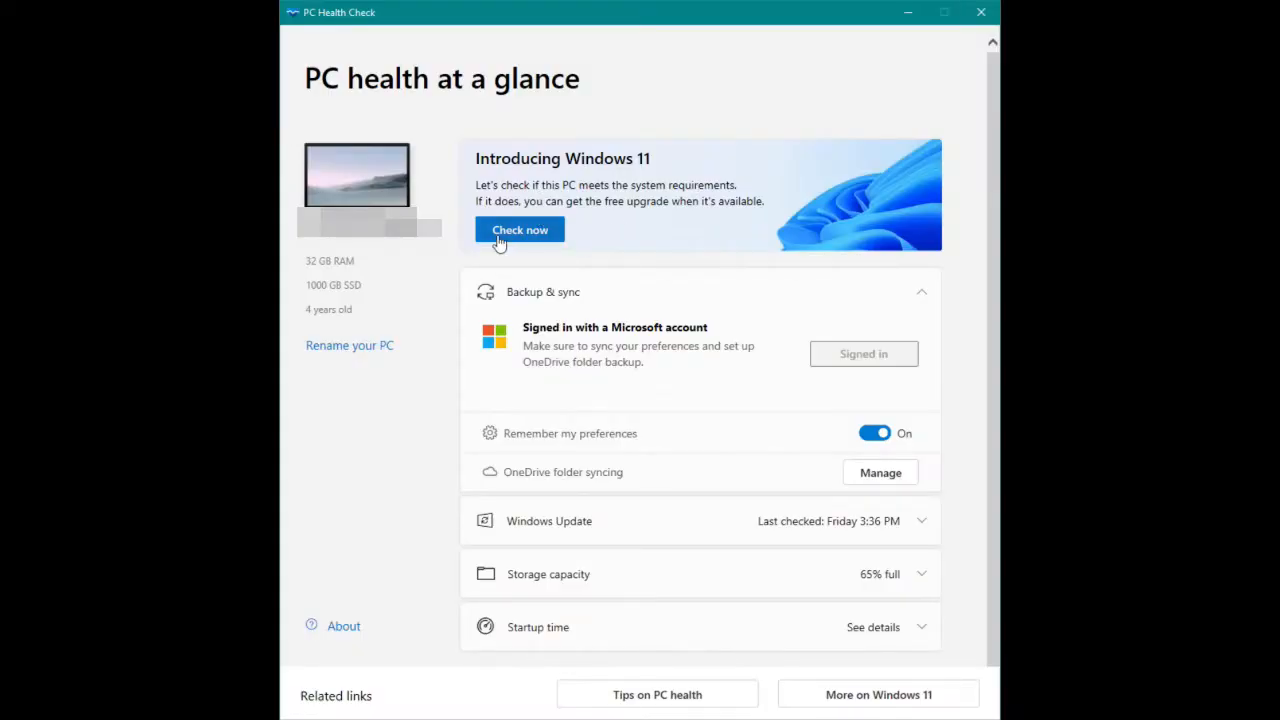
Step: Rerun the check, review results now failing only Secure Boot, and open the enabling Secure Boot guidance
left_click(520, 228)
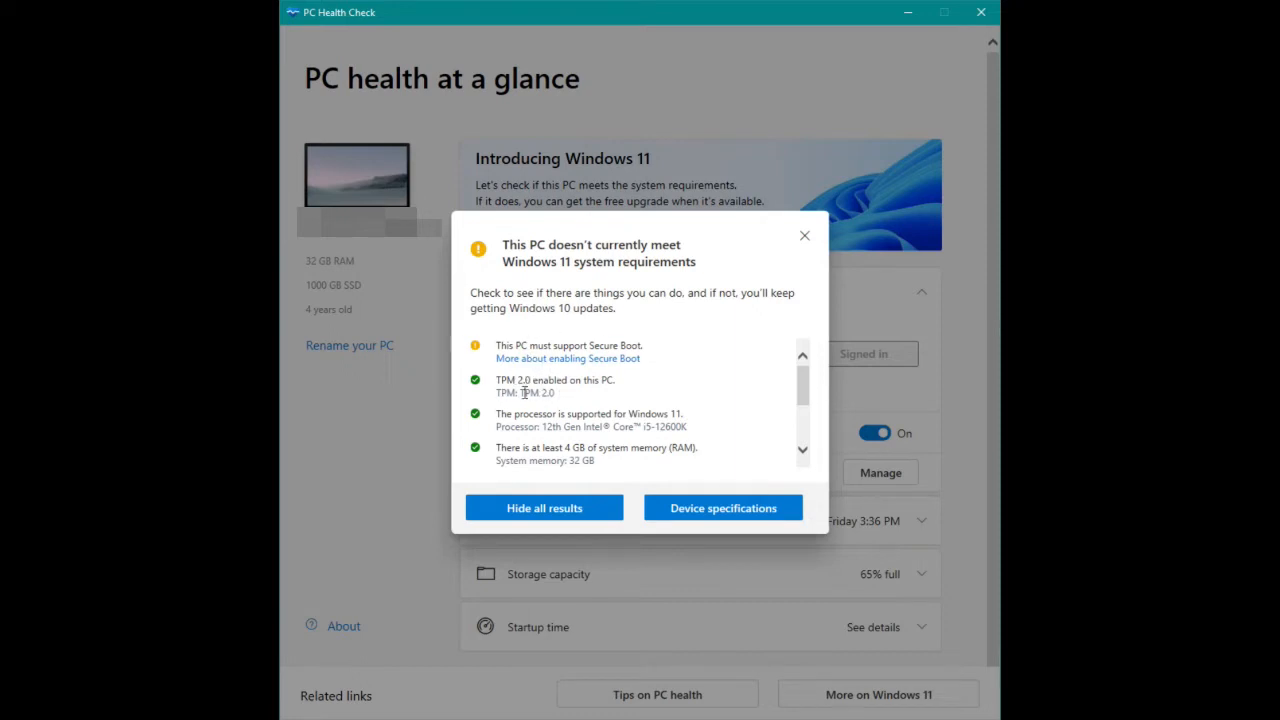
mouse_move(620, 390)
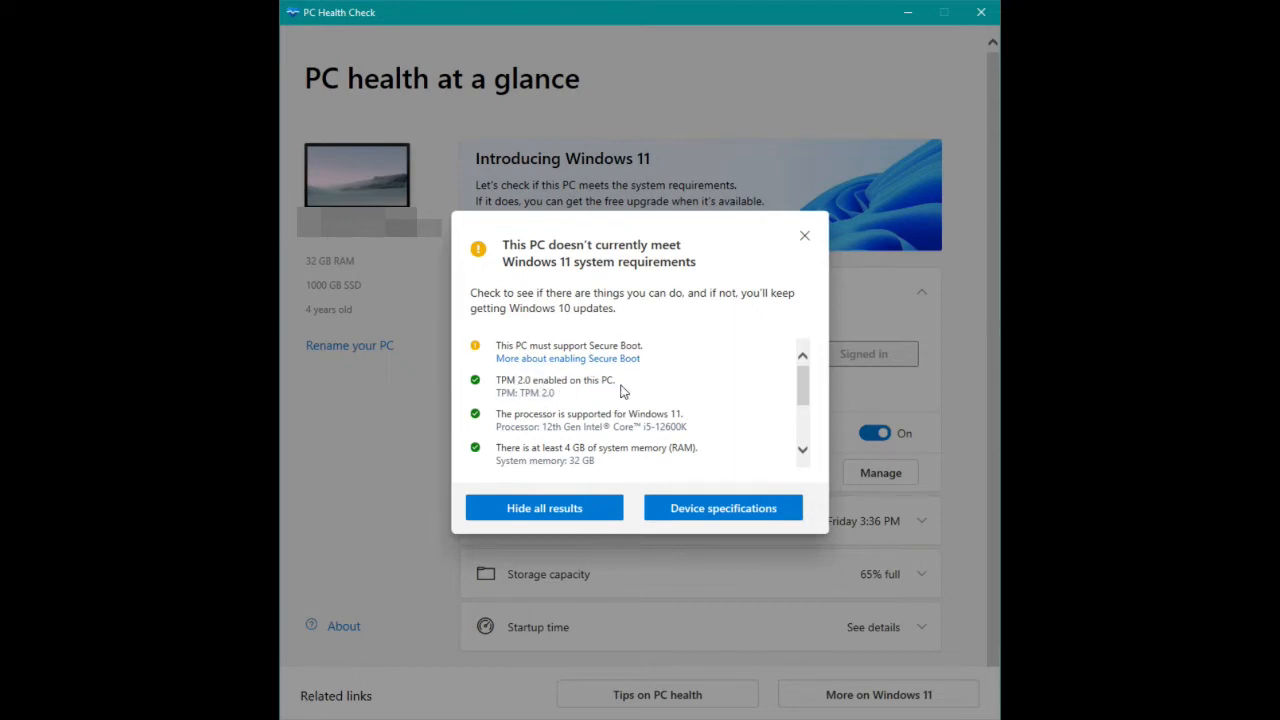
scroll("down", 3)
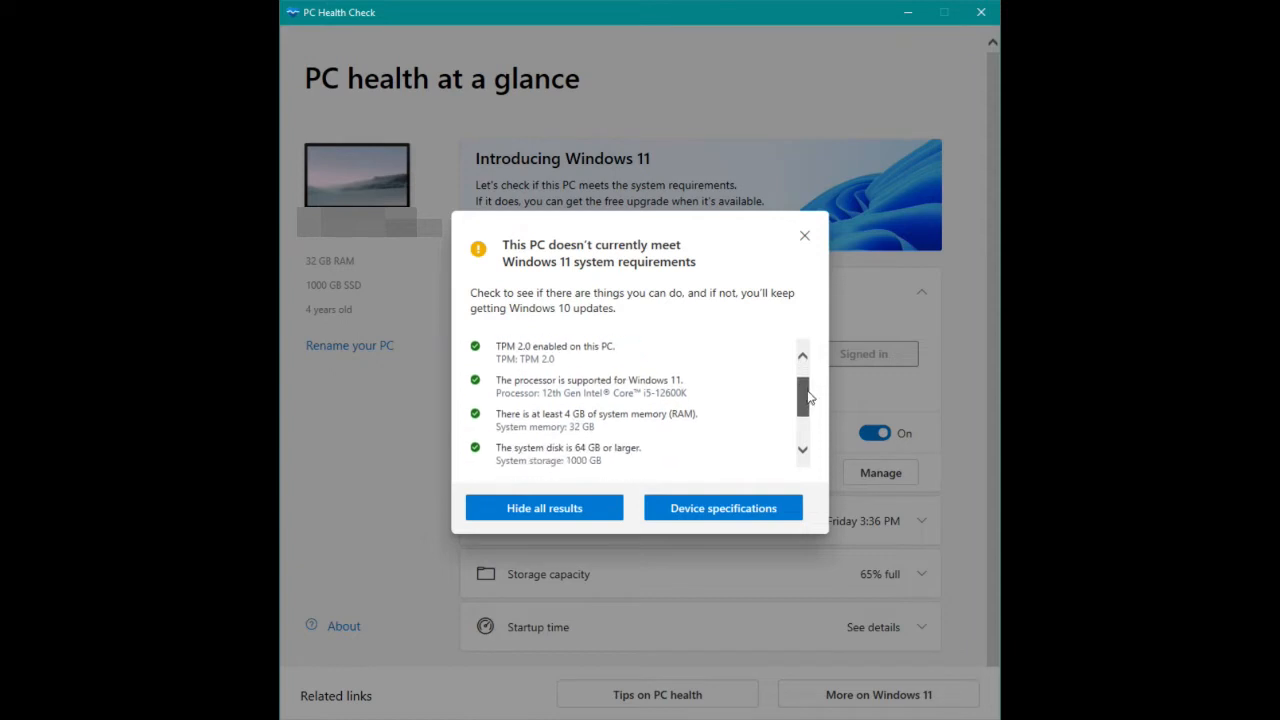
scroll("down", 3)
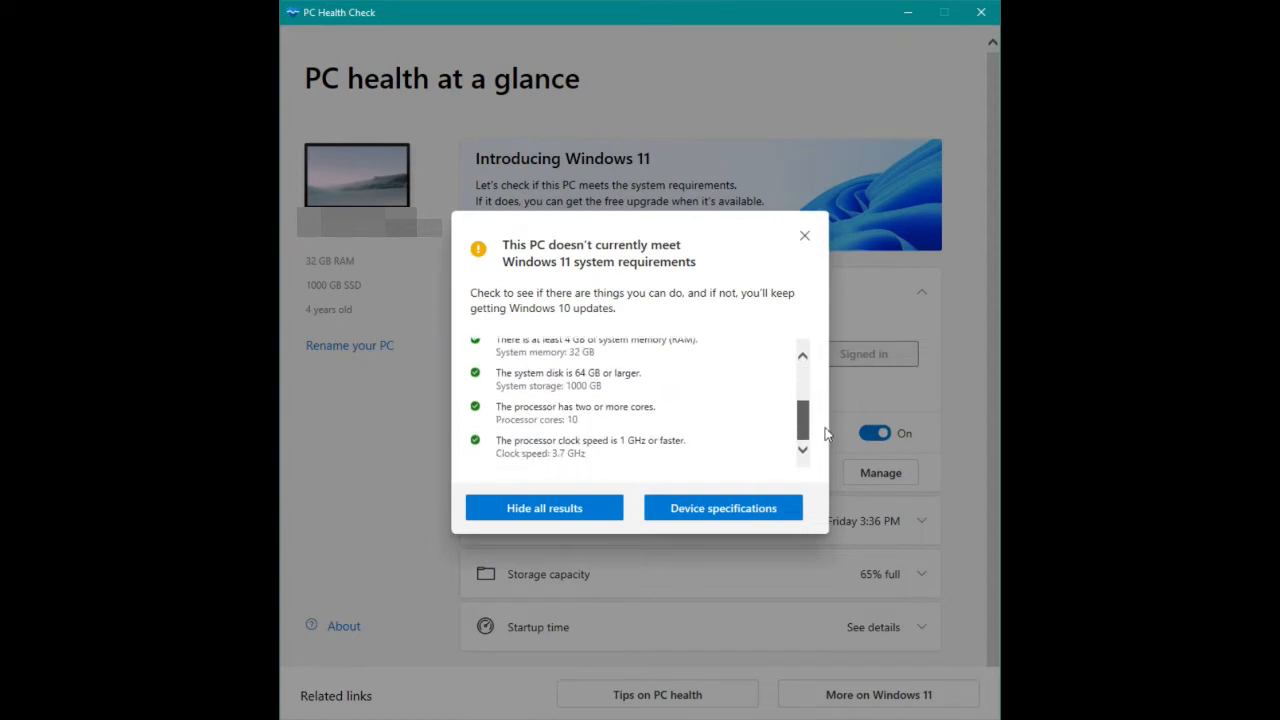
scroll("up", 3)
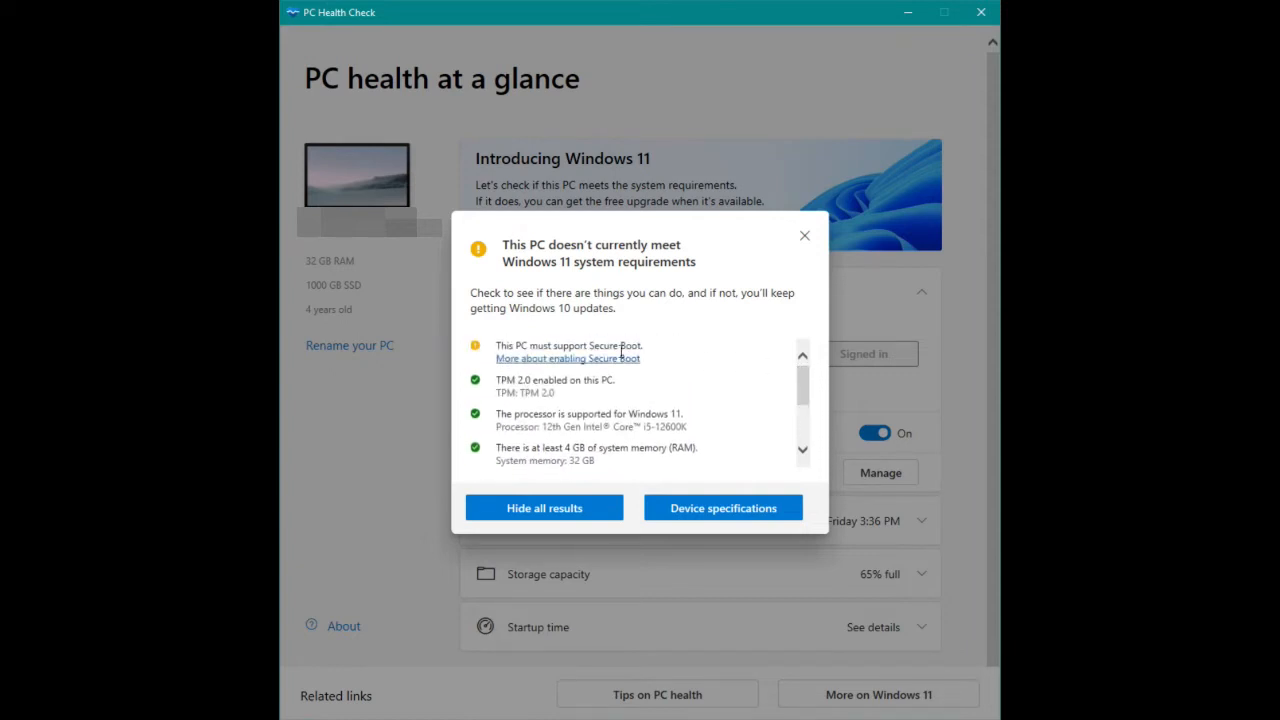
mouse_move(578, 358)
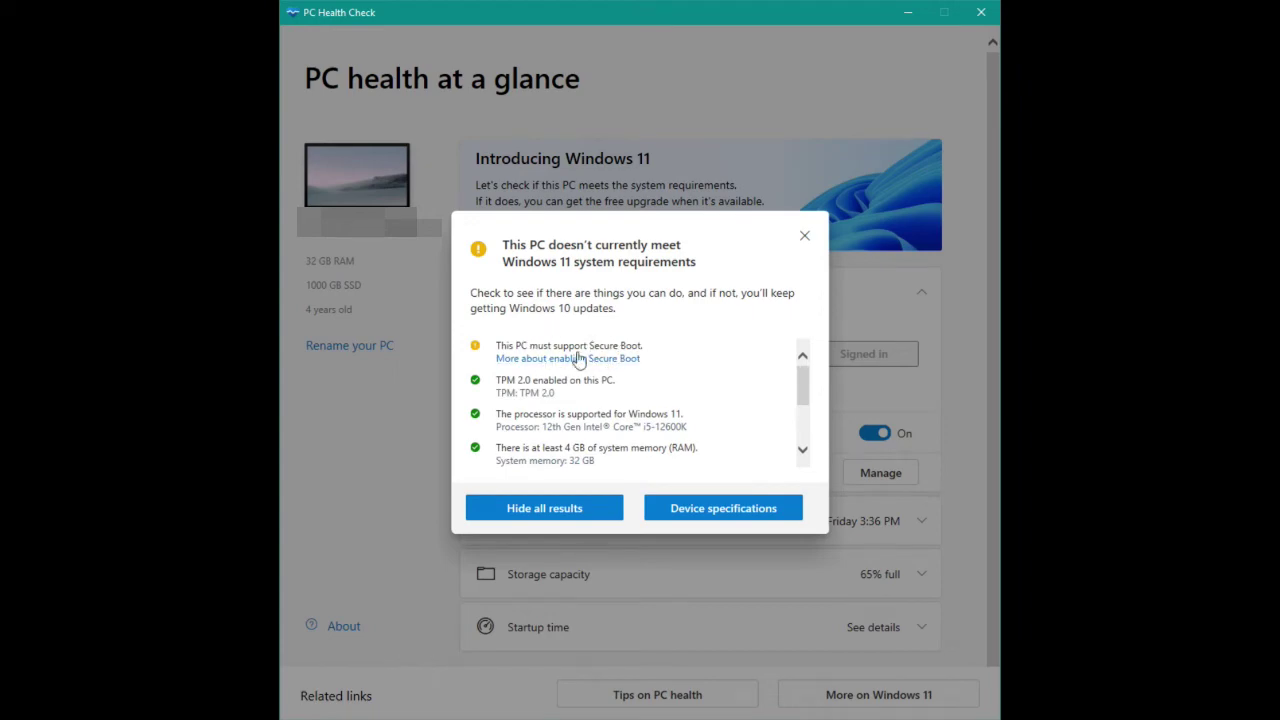
left_click(568, 358)
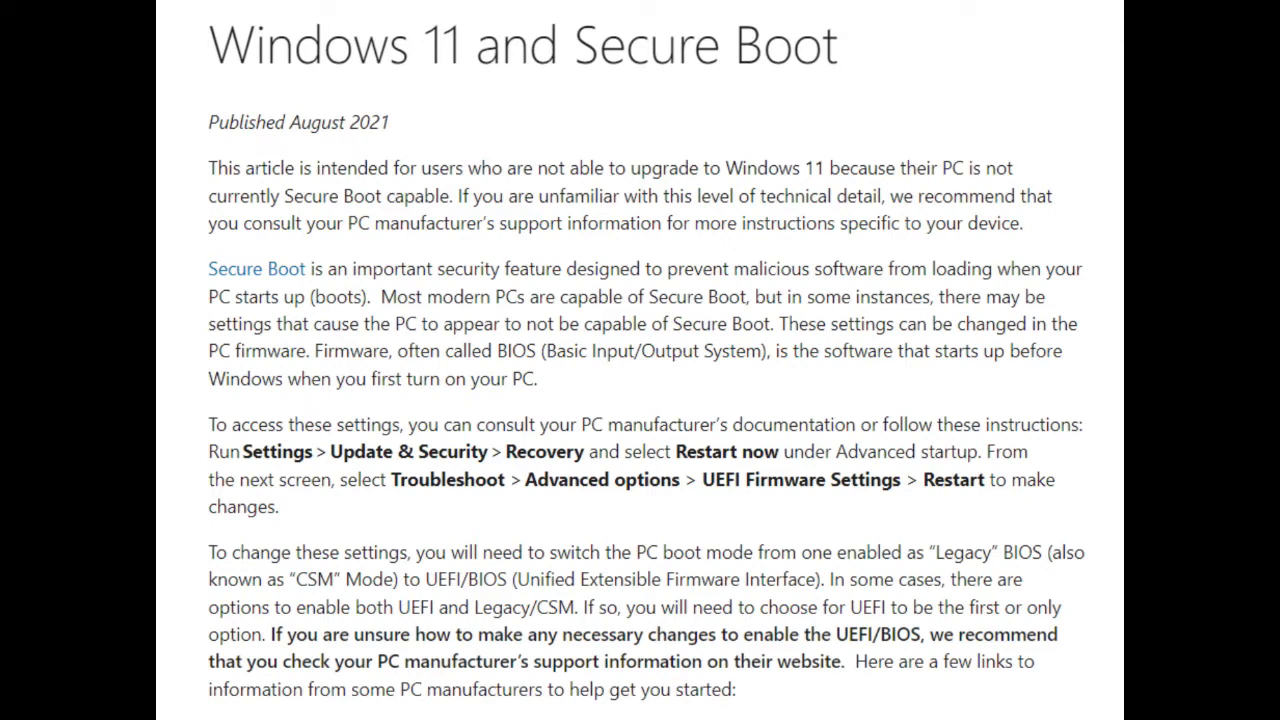
mouse_move(960, 560)
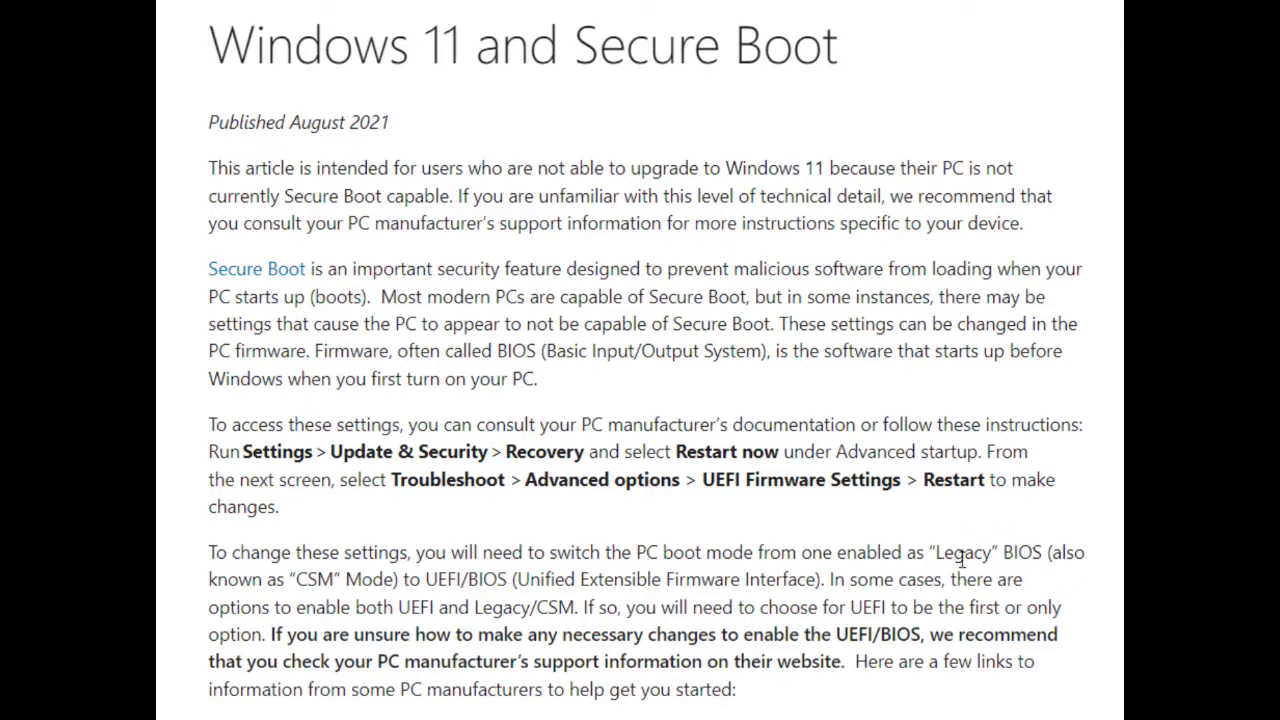
mouse_move(962, 564)
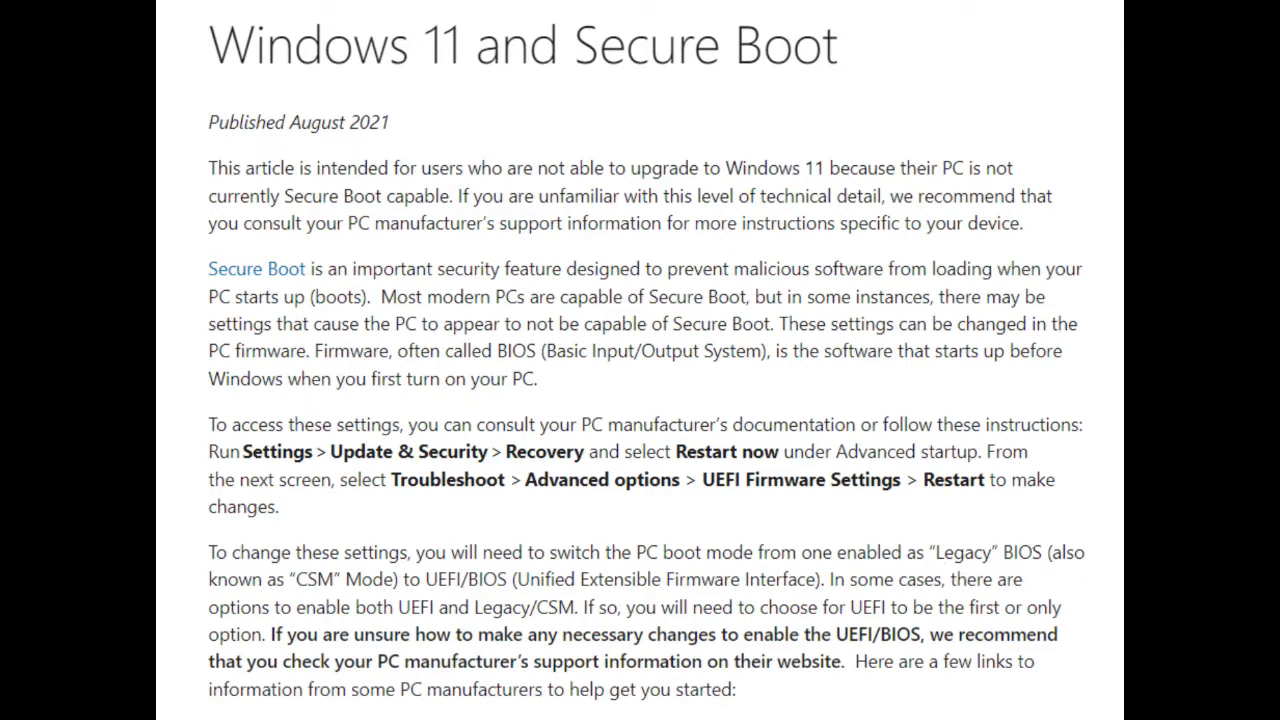
mouse_move(420, 578)
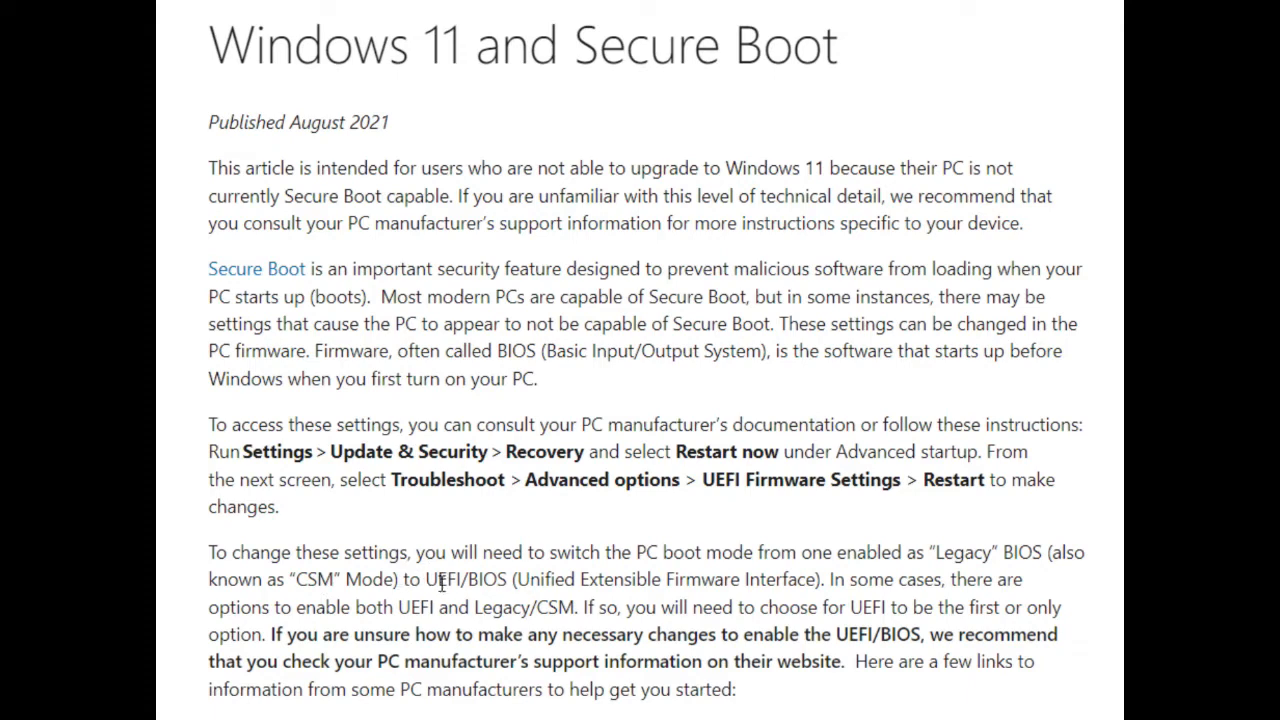
mouse_move(440, 584)
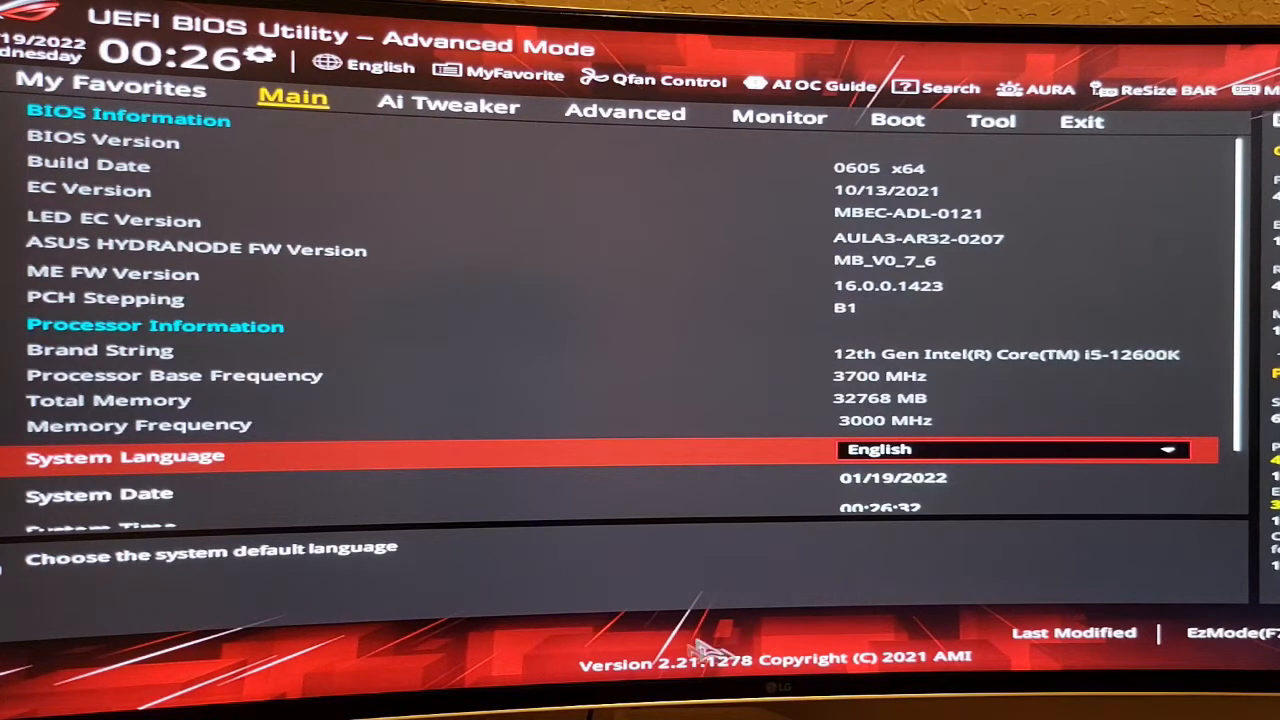
mouse_move(590, 244)
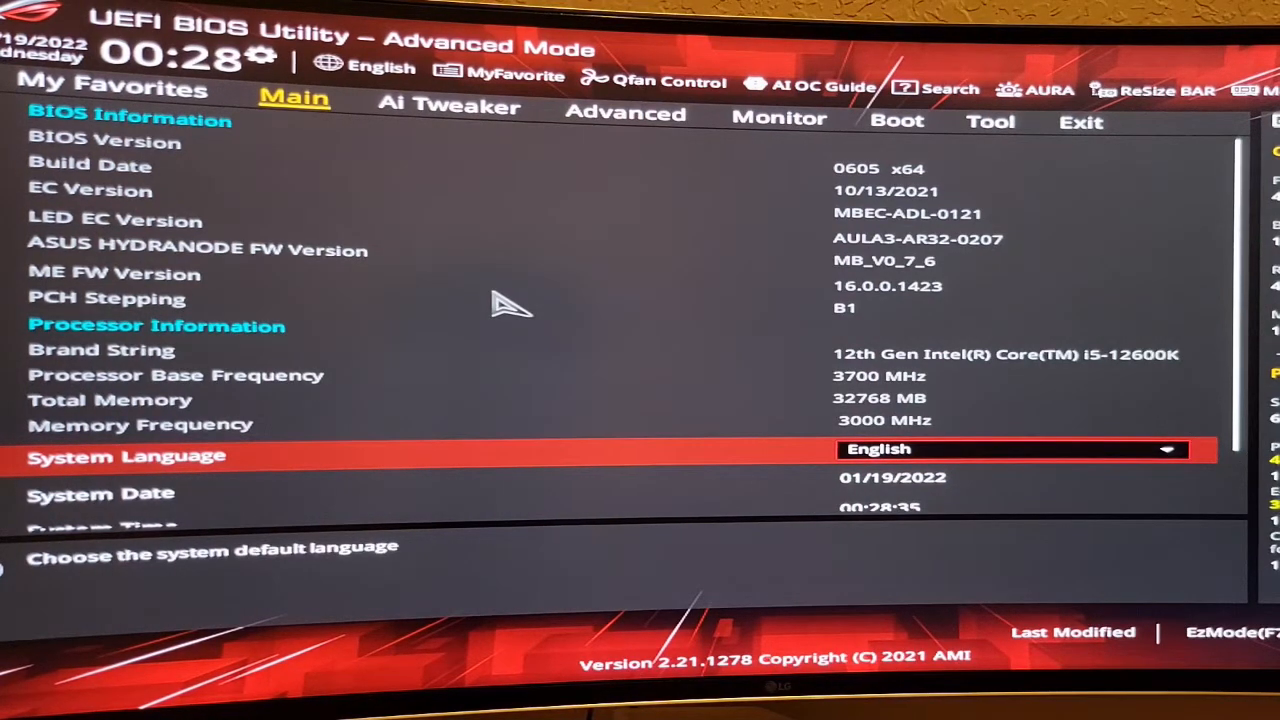
mouse_move(724, 180)
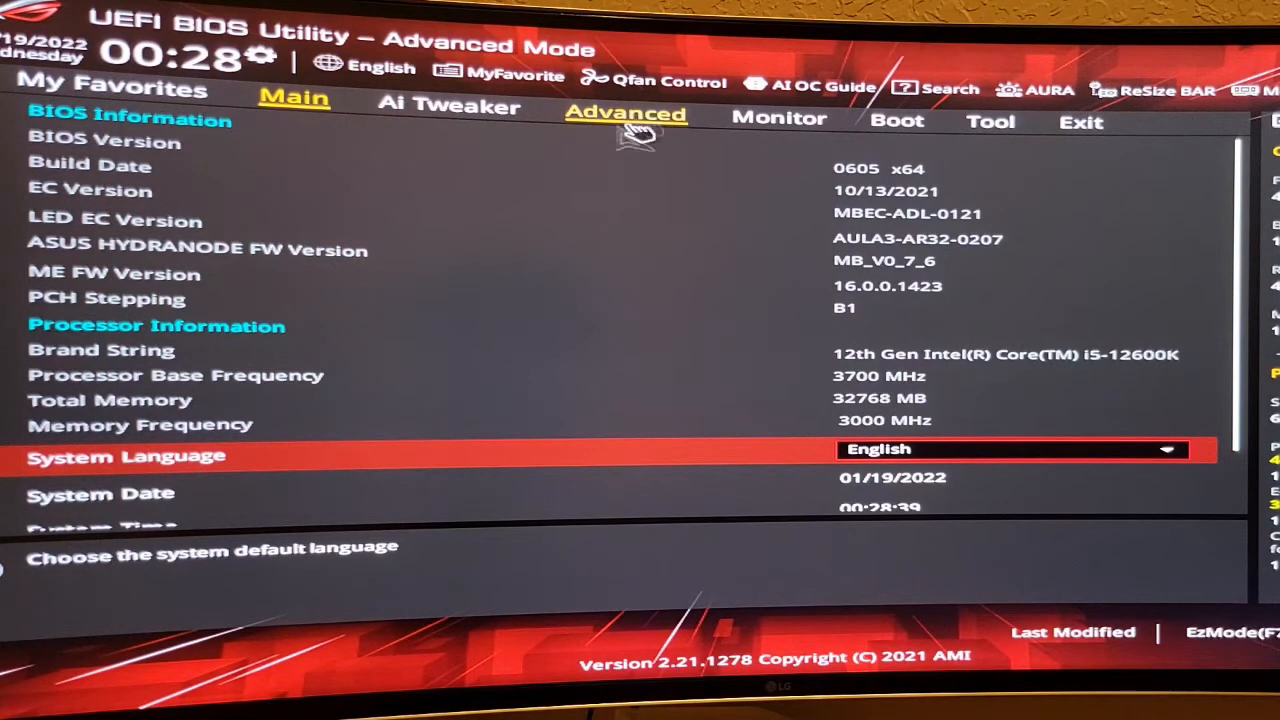
Step: Open Advanced > Trusted Computing showing TPM 2.0 found and Security Device Support enabled
left_click(626, 112)
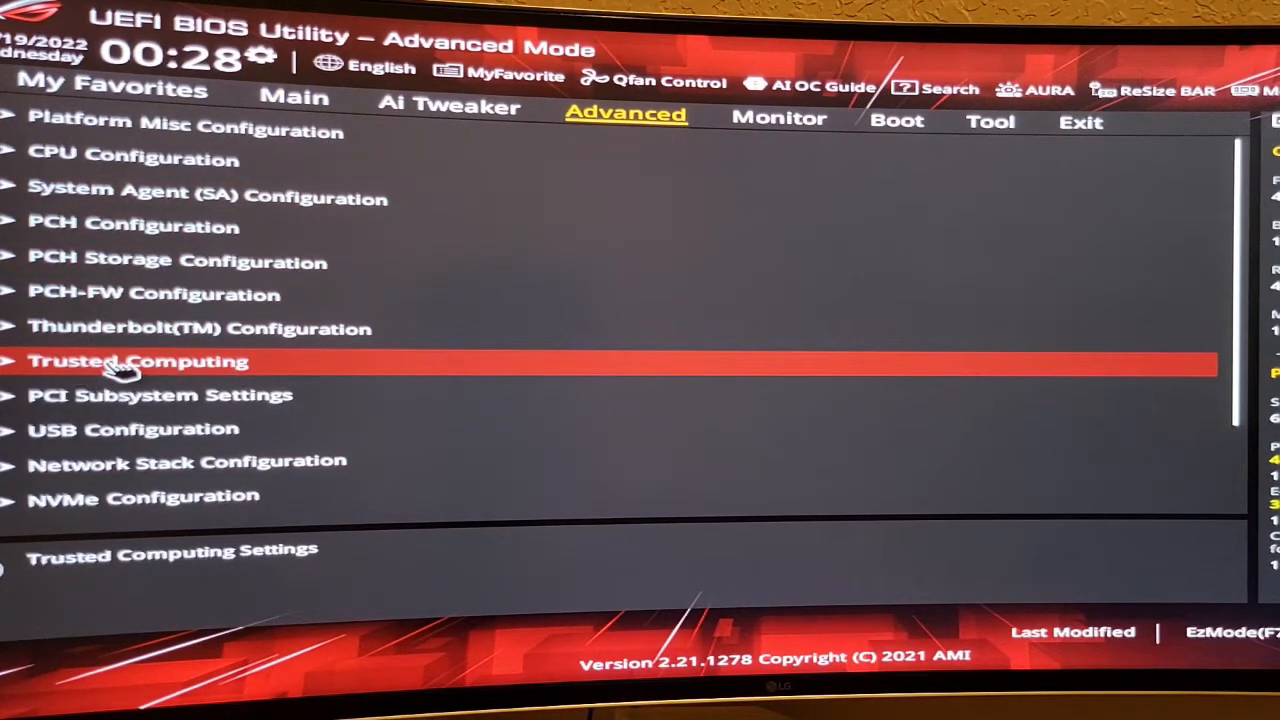
mouse_move(140, 376)
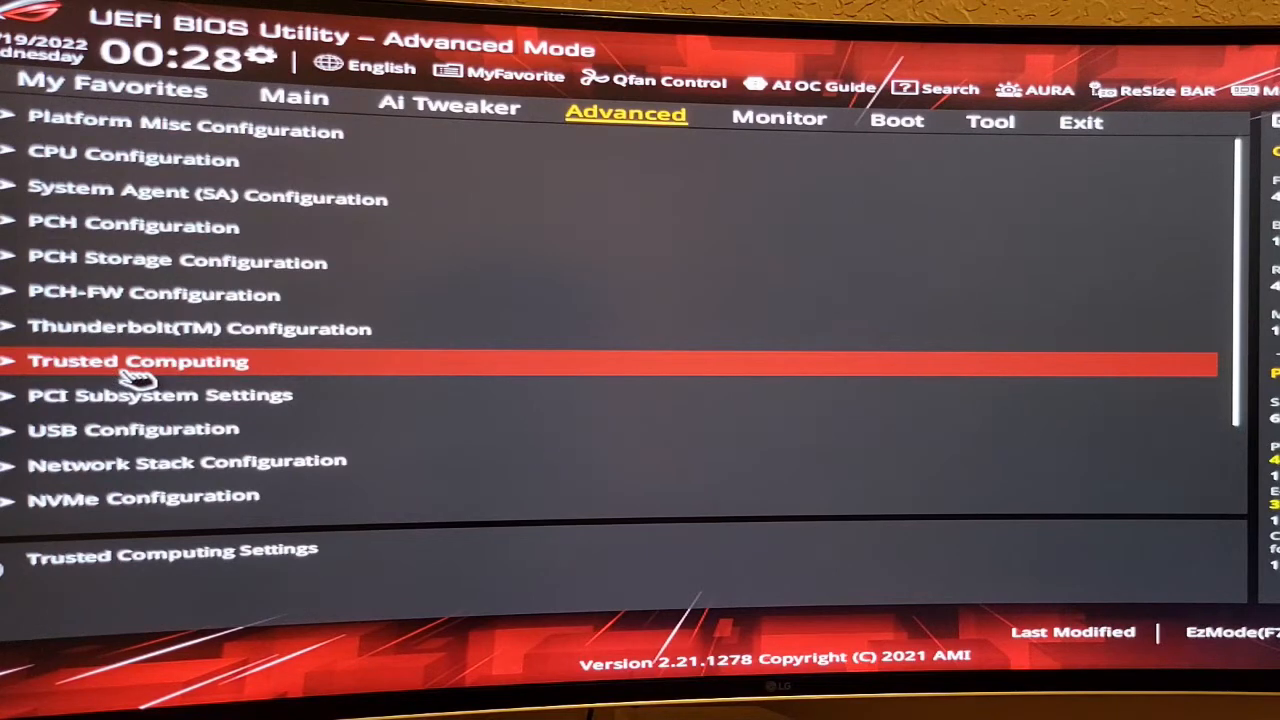
left_click(138, 360)
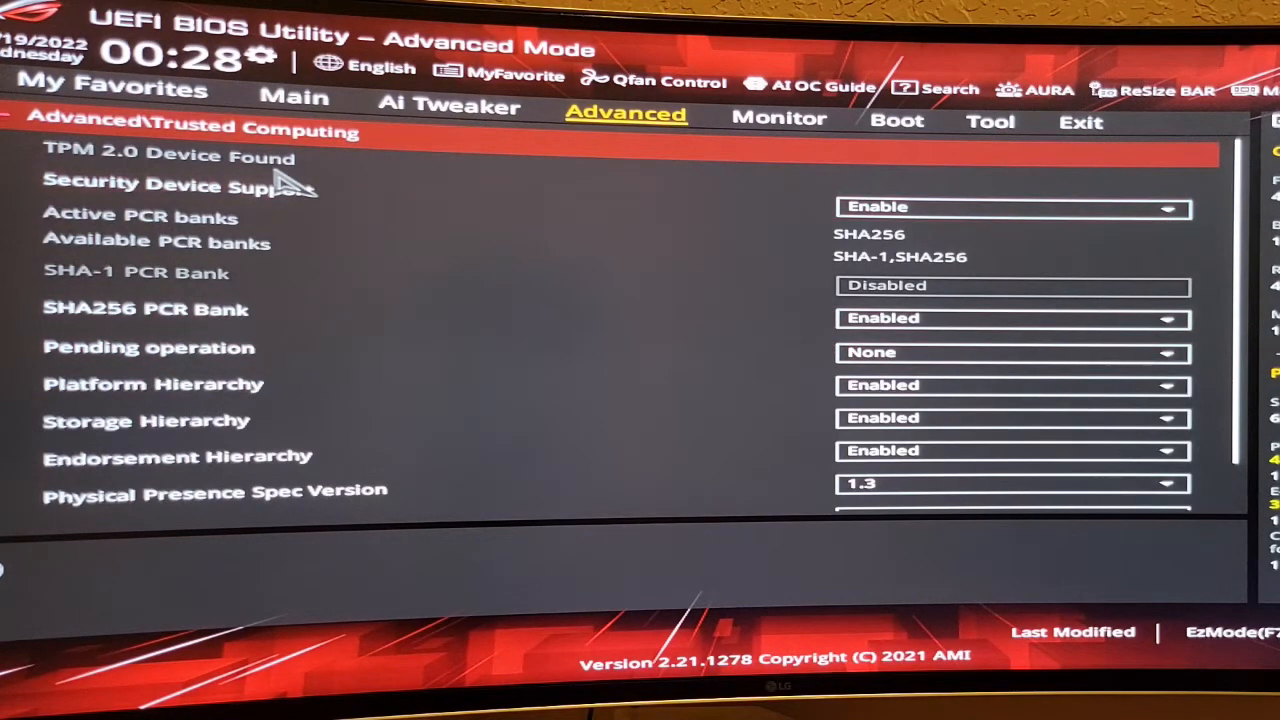
mouse_move(204, 176)
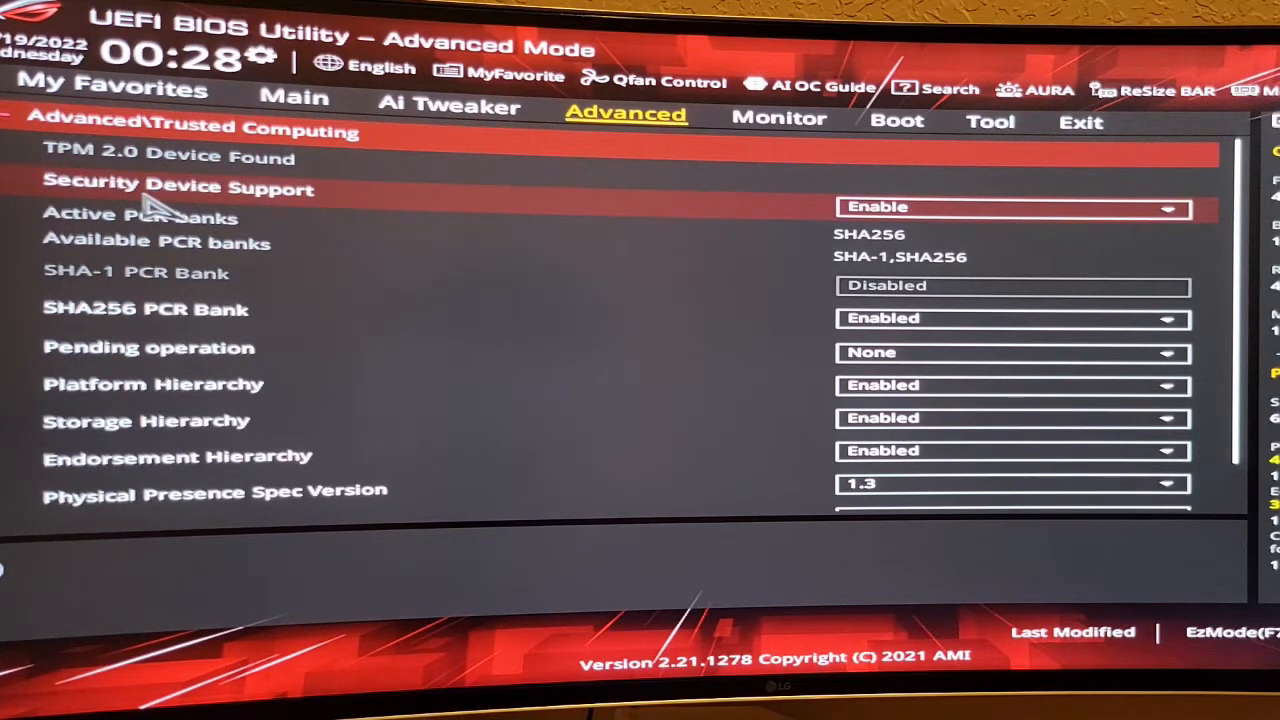
mouse_move(1040, 244)
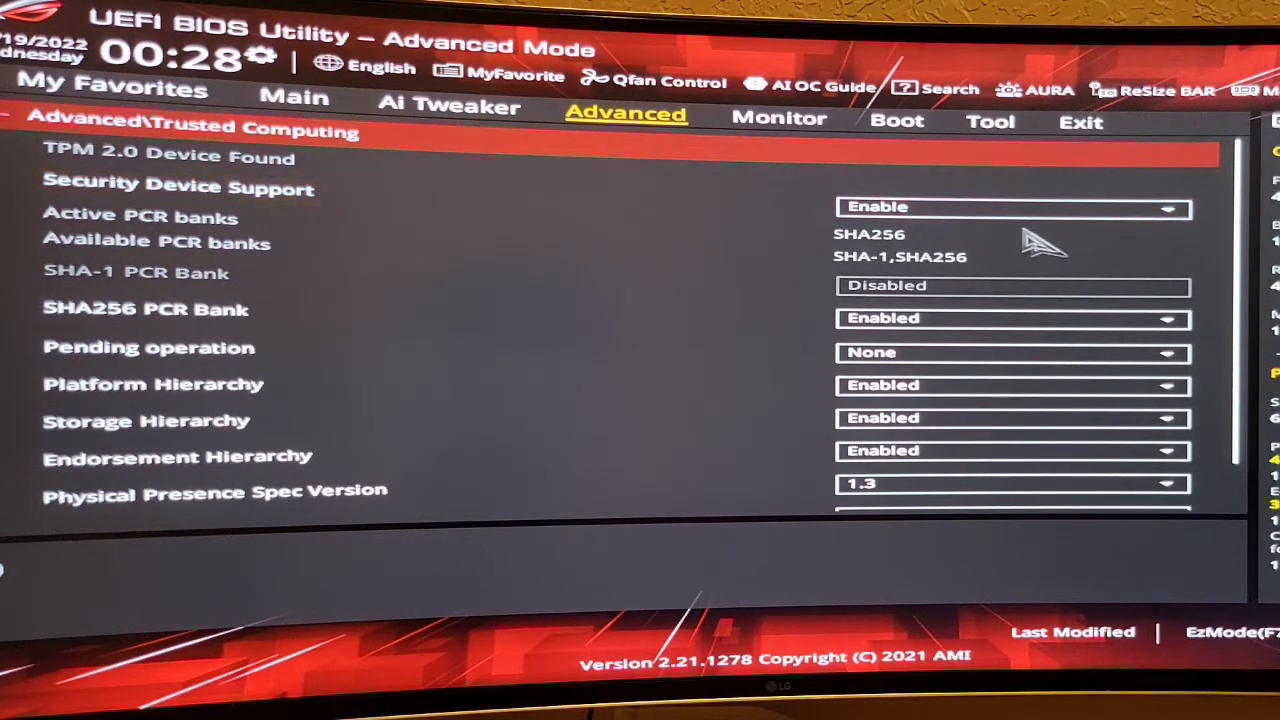
mouse_move(504, 136)
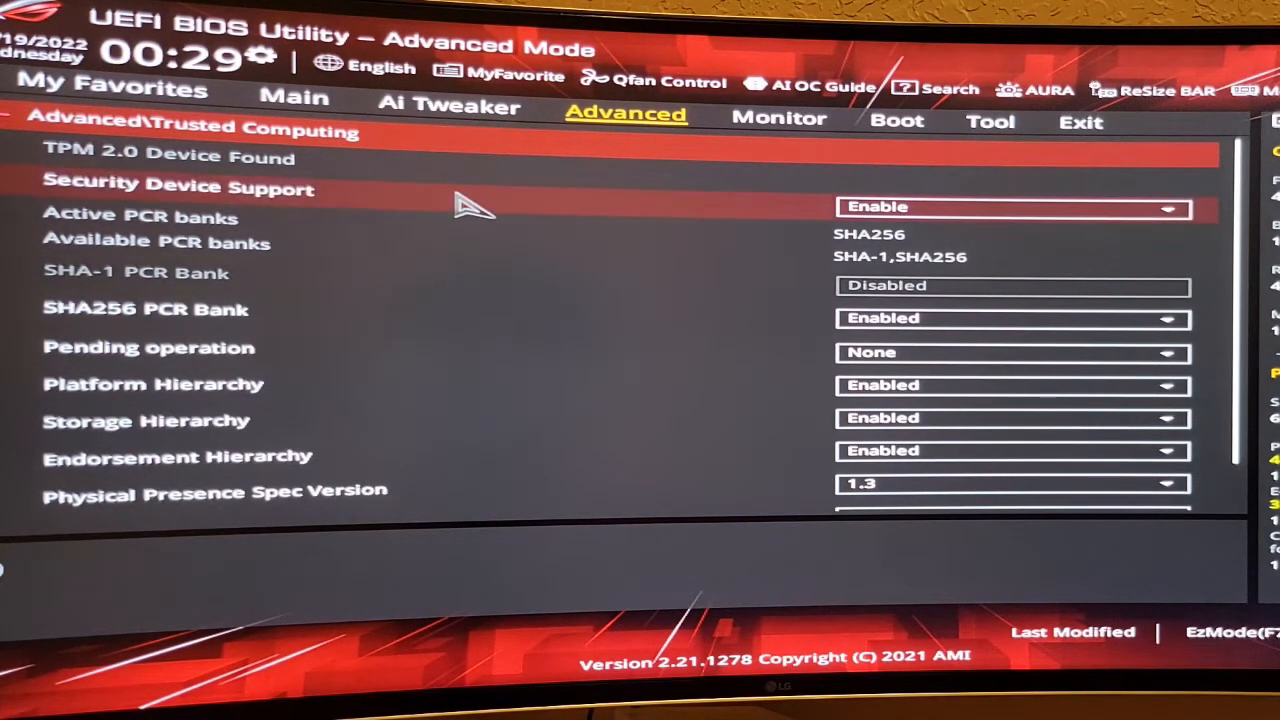
mouse_move(624, 190)
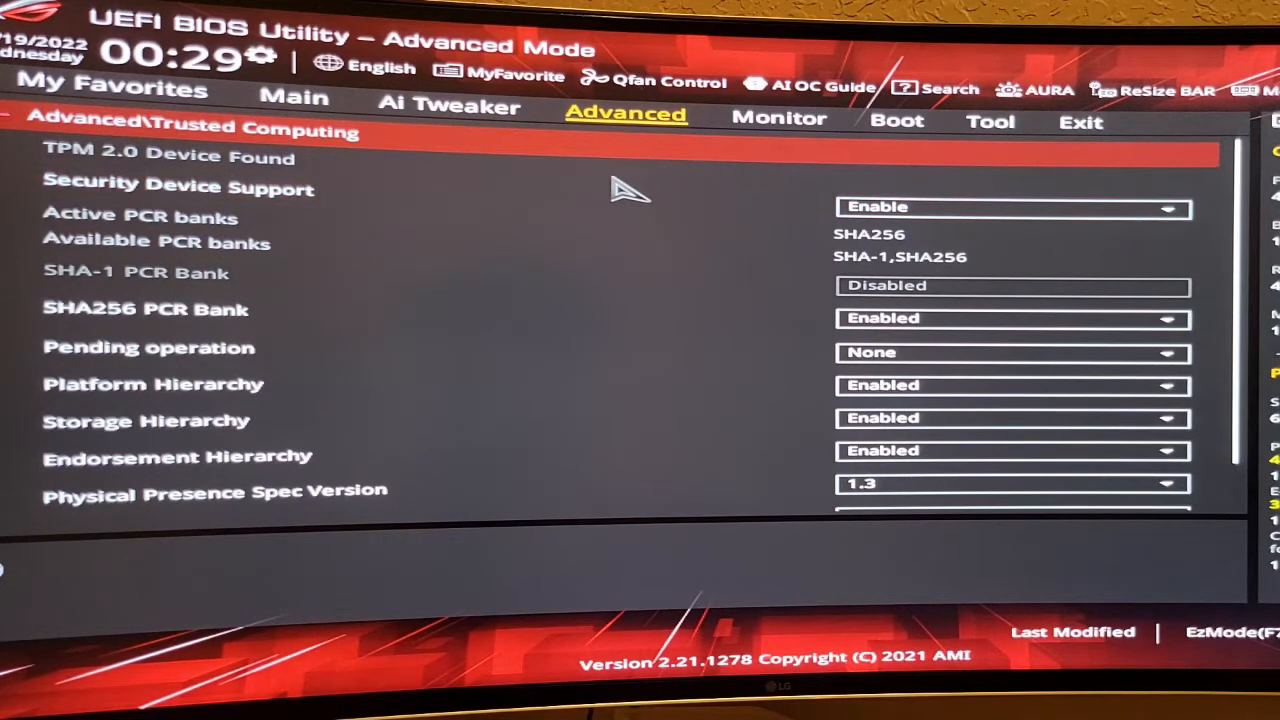
mouse_move(350, 230)
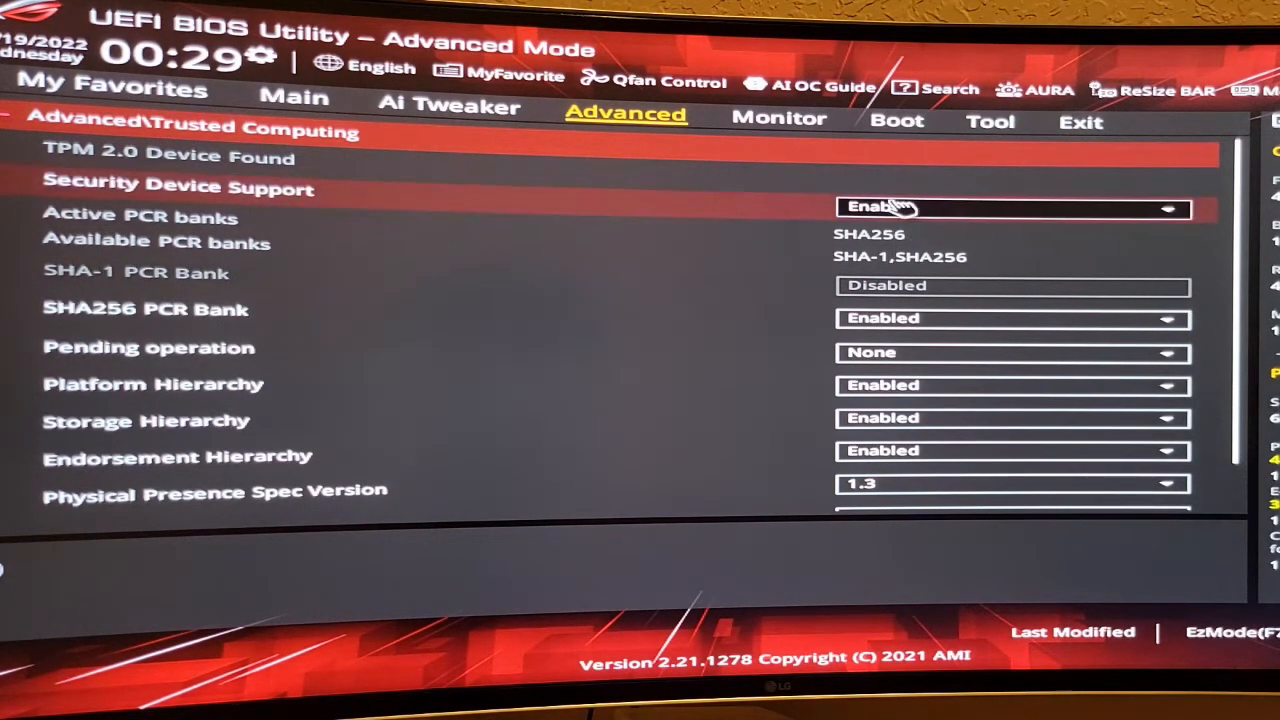
Step: Go via Main to Boot > Secure Boot, showing OS Type Windows UEFI mode and Standard mode
left_click(292, 98)
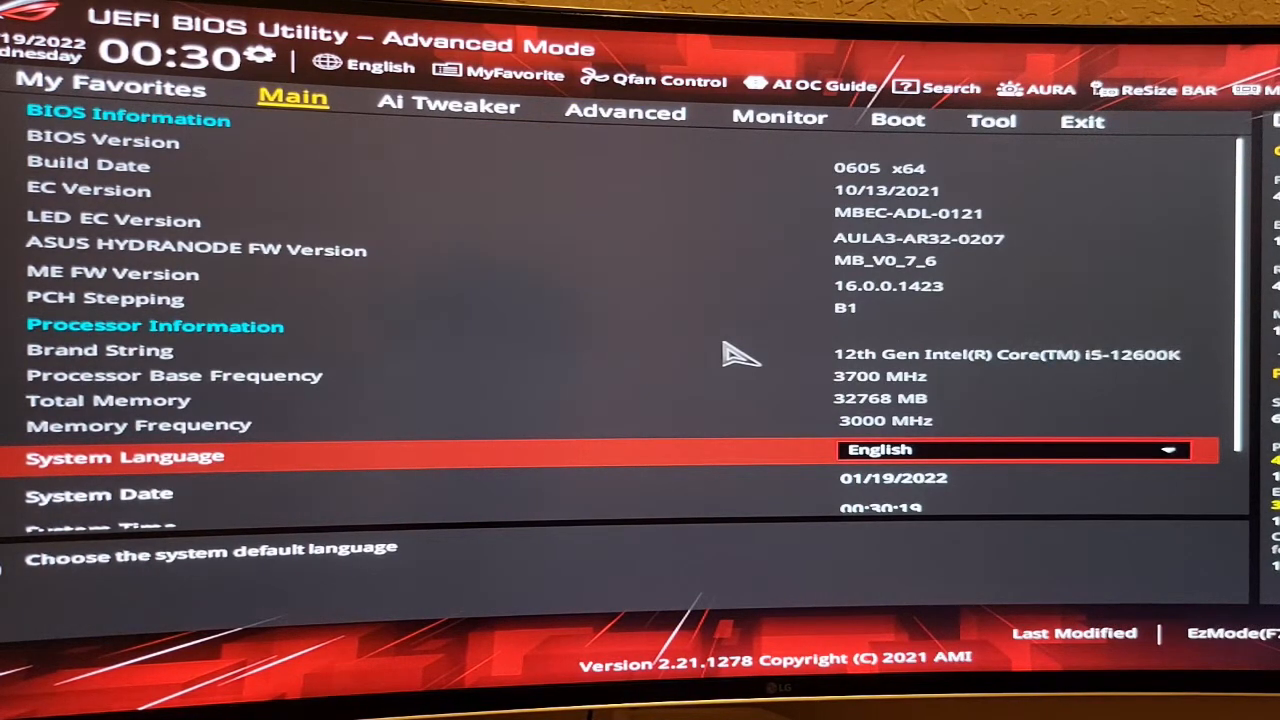
mouse_move(960, 200)
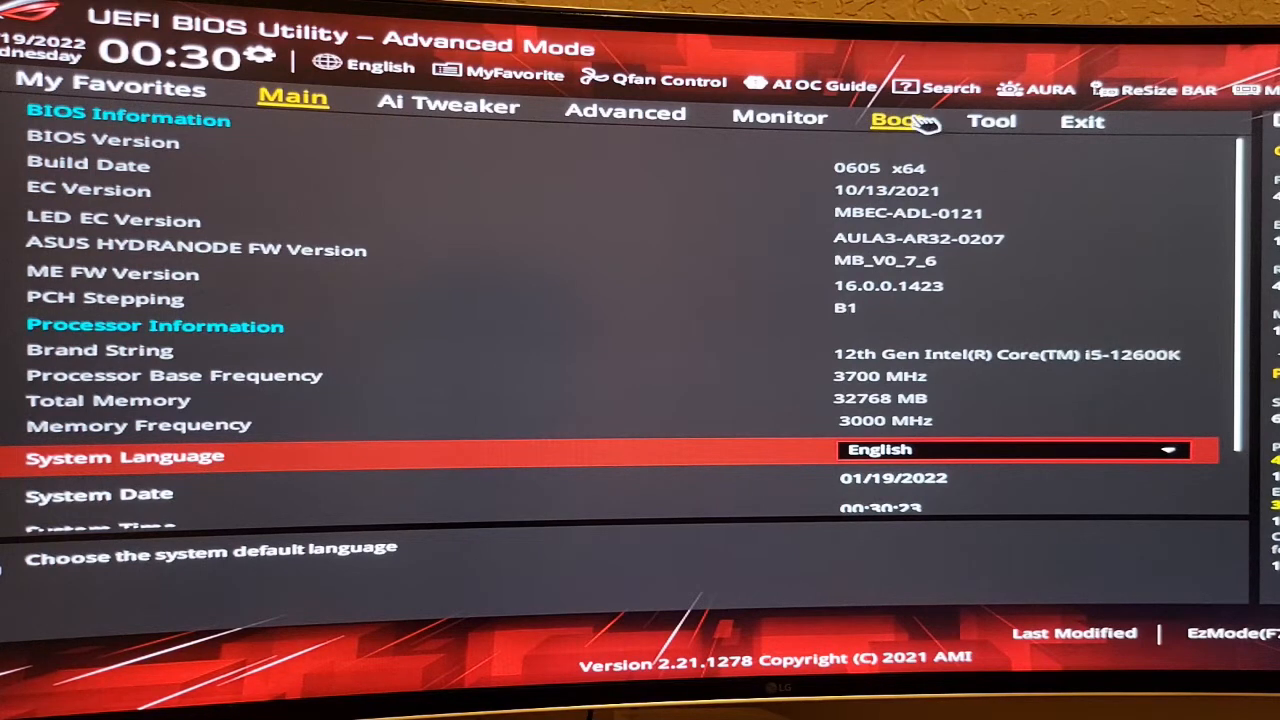
left_click(896, 120)
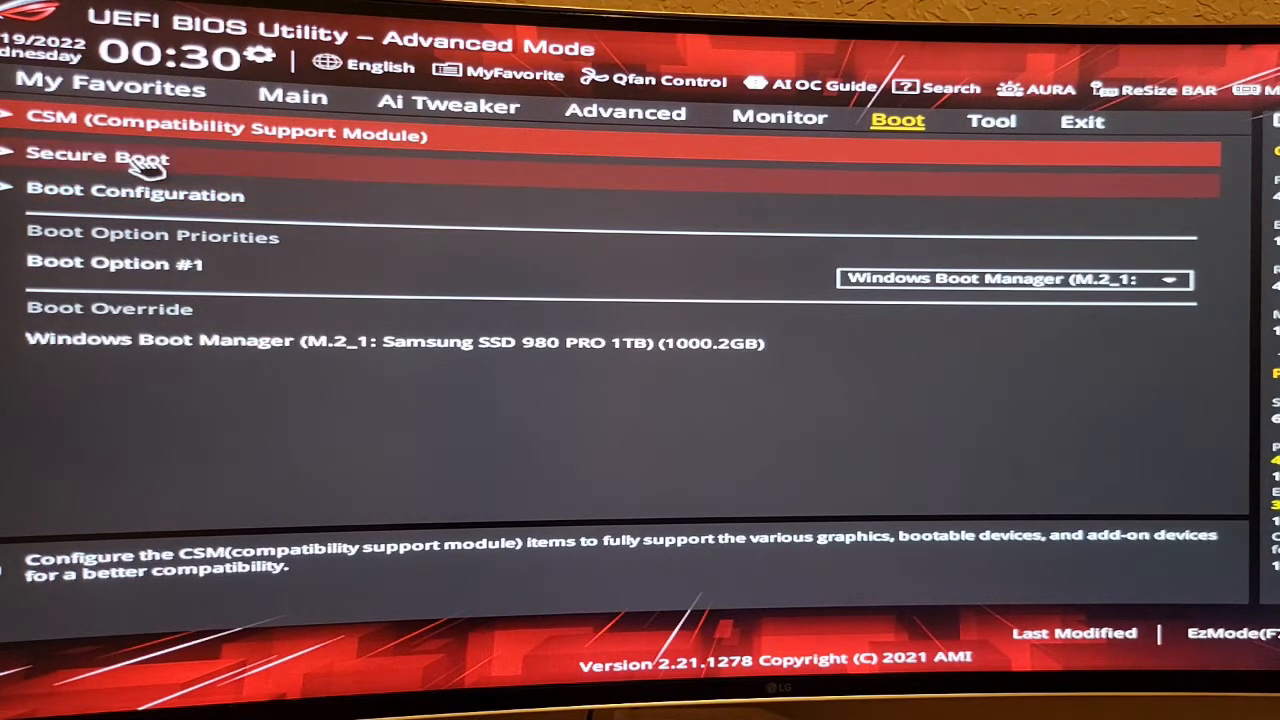
left_click(96, 156)
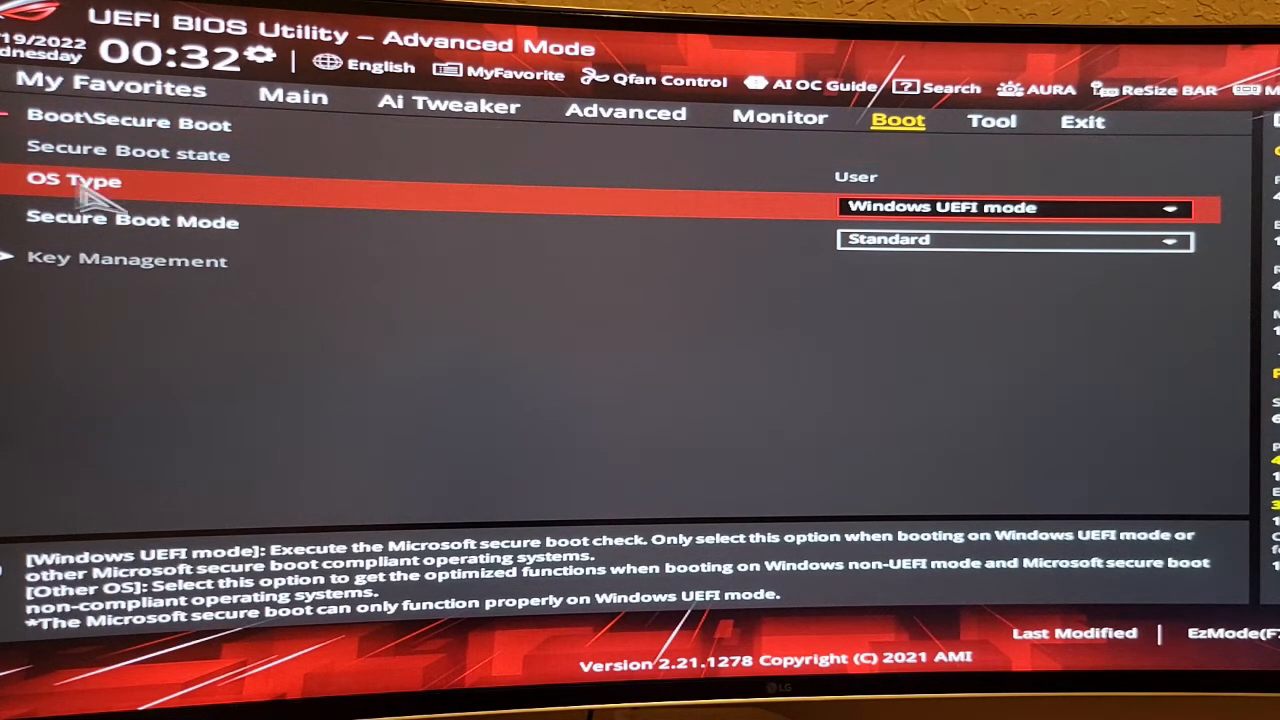
mouse_move(1040, 204)
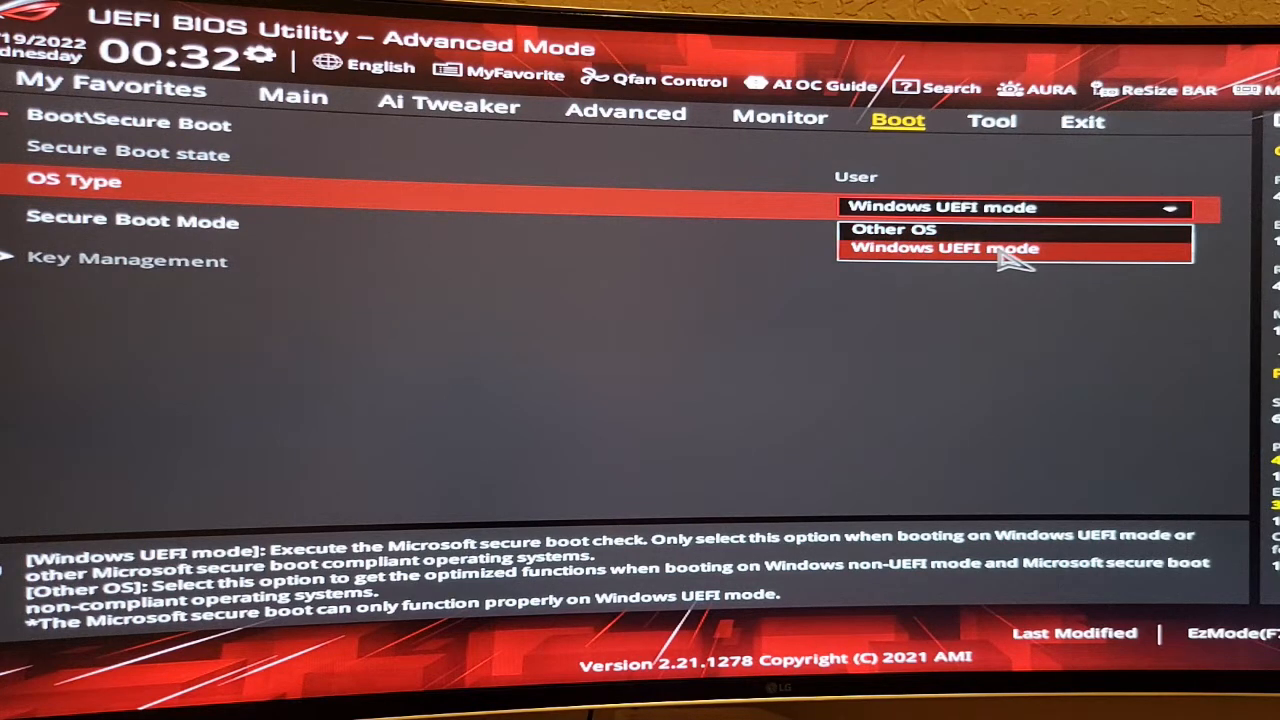
mouse_move(1050, 222)
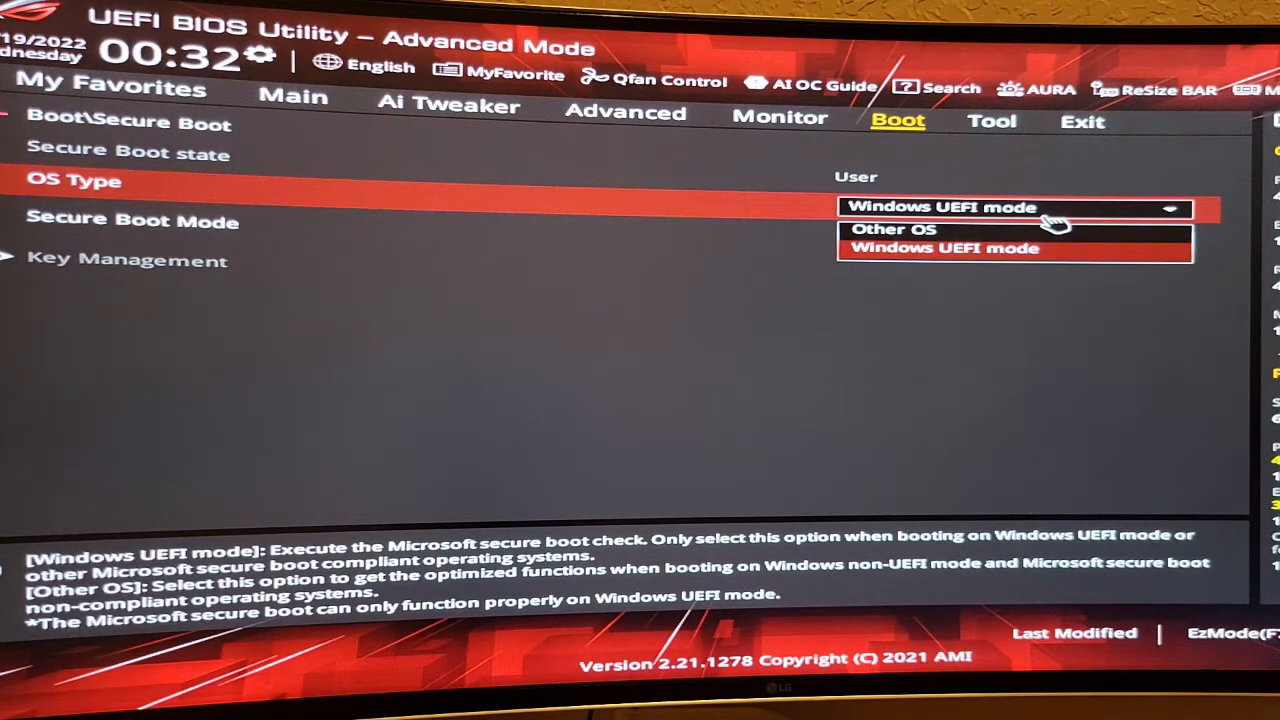
mouse_move(944, 280)
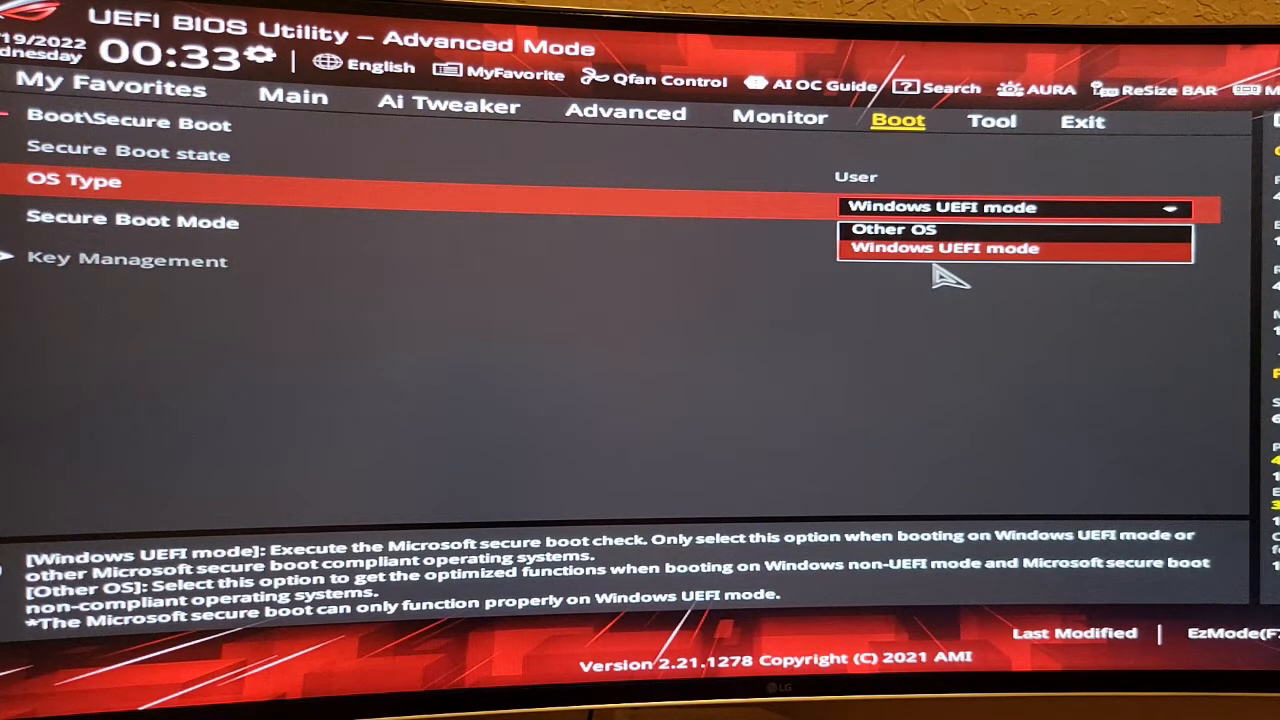
mouse_move(932, 332)
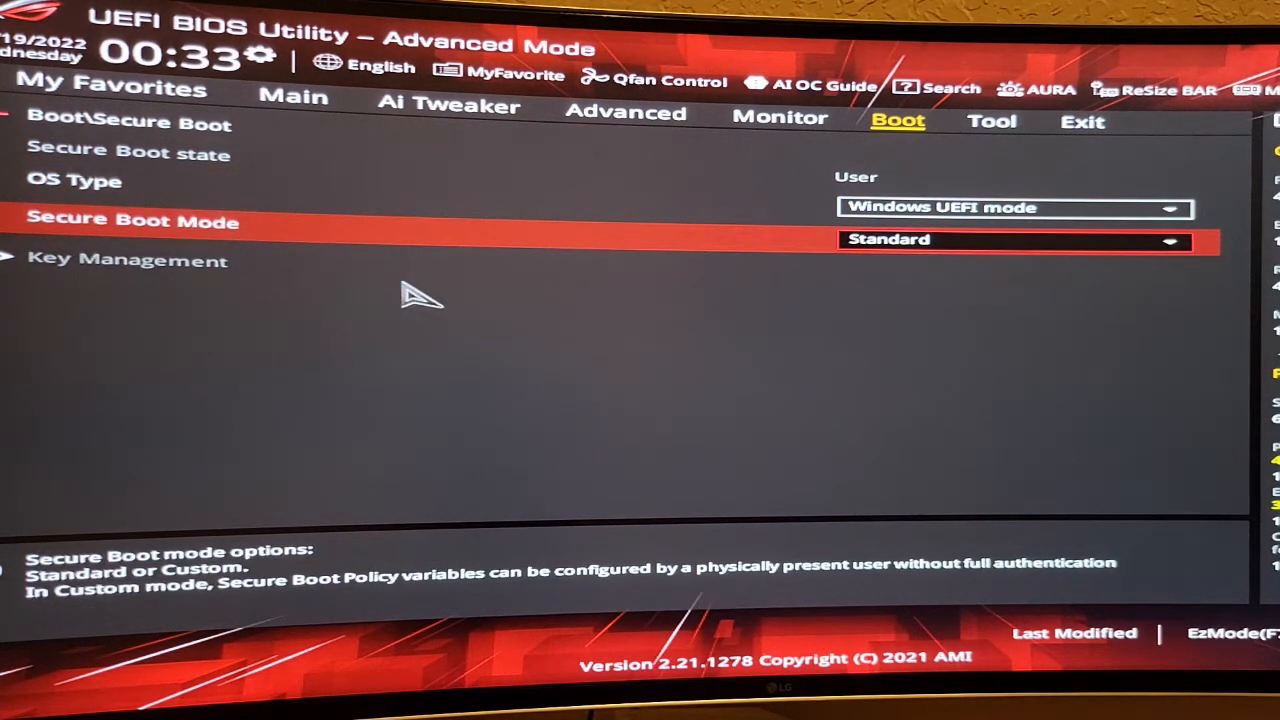
mouse_move(1112, 268)
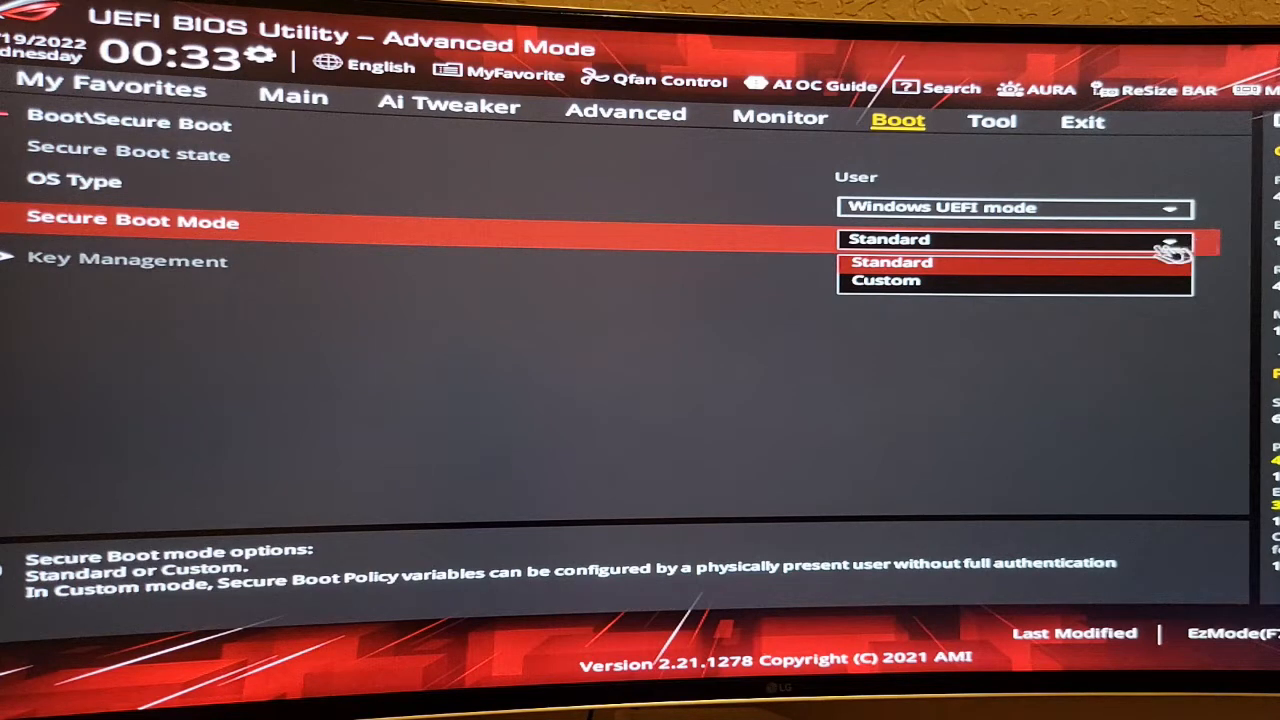
mouse_move(850, 372)
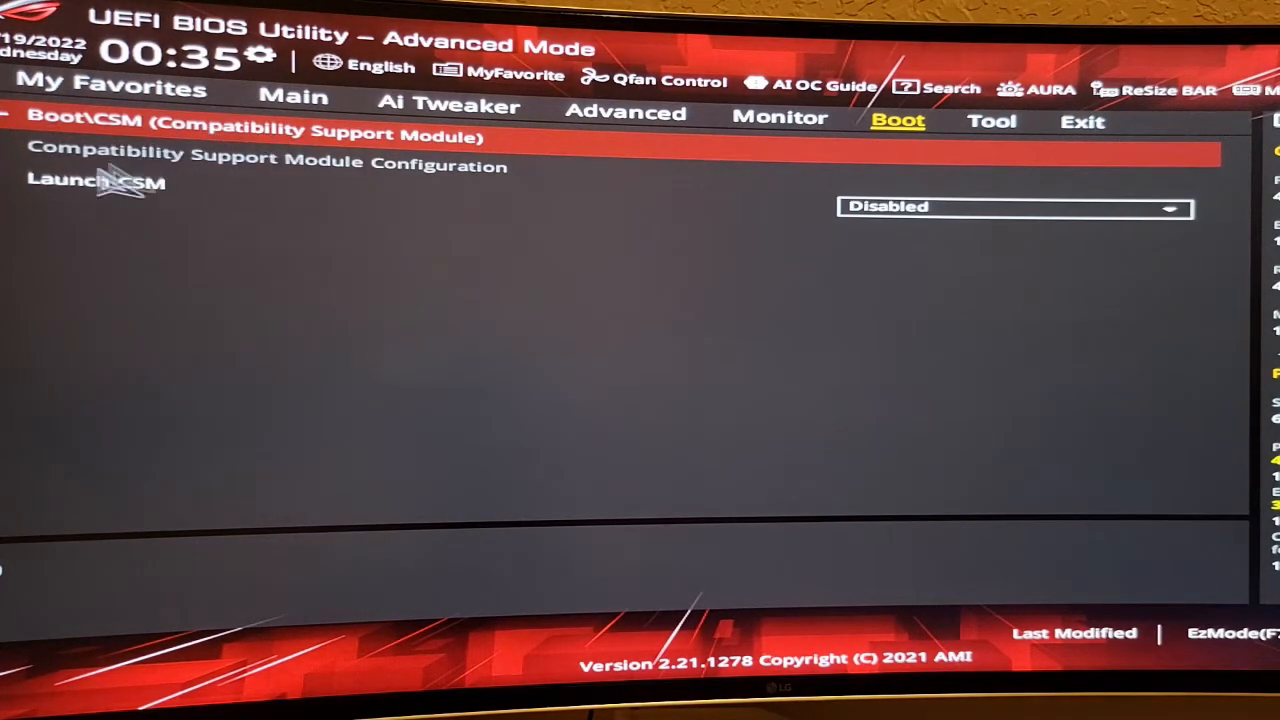
mouse_move(710, 280)
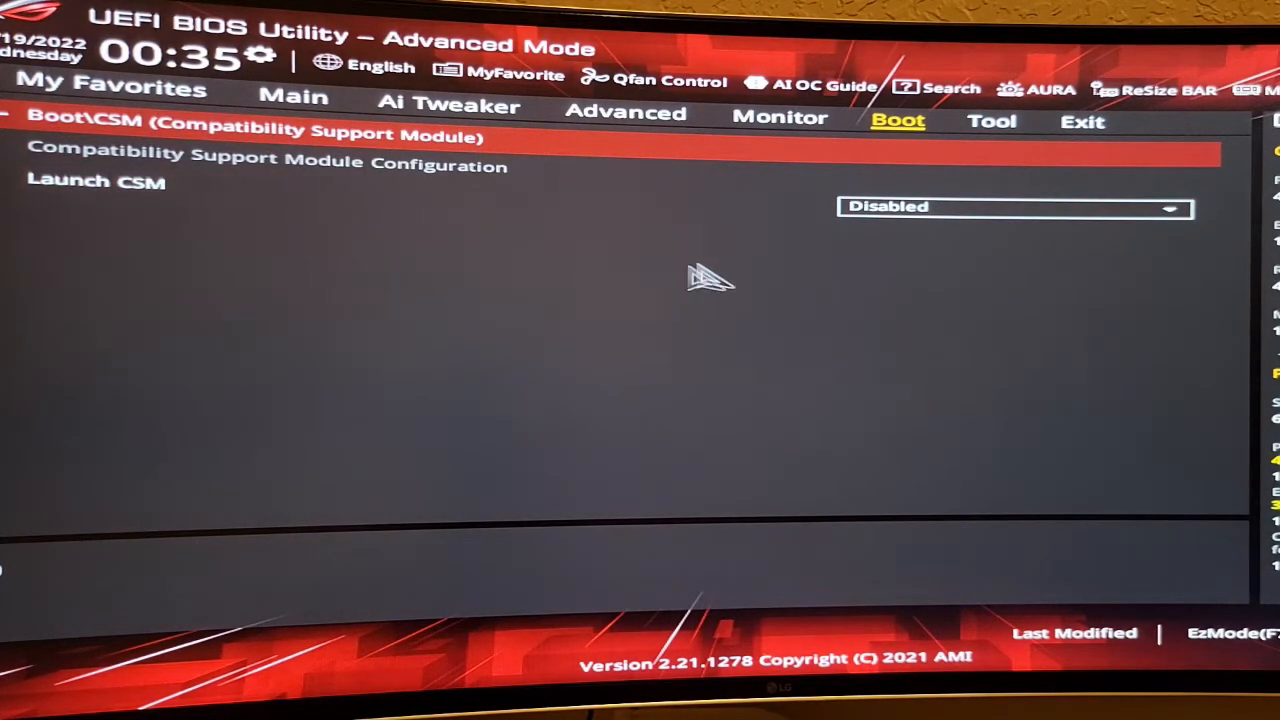
mouse_move(1190, 244)
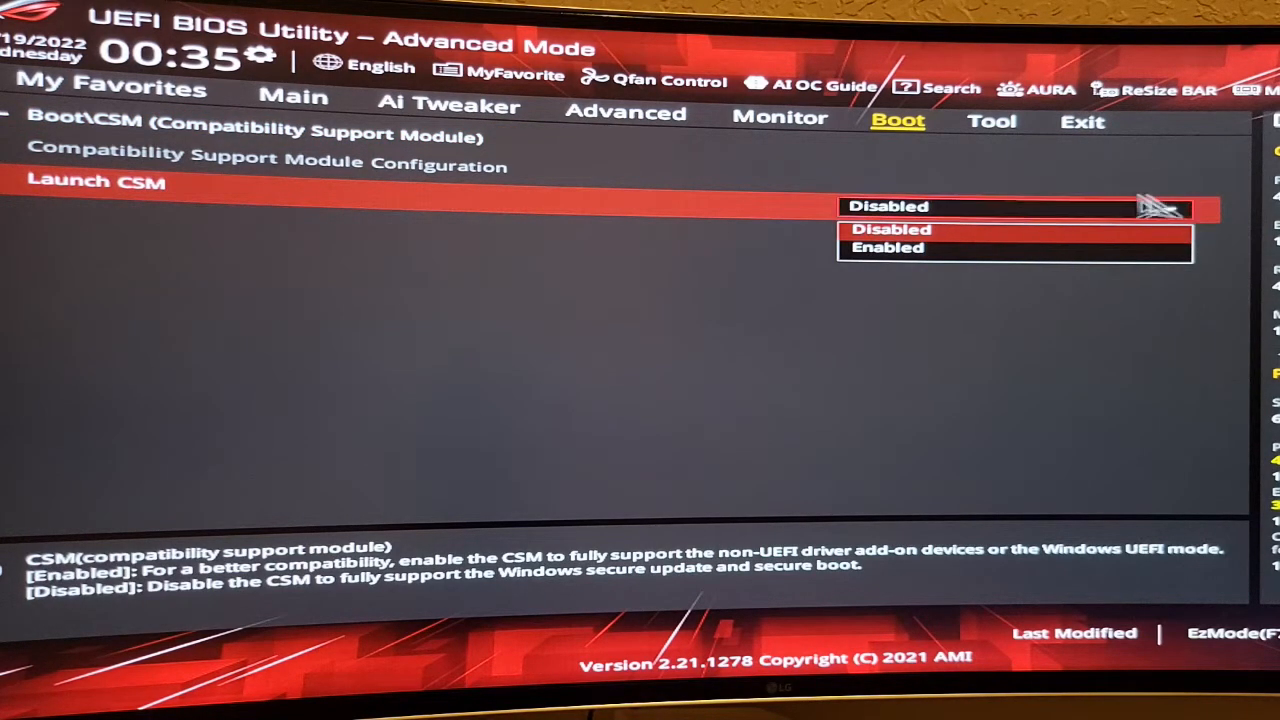
mouse_move(692, 276)
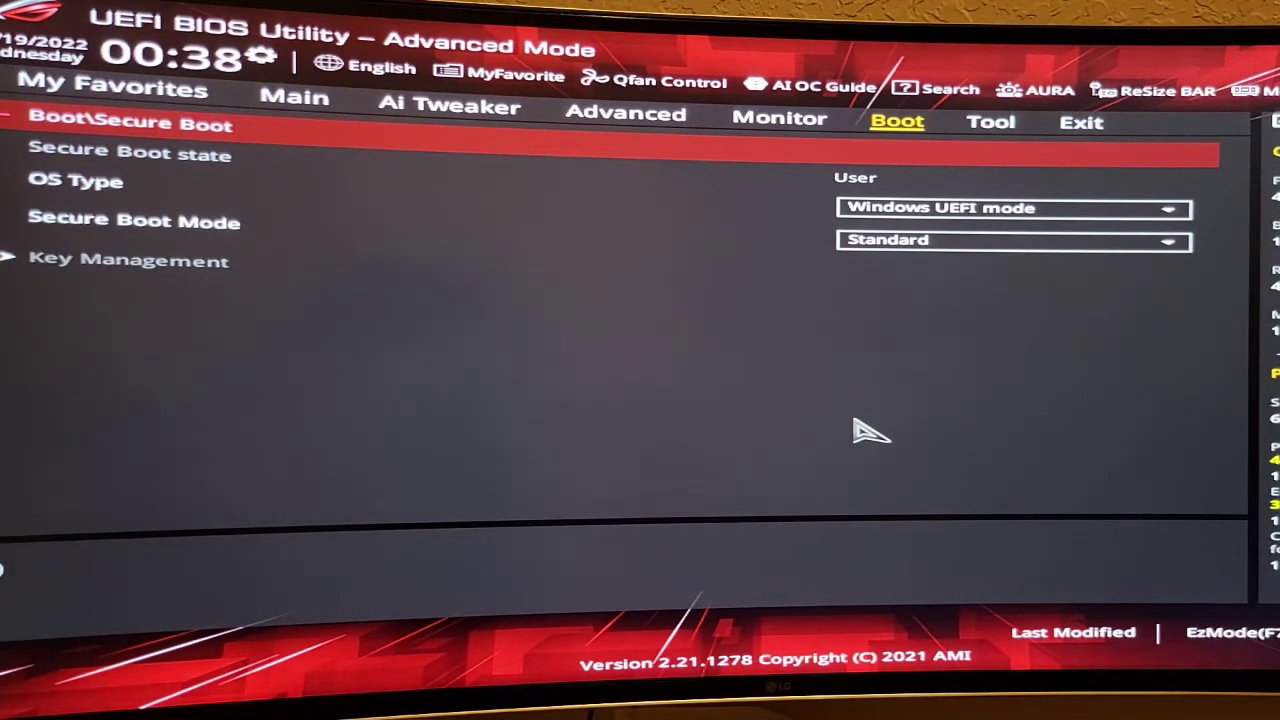
mouse_move(664, 430)
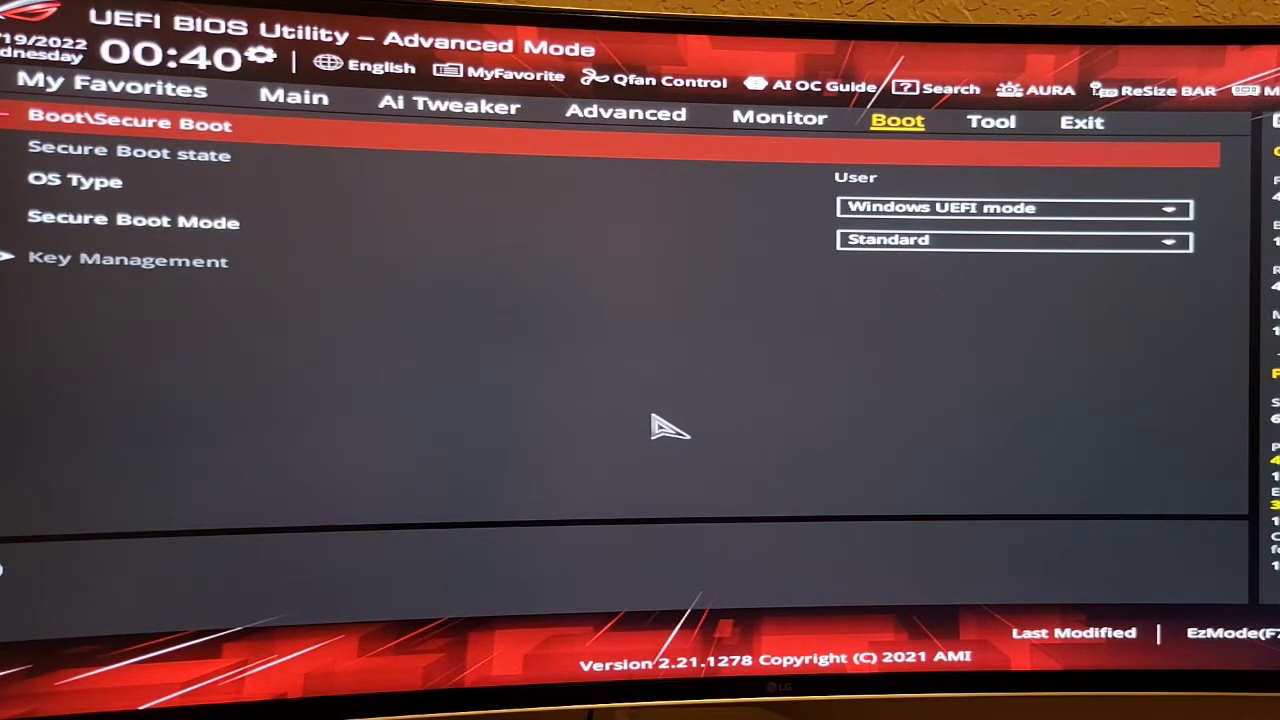
mouse_move(1090, 160)
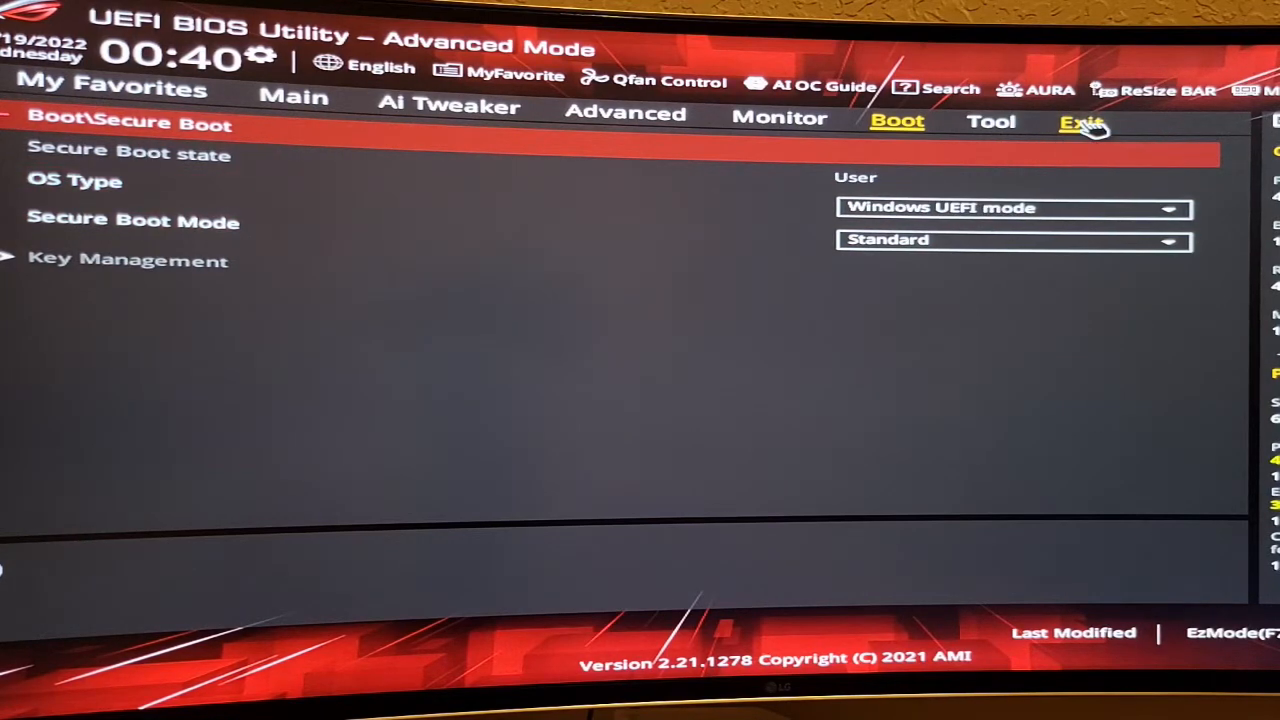
Step: Show the Exit tab's Save Changes & Reset options, then return to the Boot settings
left_click(1080, 122)
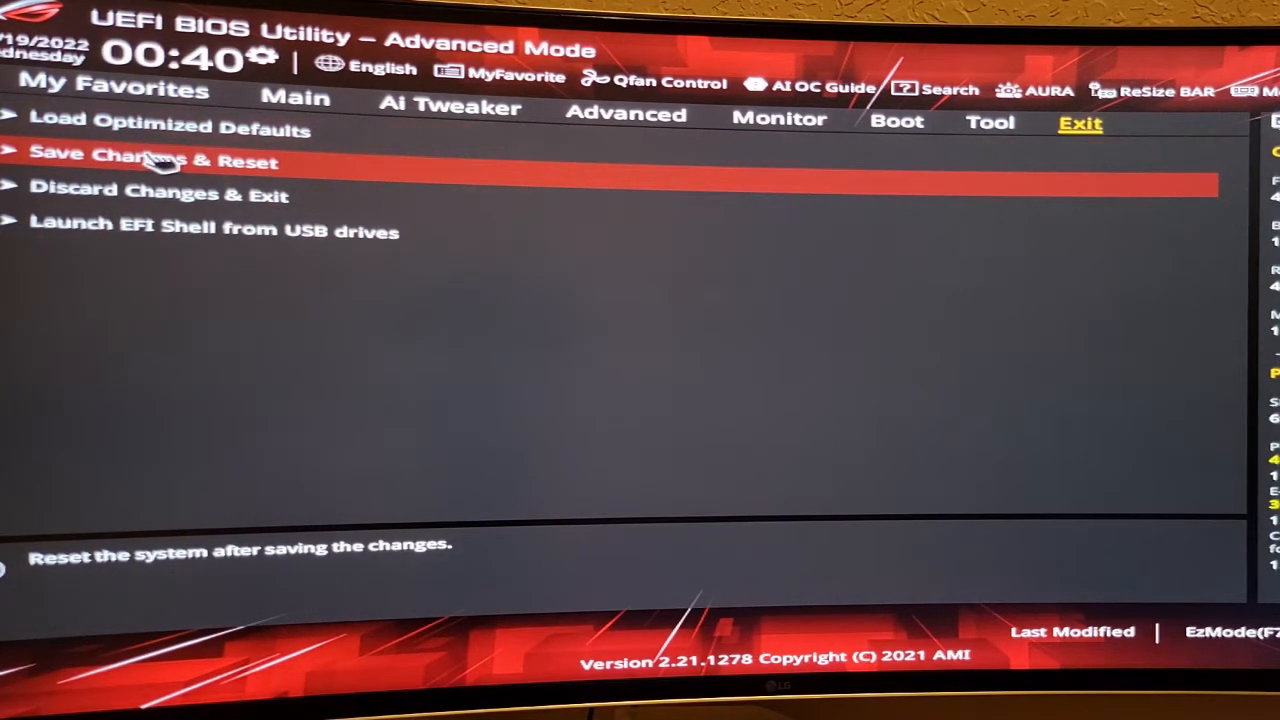
mouse_move(364, 260)
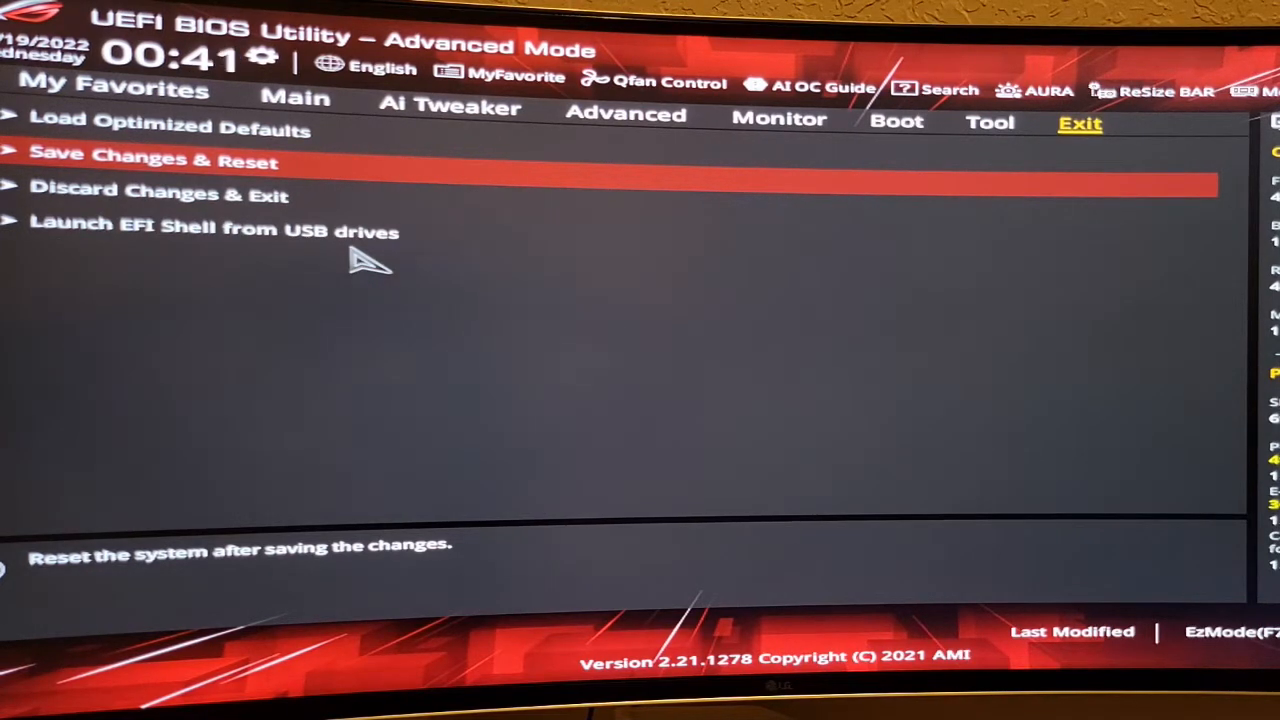
left_click(896, 120)
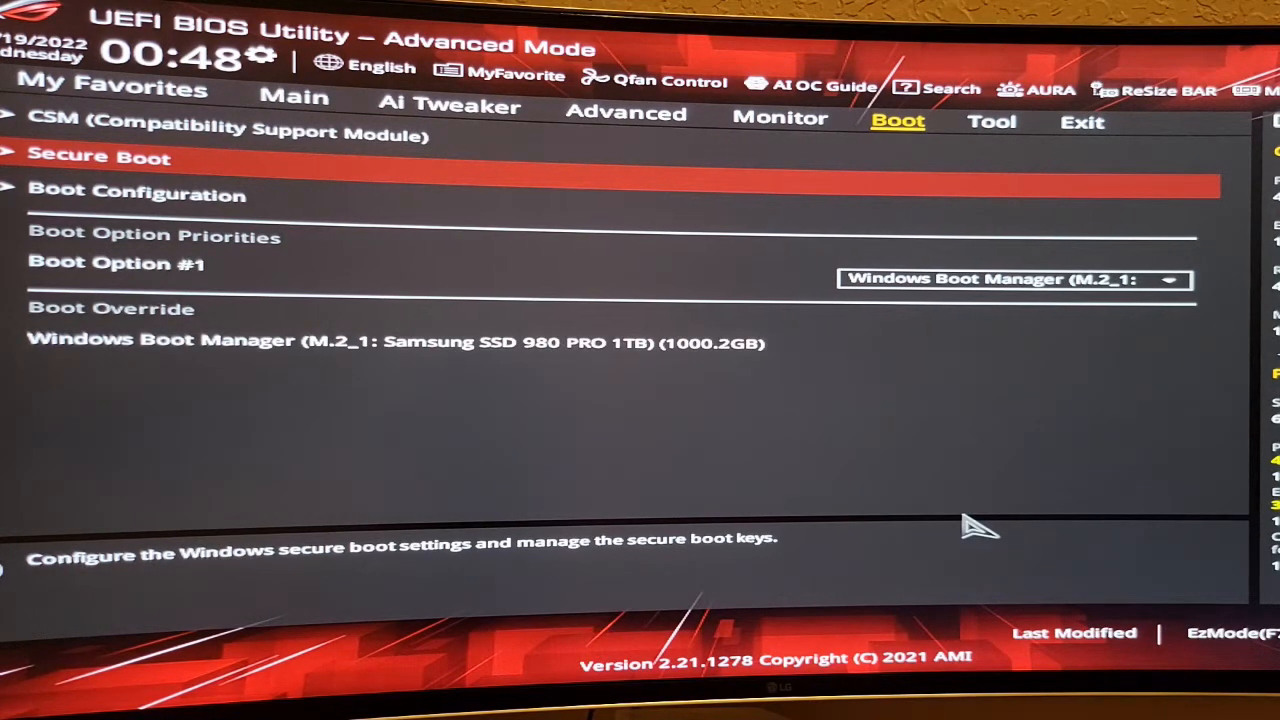
mouse_move(956, 152)
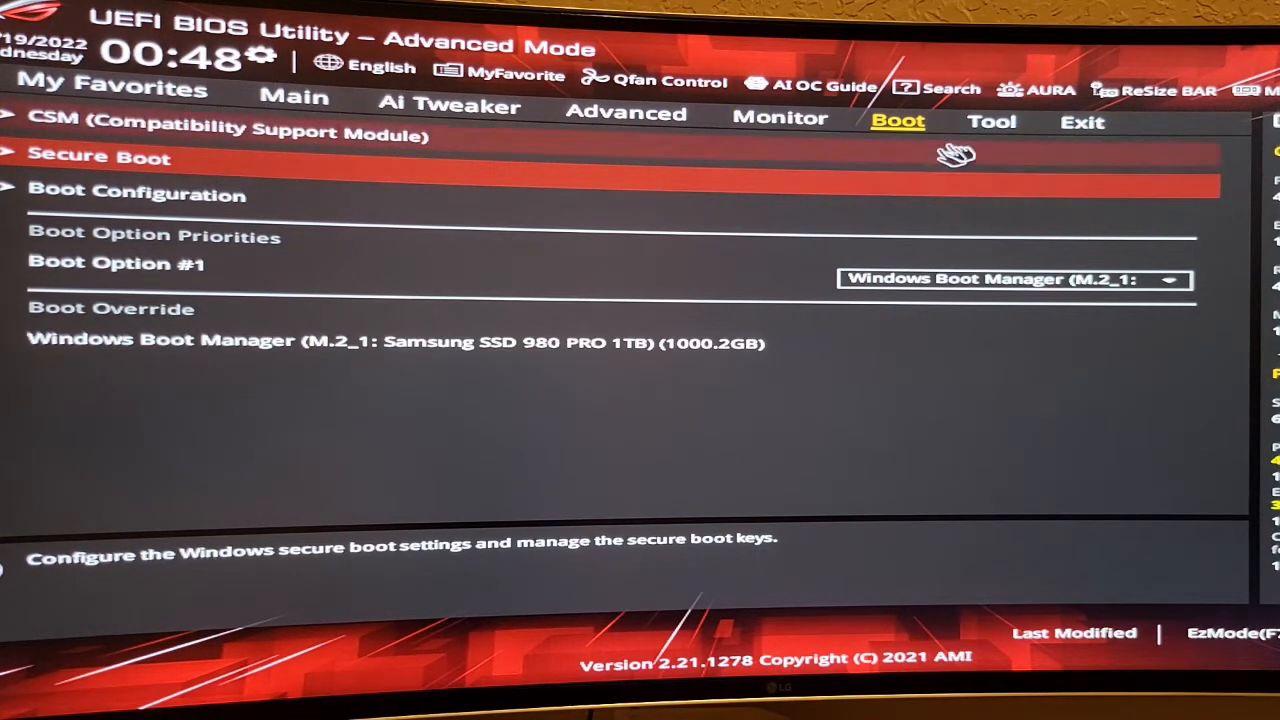
mouse_move(56, 170)
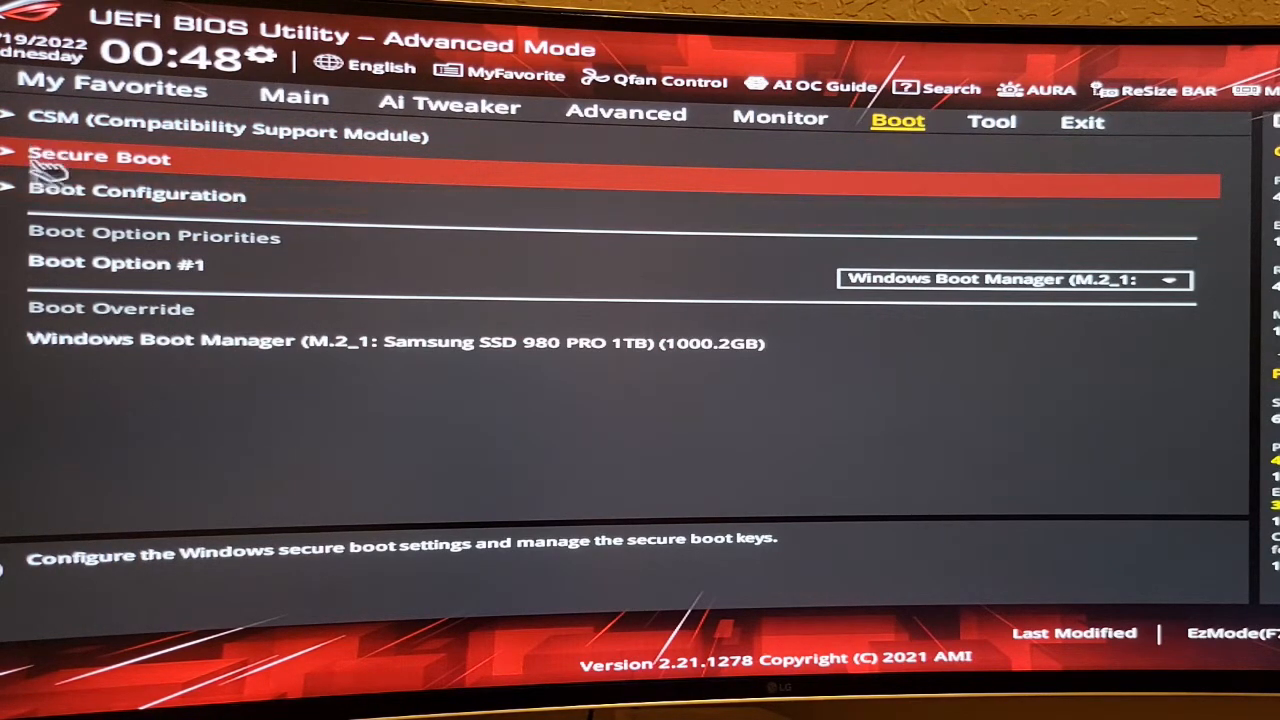
mouse_move(184, 168)
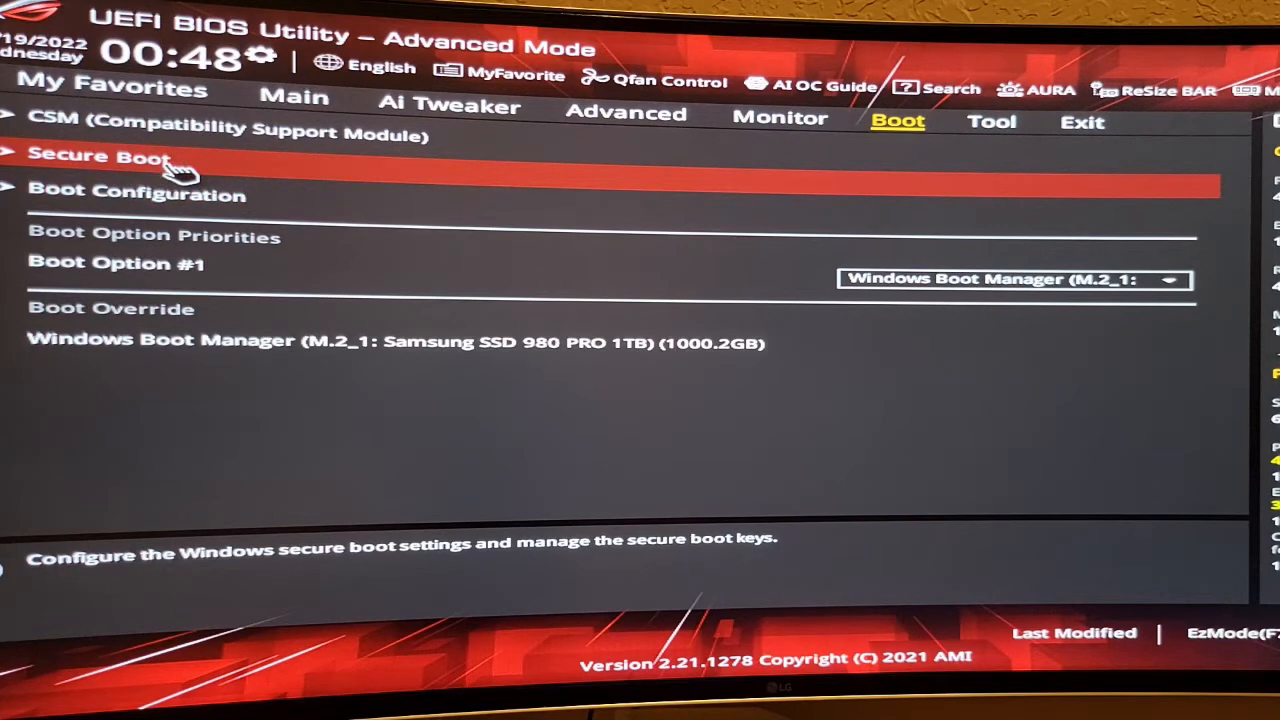
Step: Reopen Secure Boot and keep OS Type set to Windows UEFI mode from its dropdown
left_click(98, 156)
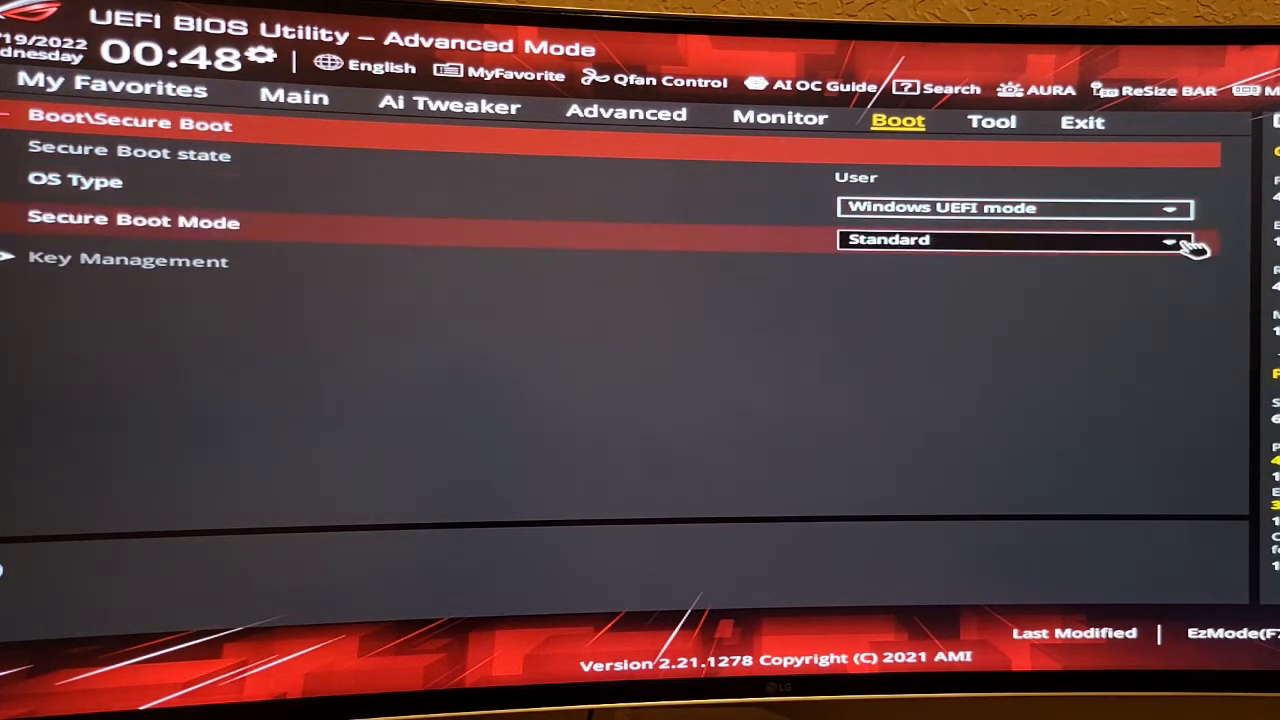
left_click(1012, 206)
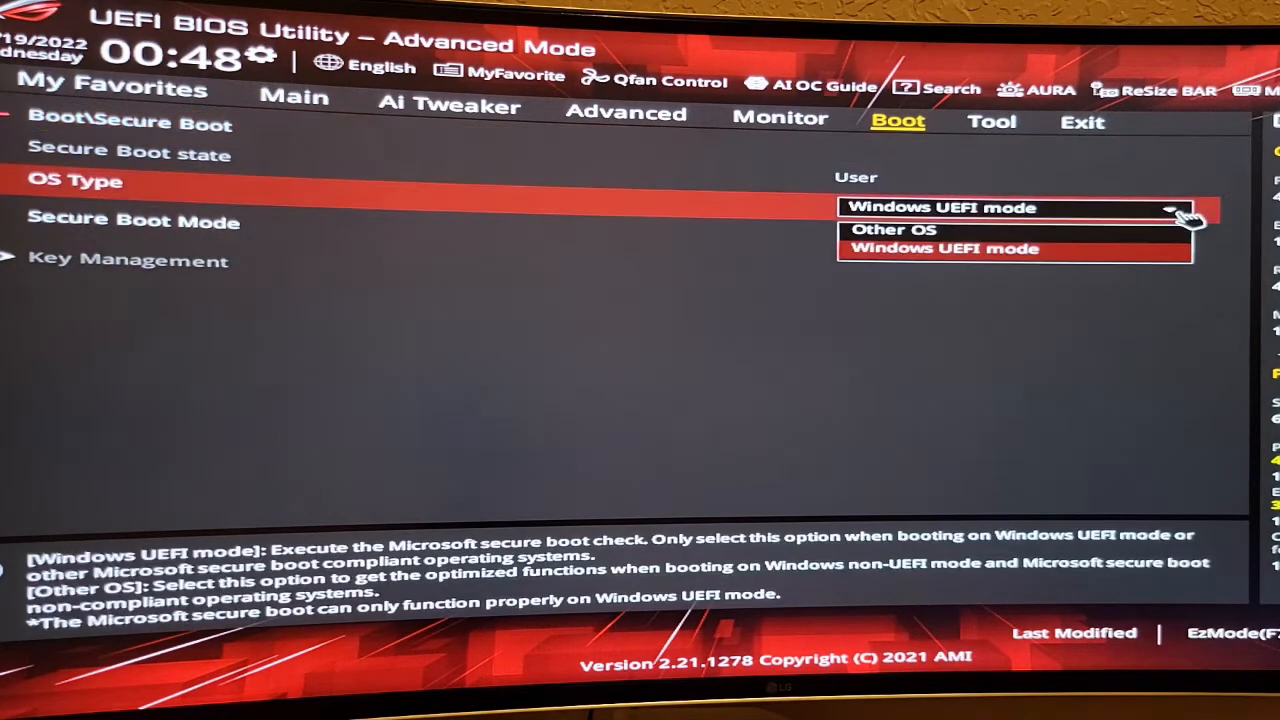
left_click(892, 228)
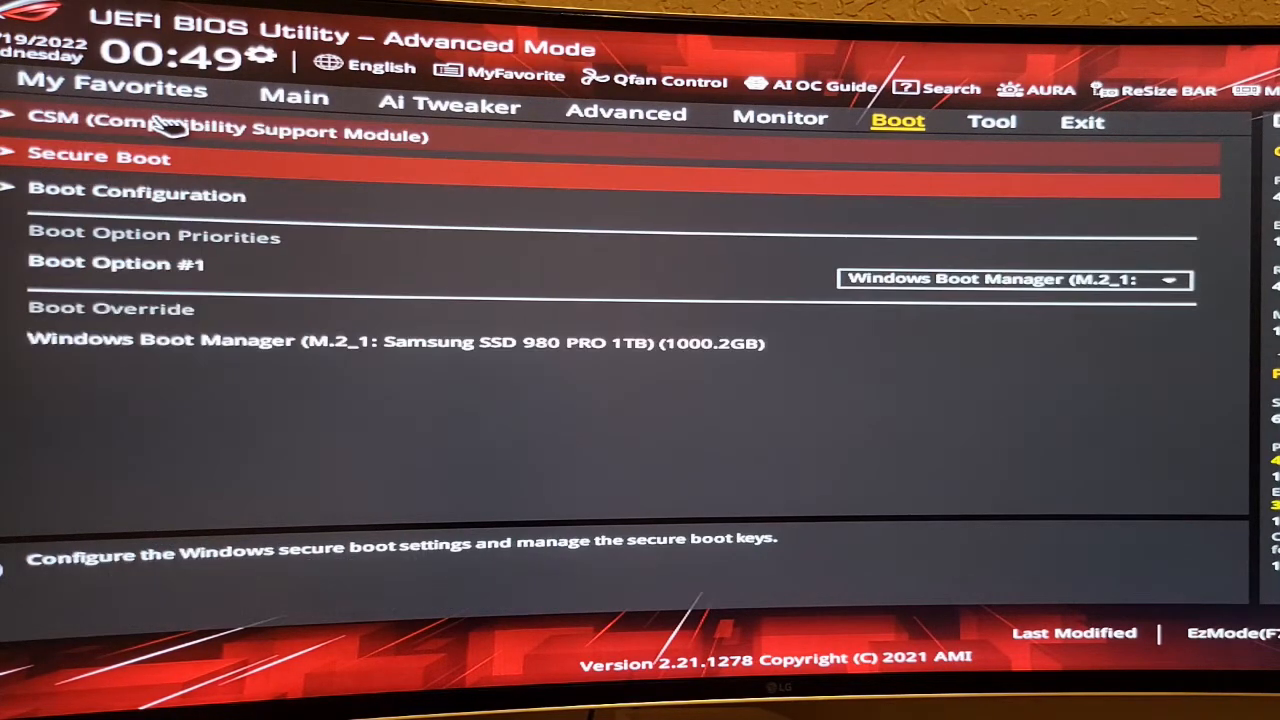
mouse_move(120, 130)
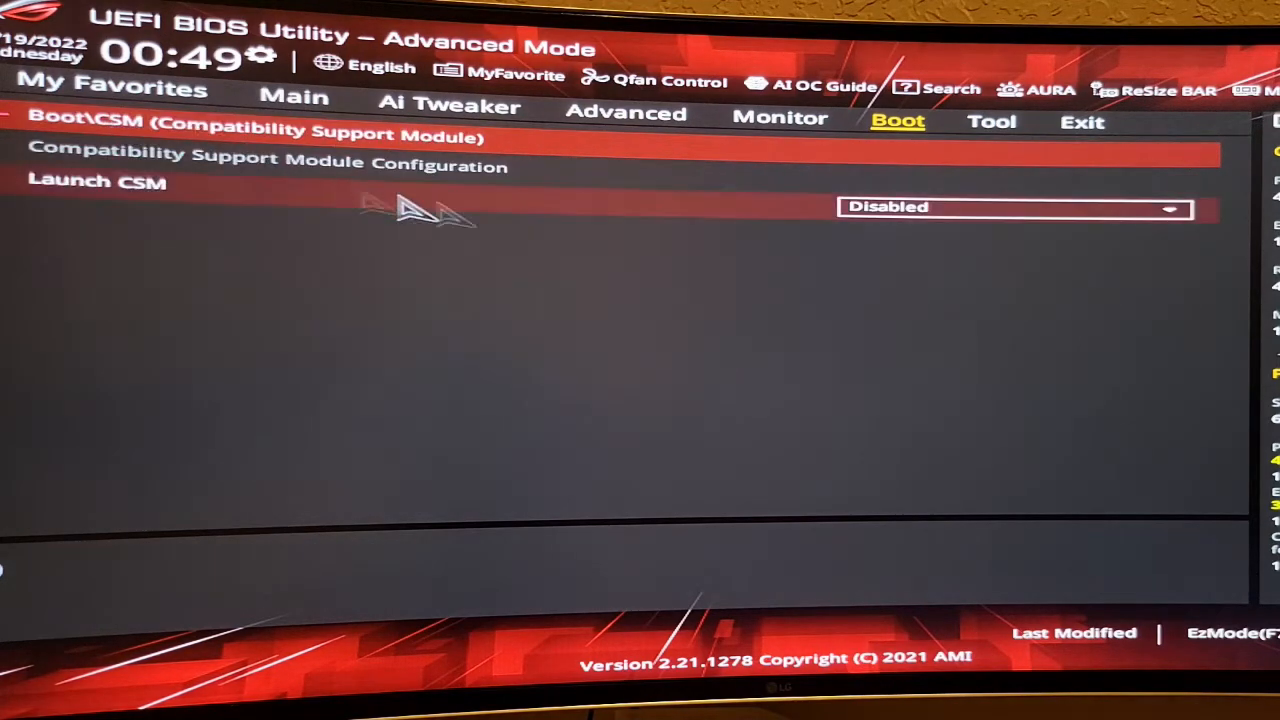
mouse_move(1160, 230)
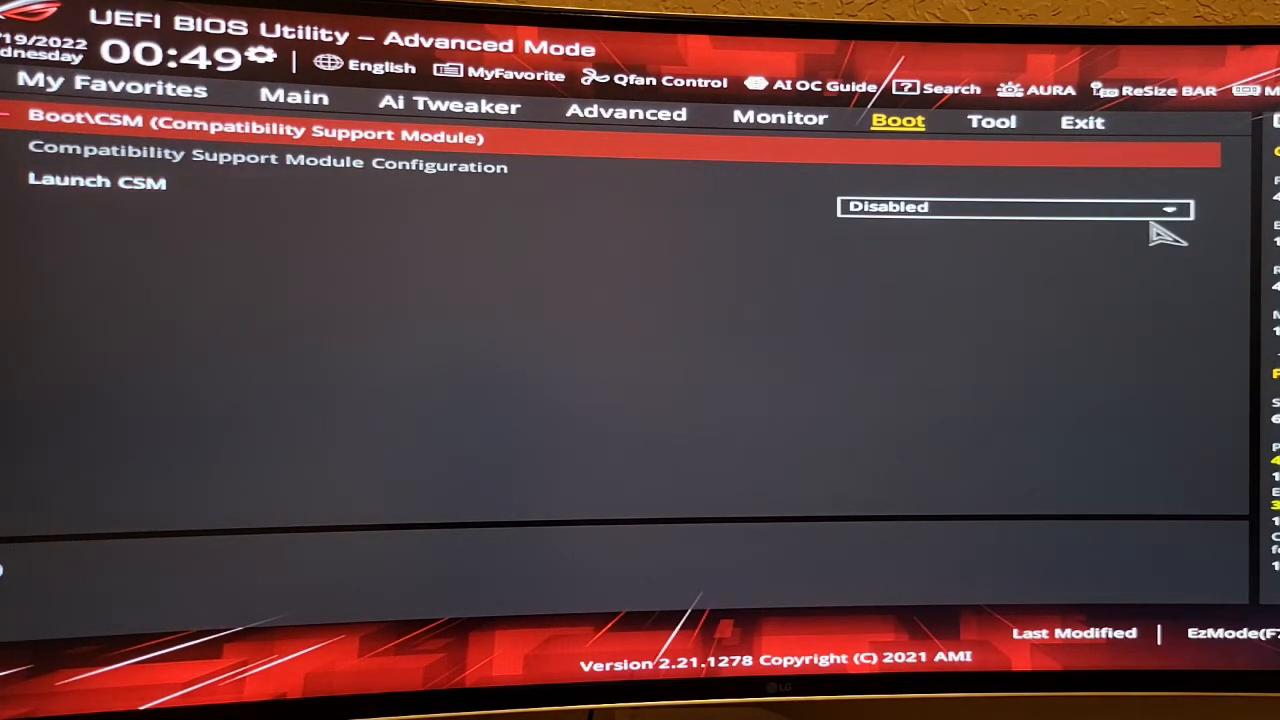
Step: Set Launch CSM to Enabled and move down through its boot device options
left_click(1010, 206)
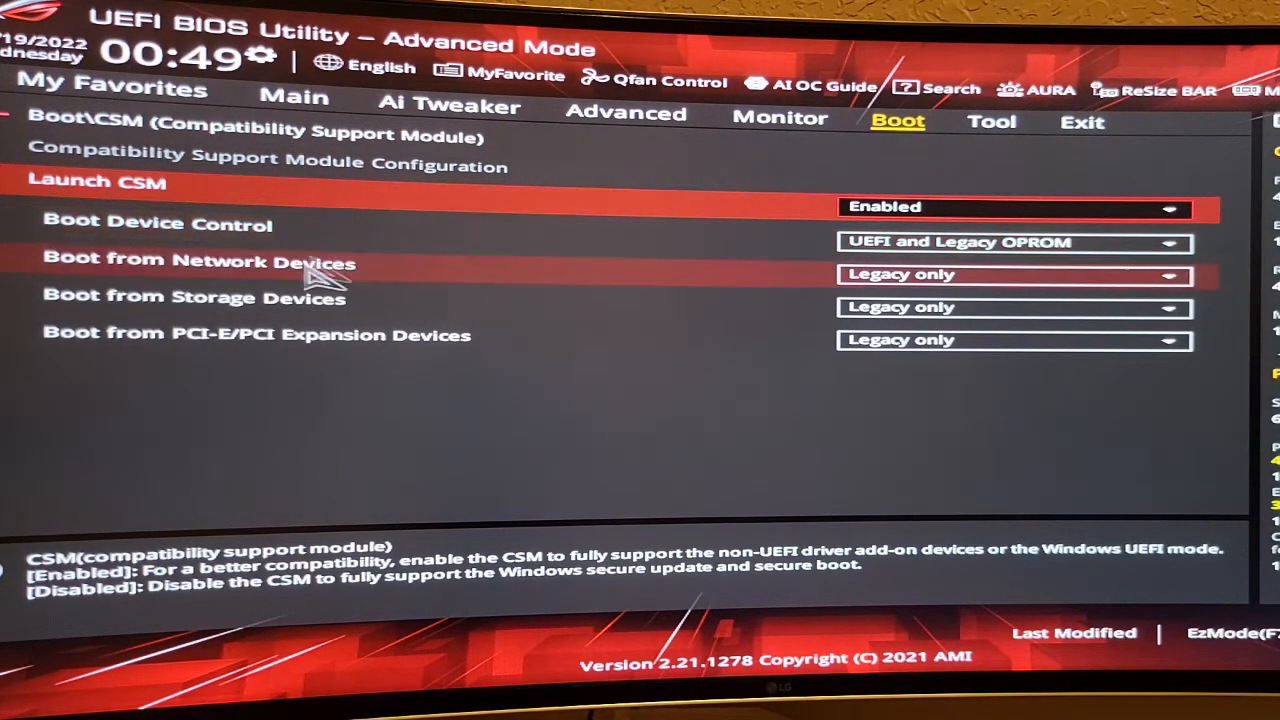
mouse_move(820, 284)
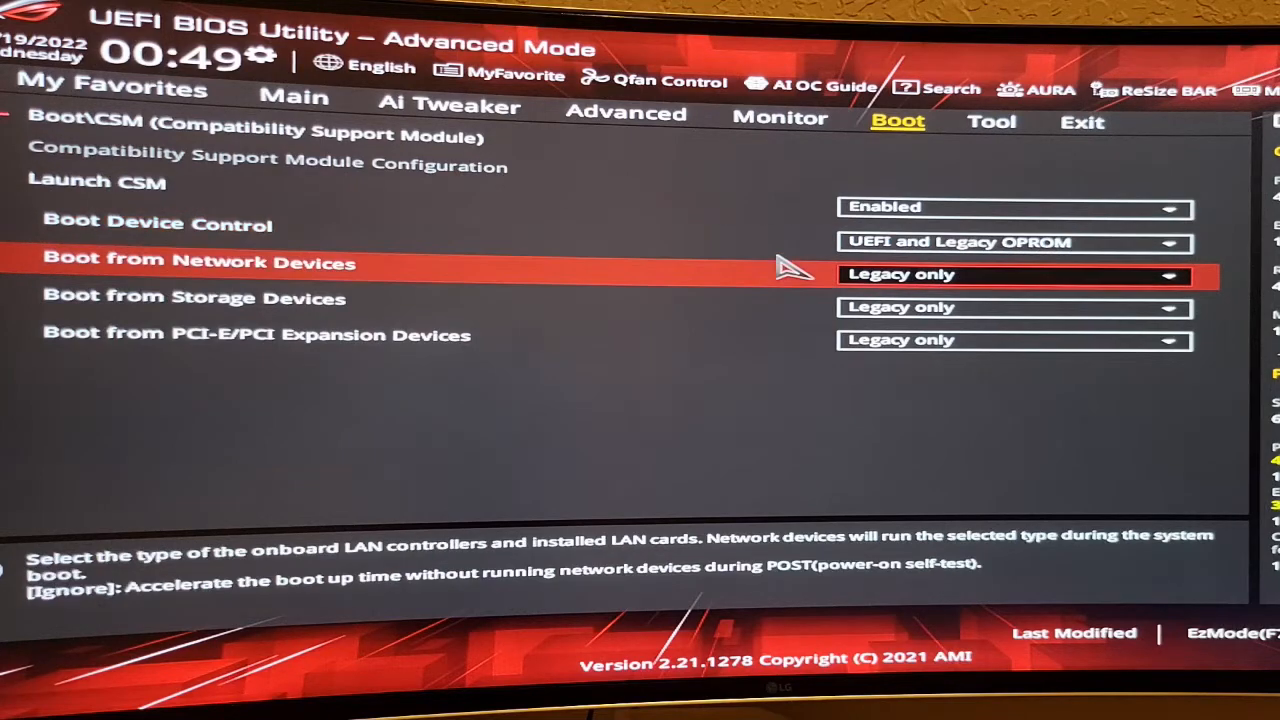
key("Down")
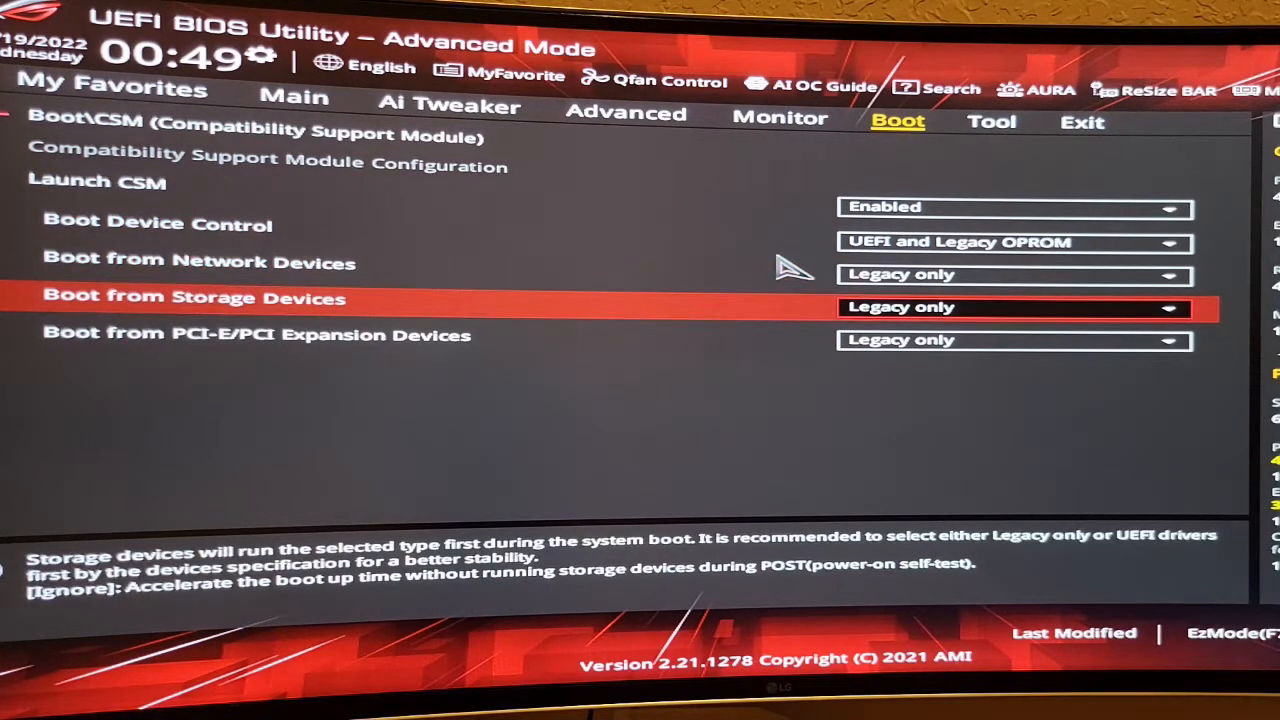
key("Down")
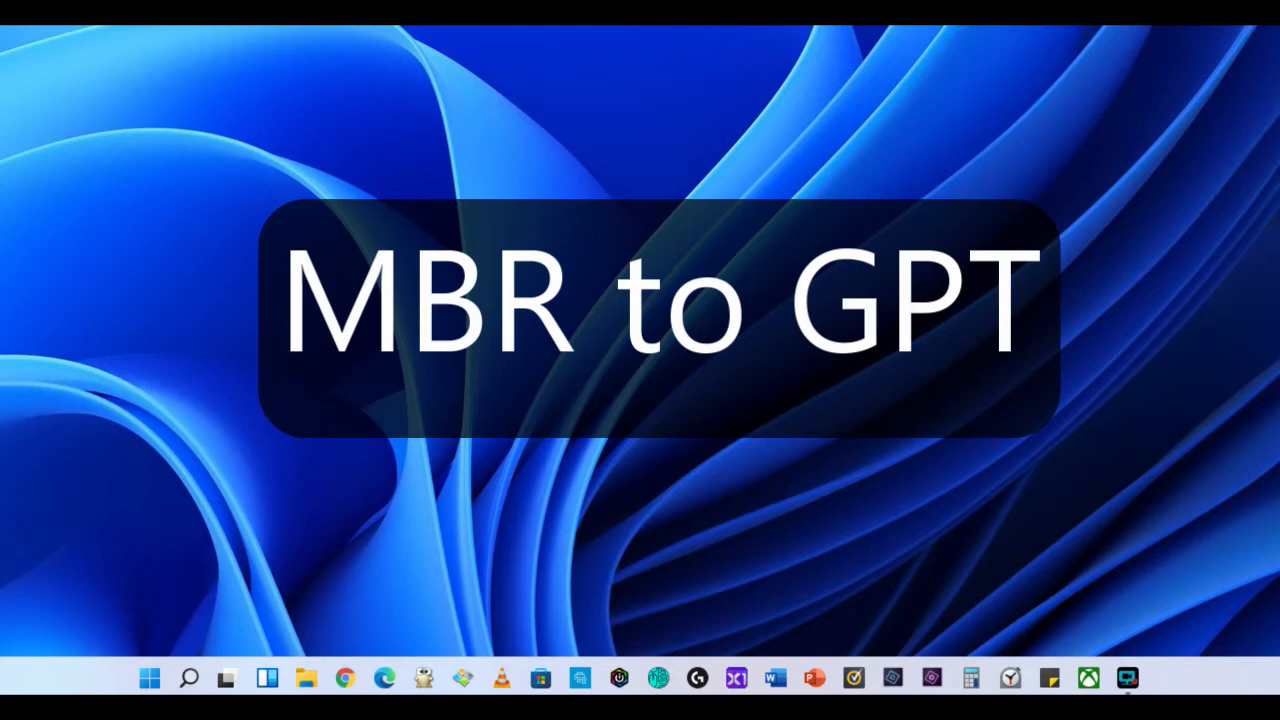
mouse_move(148, 678)
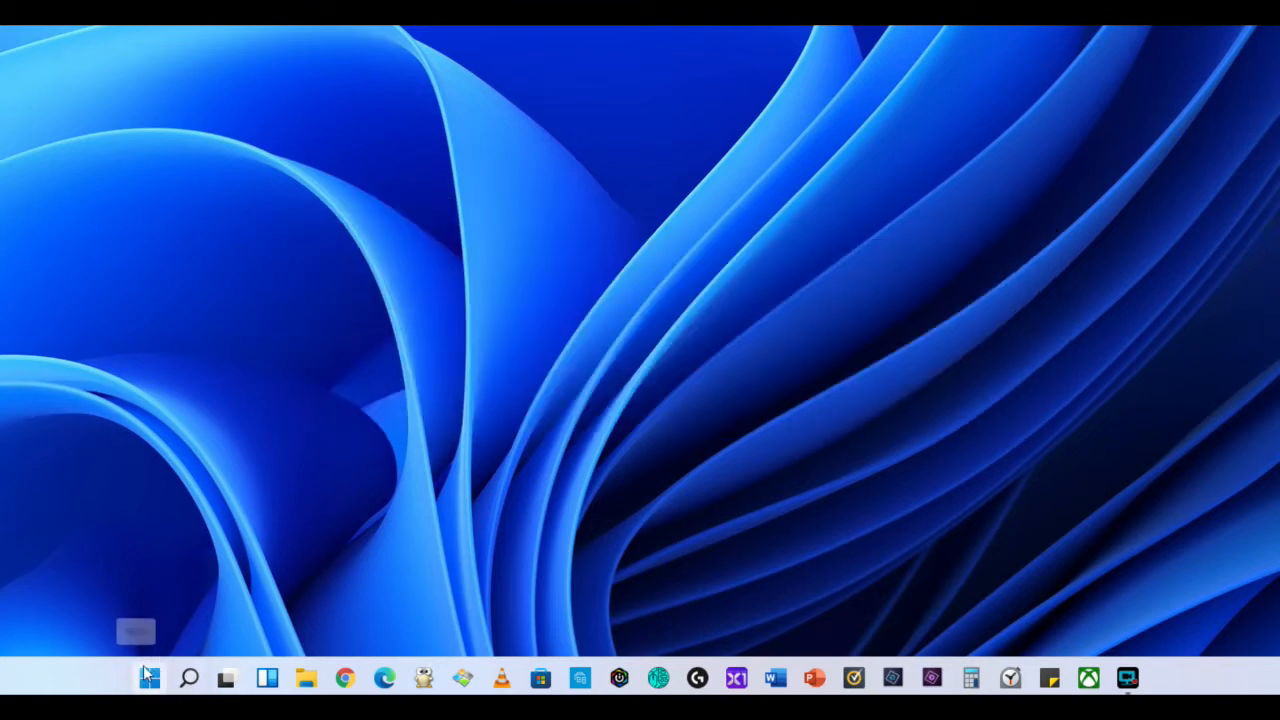
mouse_move(148, 678)
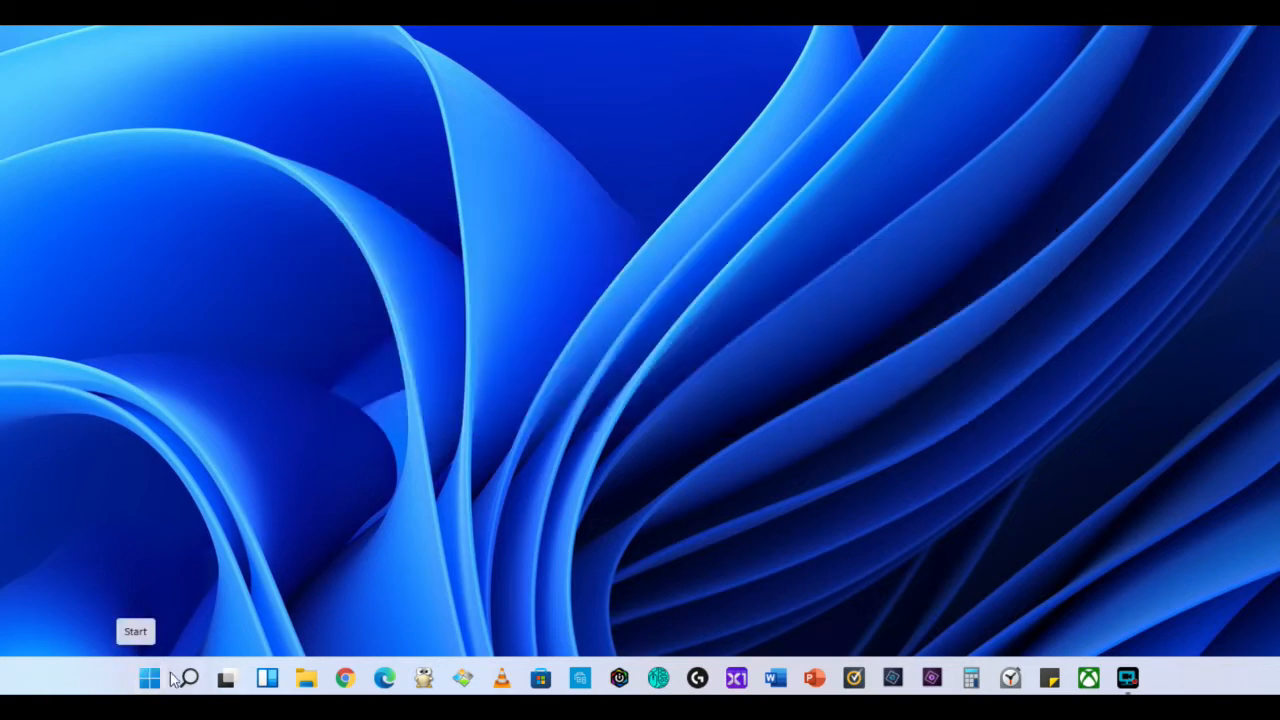
Step: Open Disk Management from the Start quick links, check Disk 0's Volumes tab shows MBR partition style, and close it
right_click(148, 678)
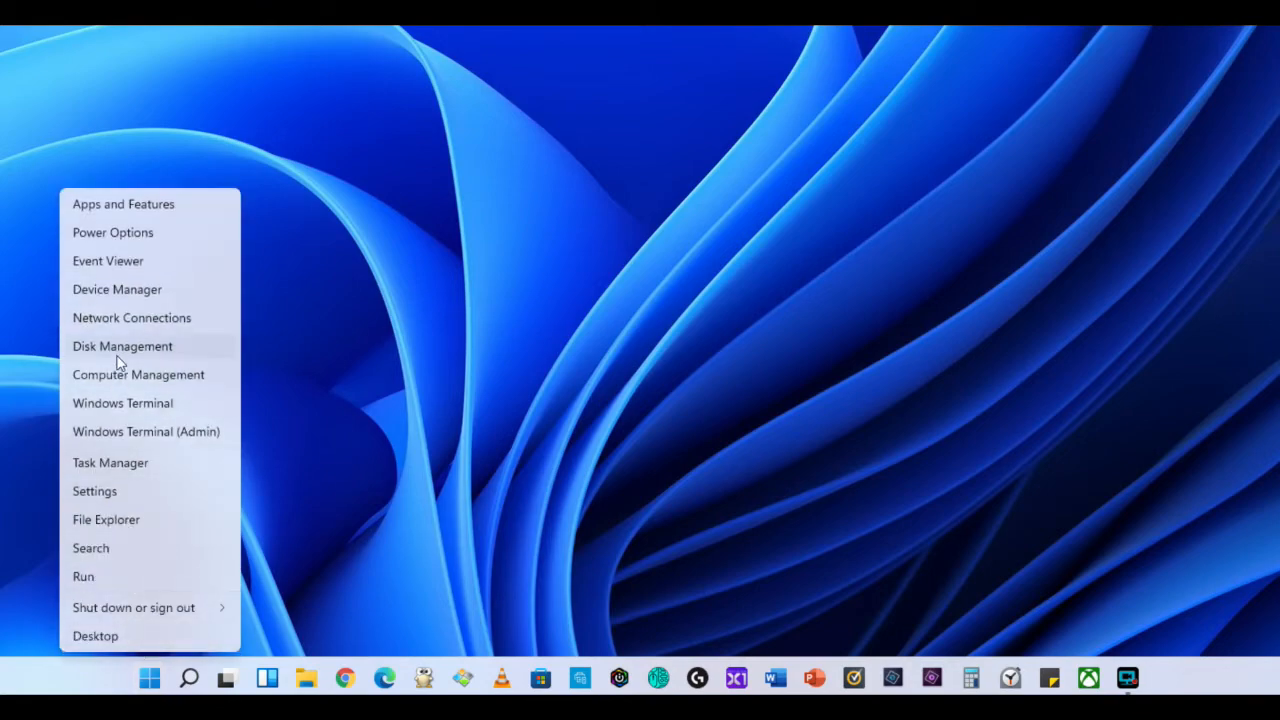
left_click(122, 346)
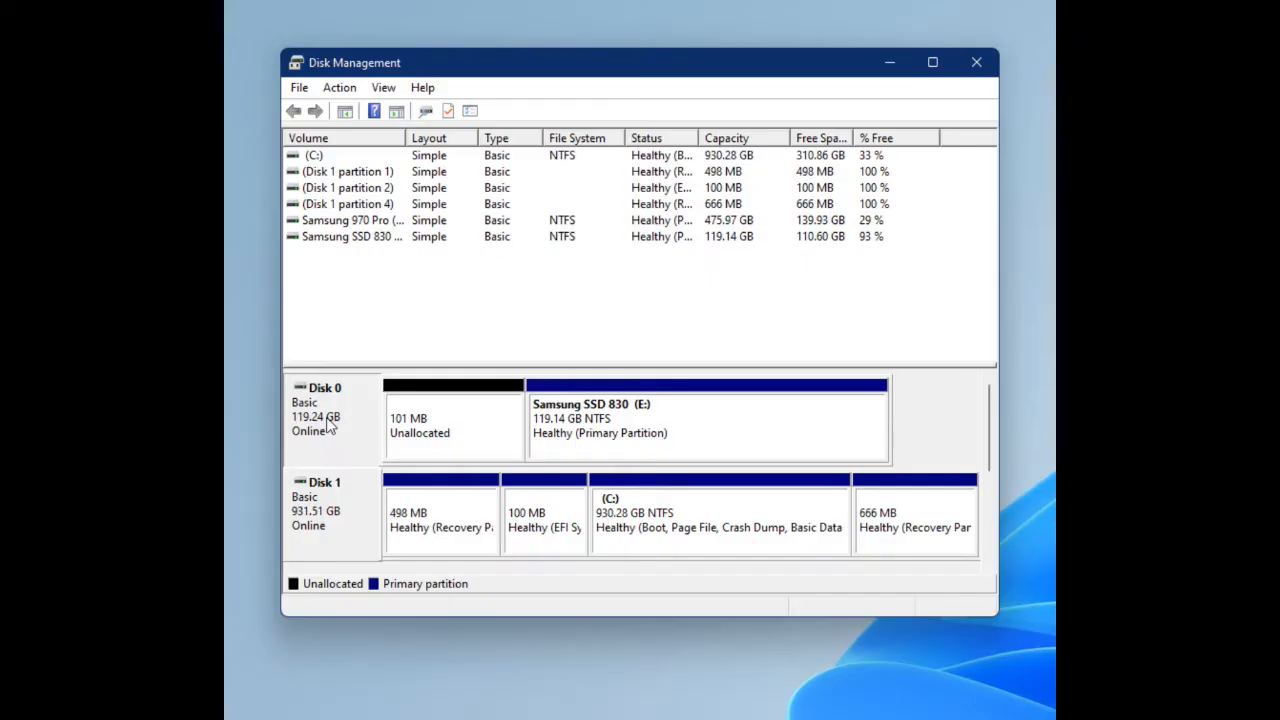
mouse_move(338, 410)
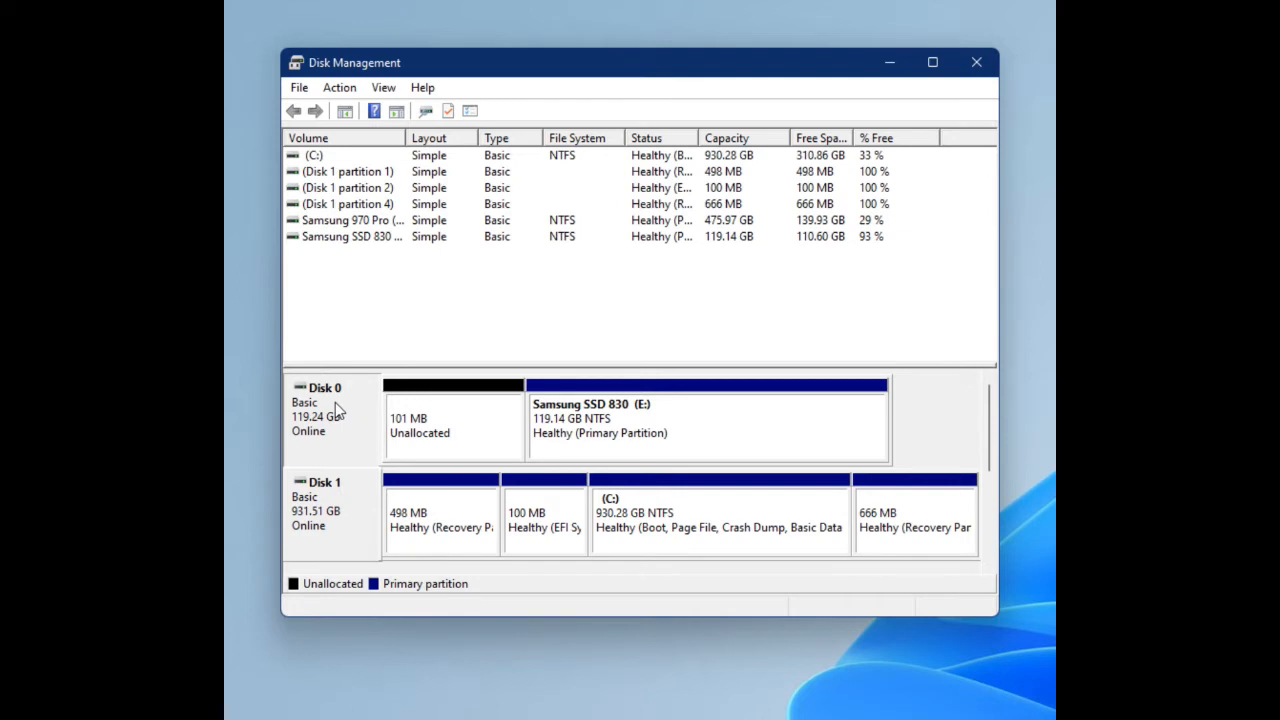
right_click(316, 410)
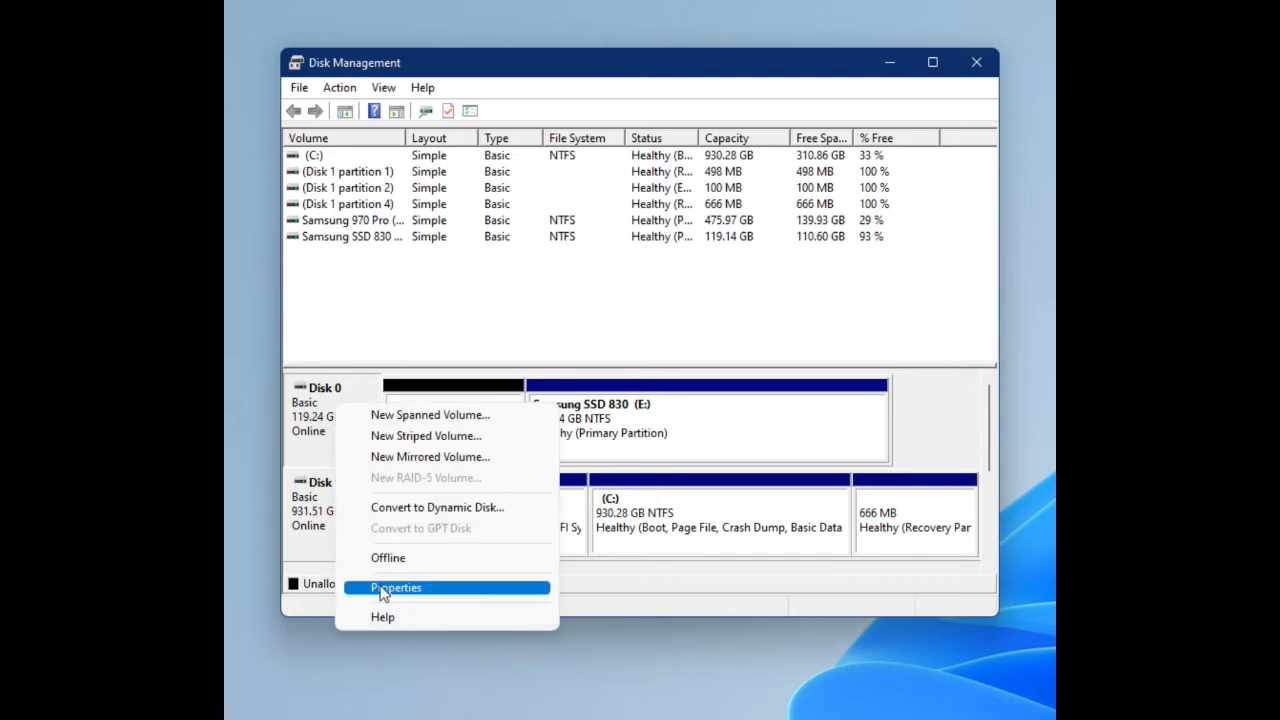
left_click(396, 588)
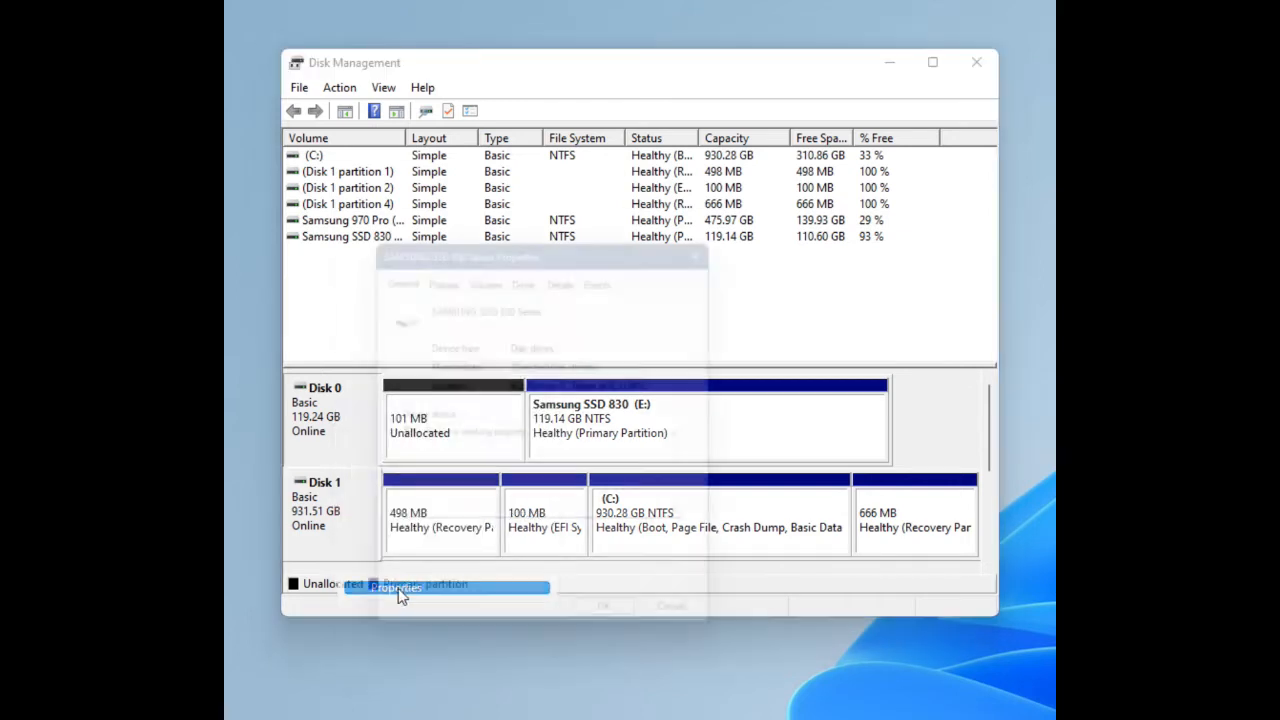
left_click(394, 586)
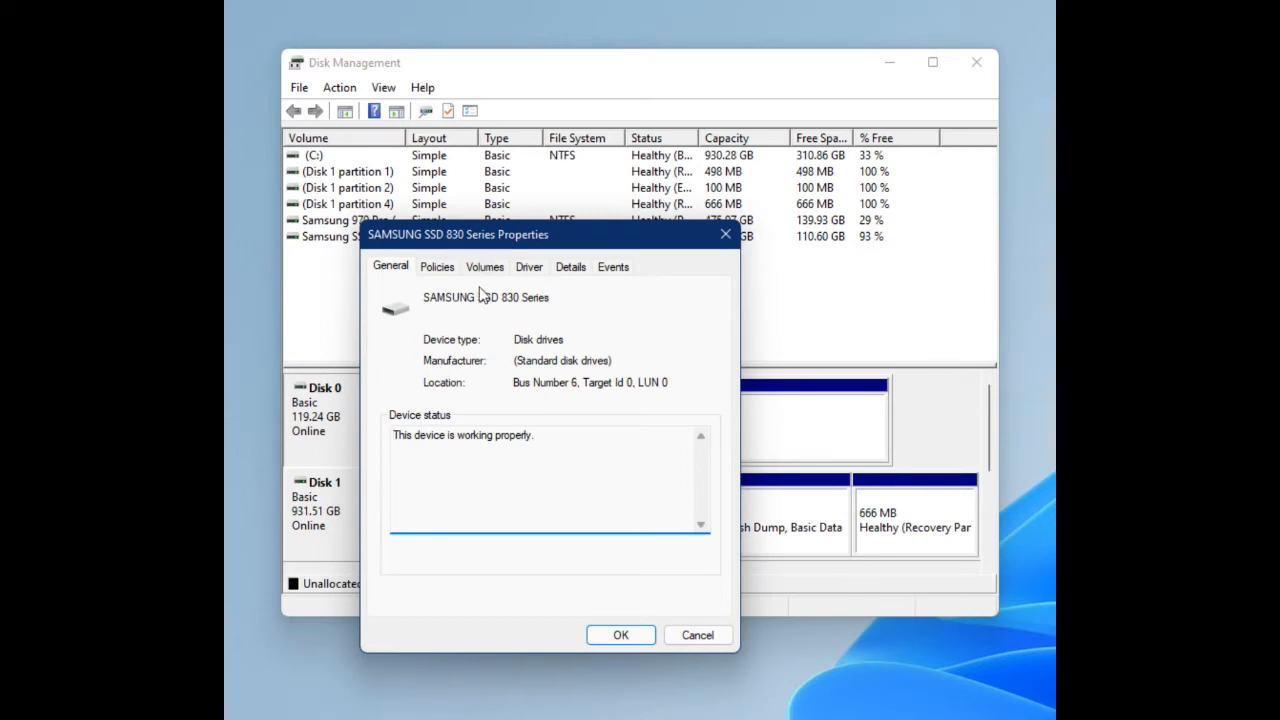
mouse_move(490, 280)
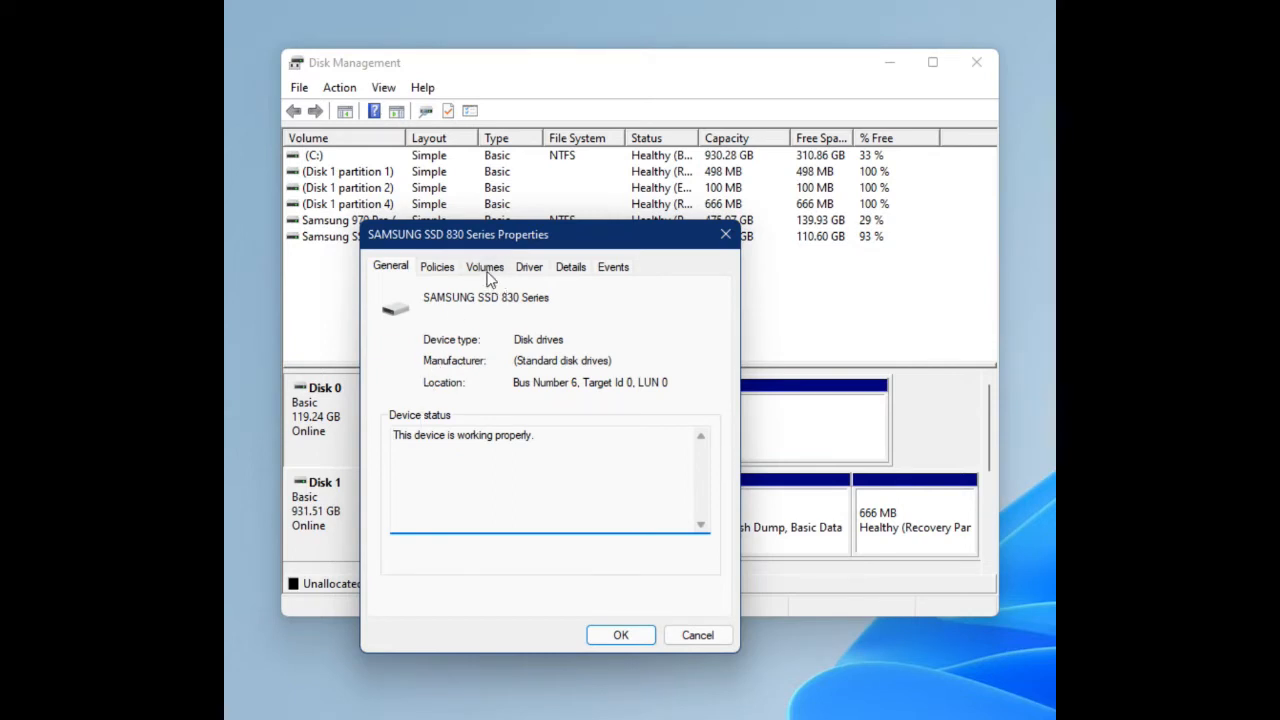
left_click(484, 266)
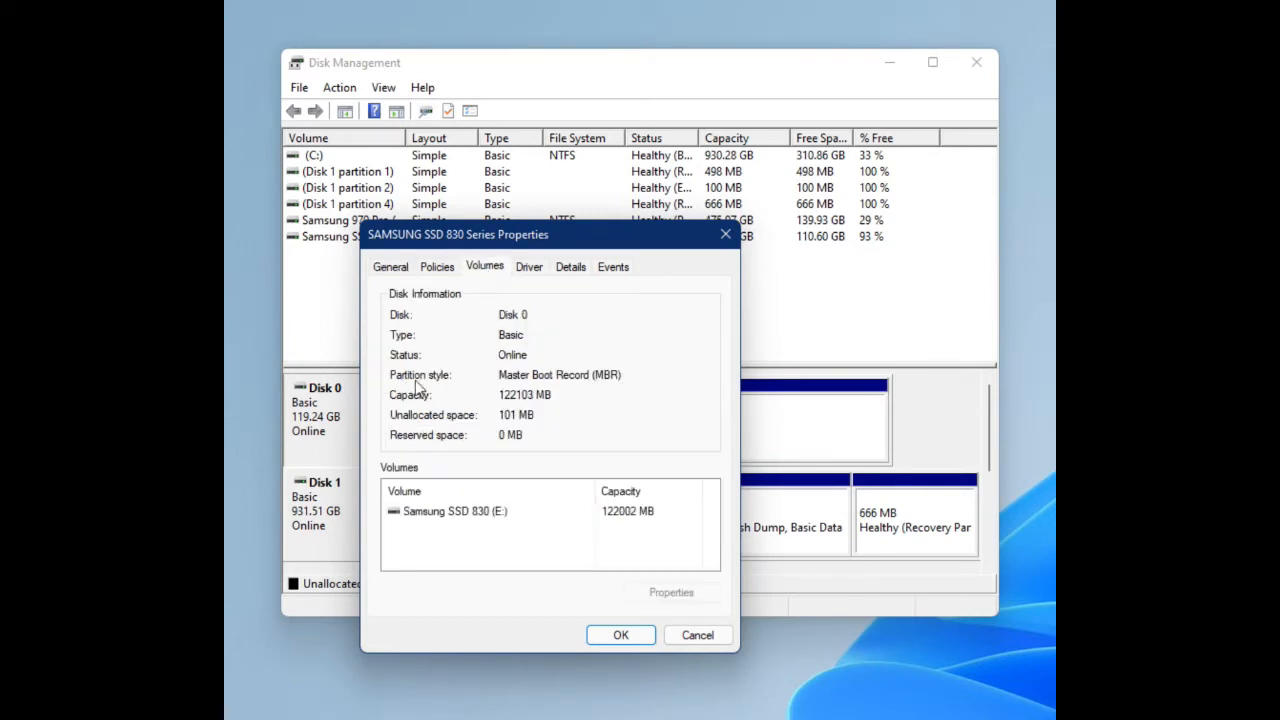
mouse_move(610, 388)
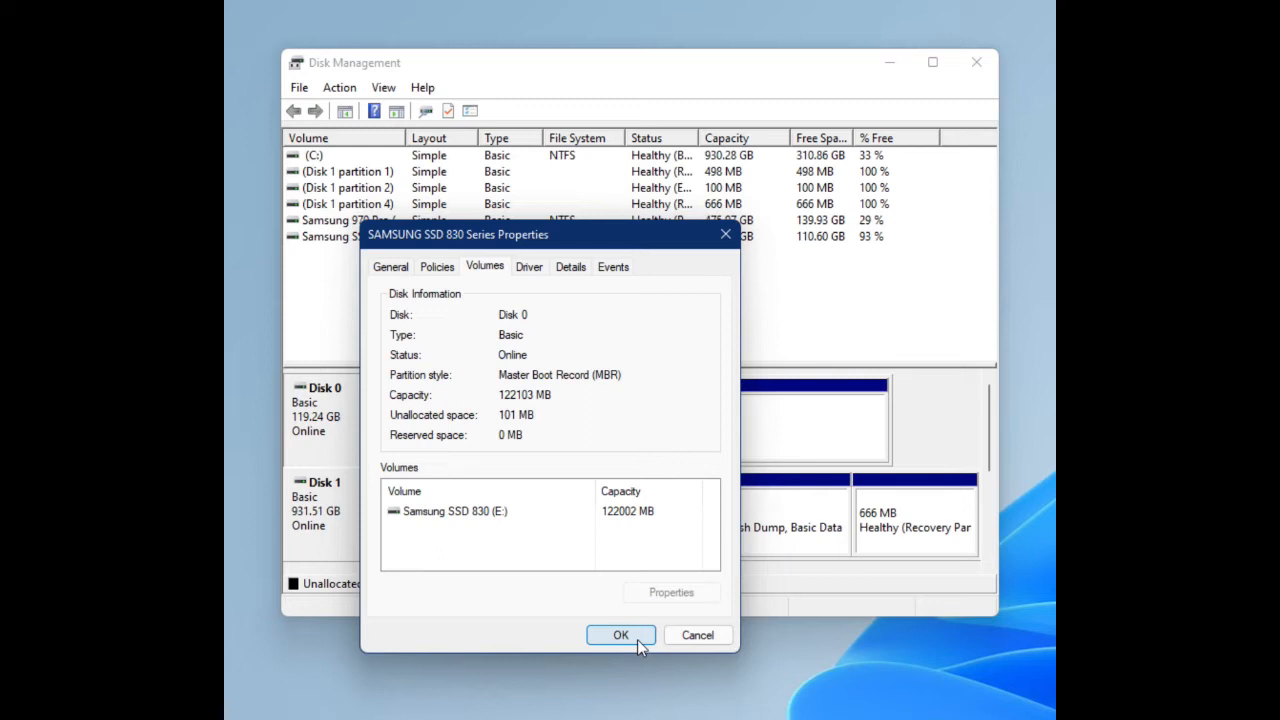
mouse_move(724, 284)
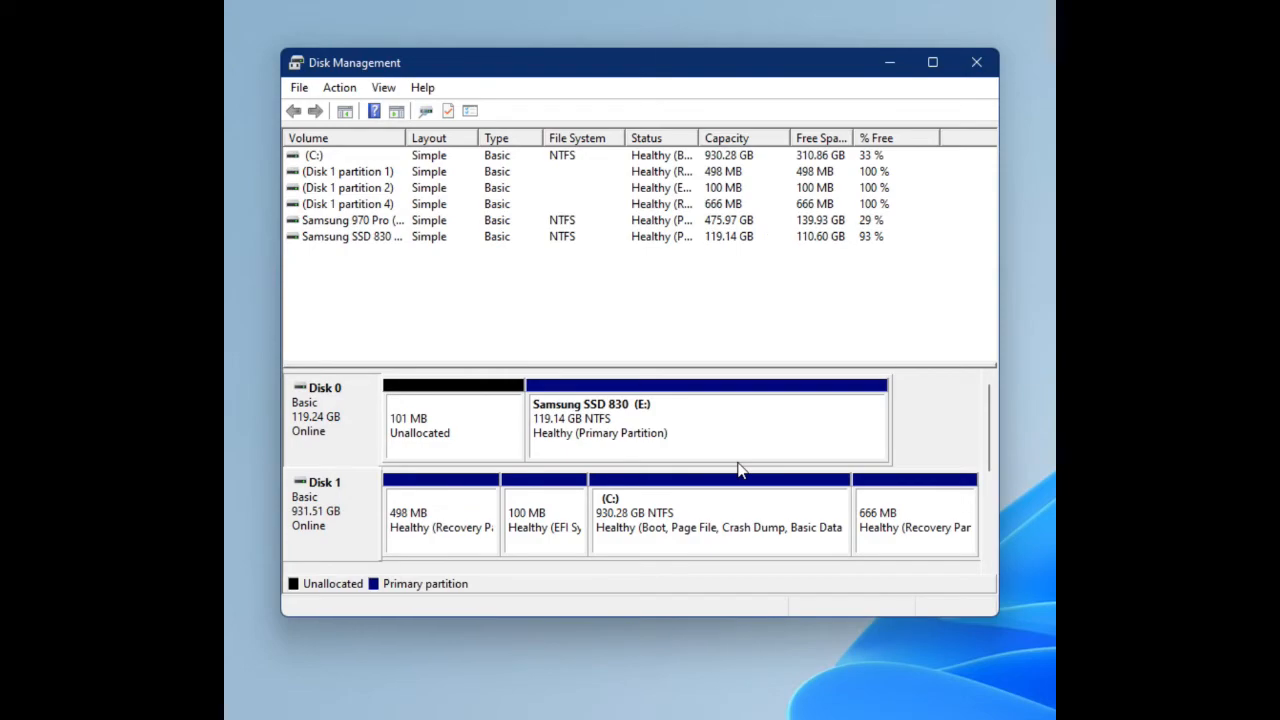
left_click(976, 60)
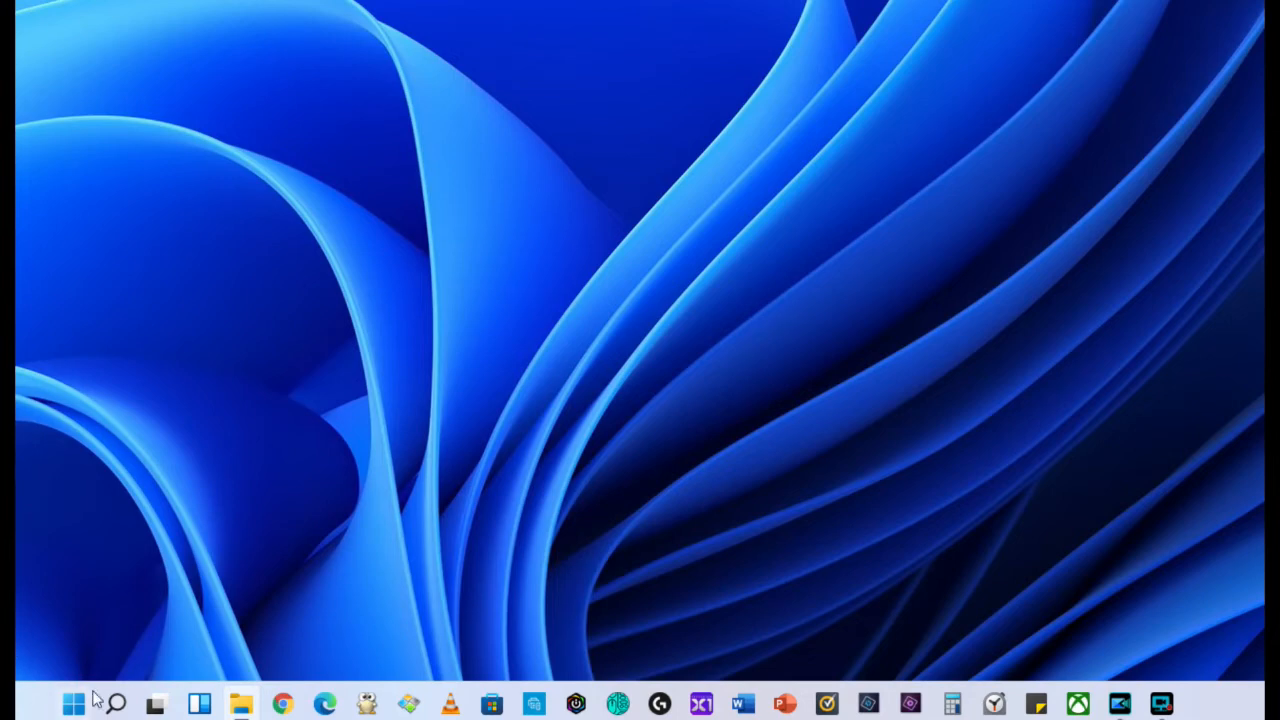
Step: Search for 'cmd' and start Command Prompt with Run as administrator
left_click(116, 704)
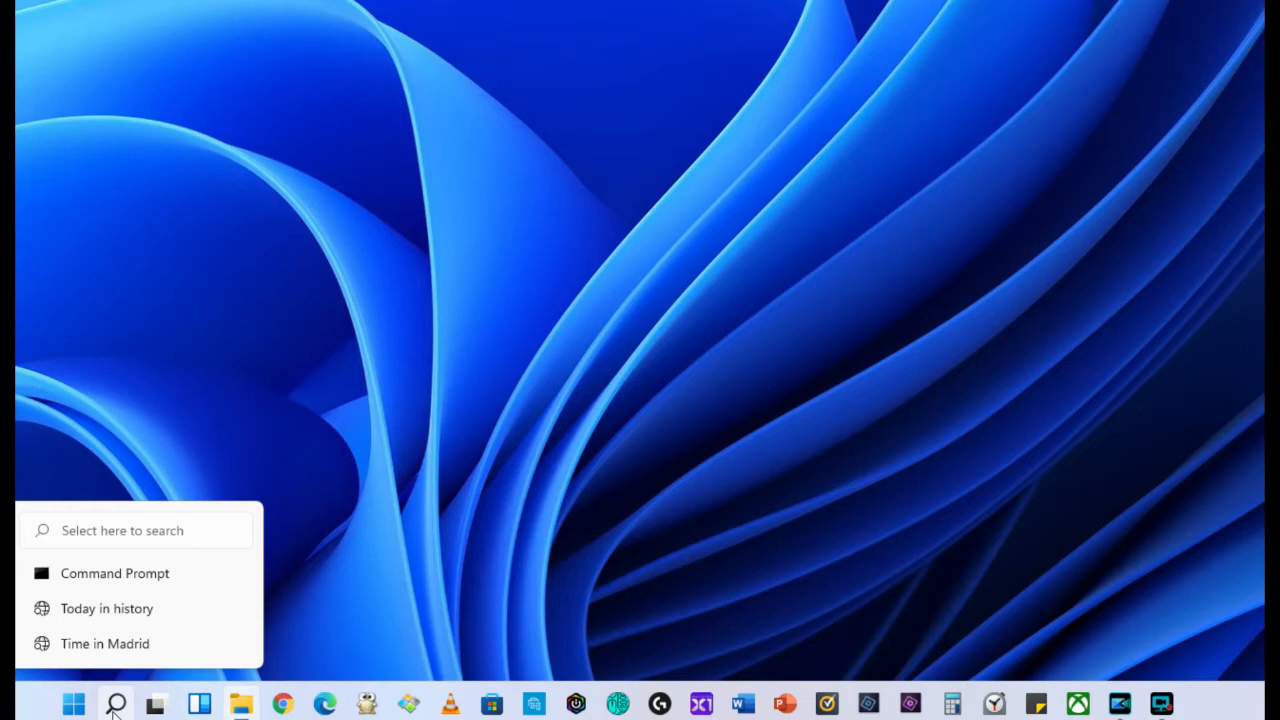
left_click(114, 704)
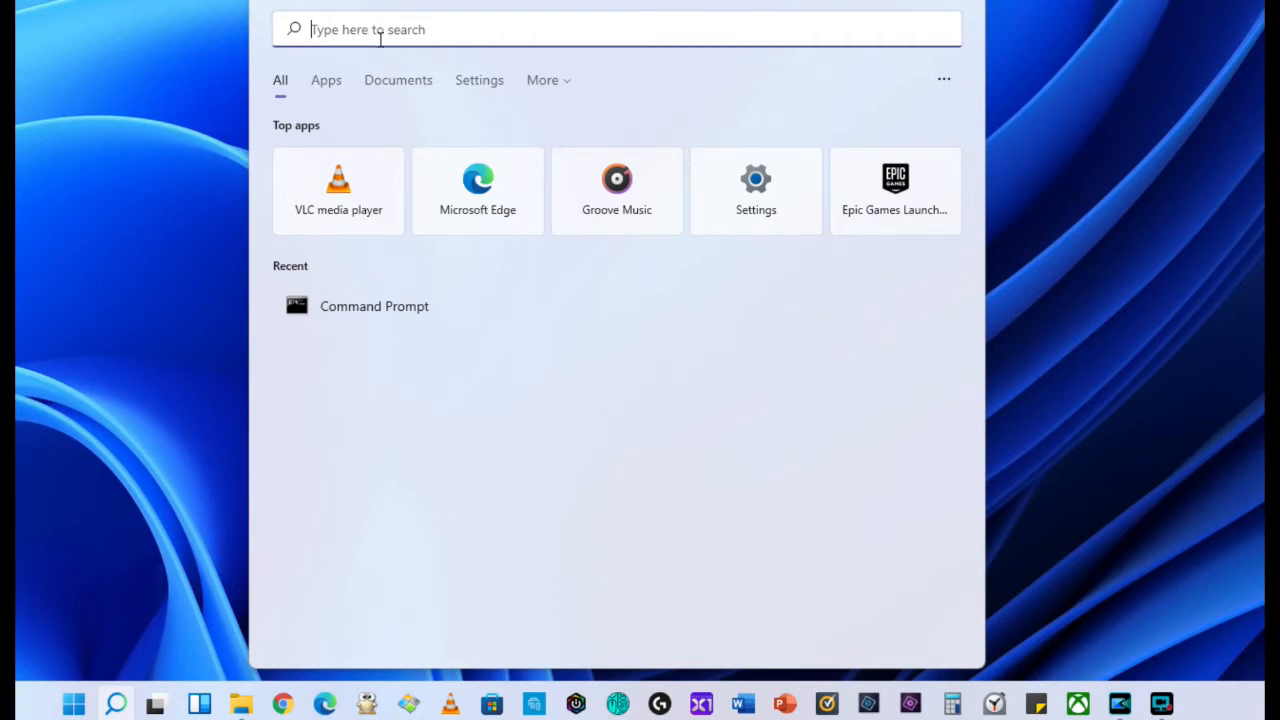
type("cmd")
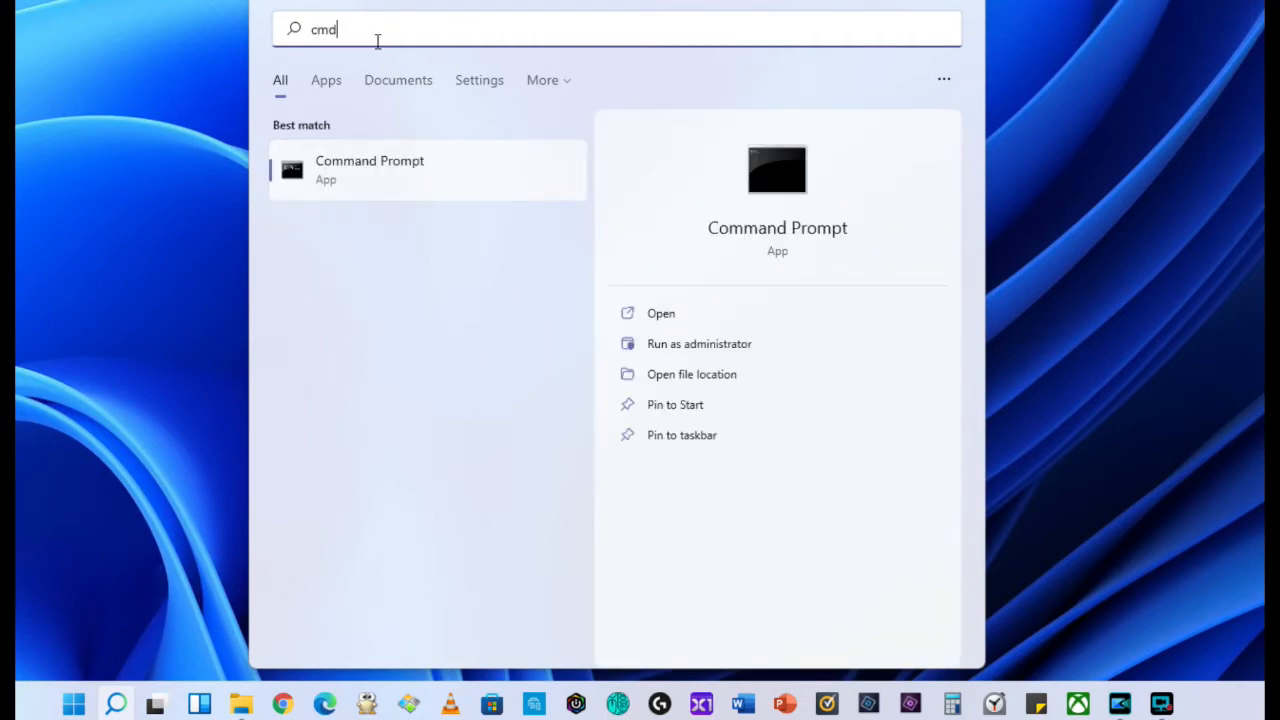
mouse_move(650, 184)
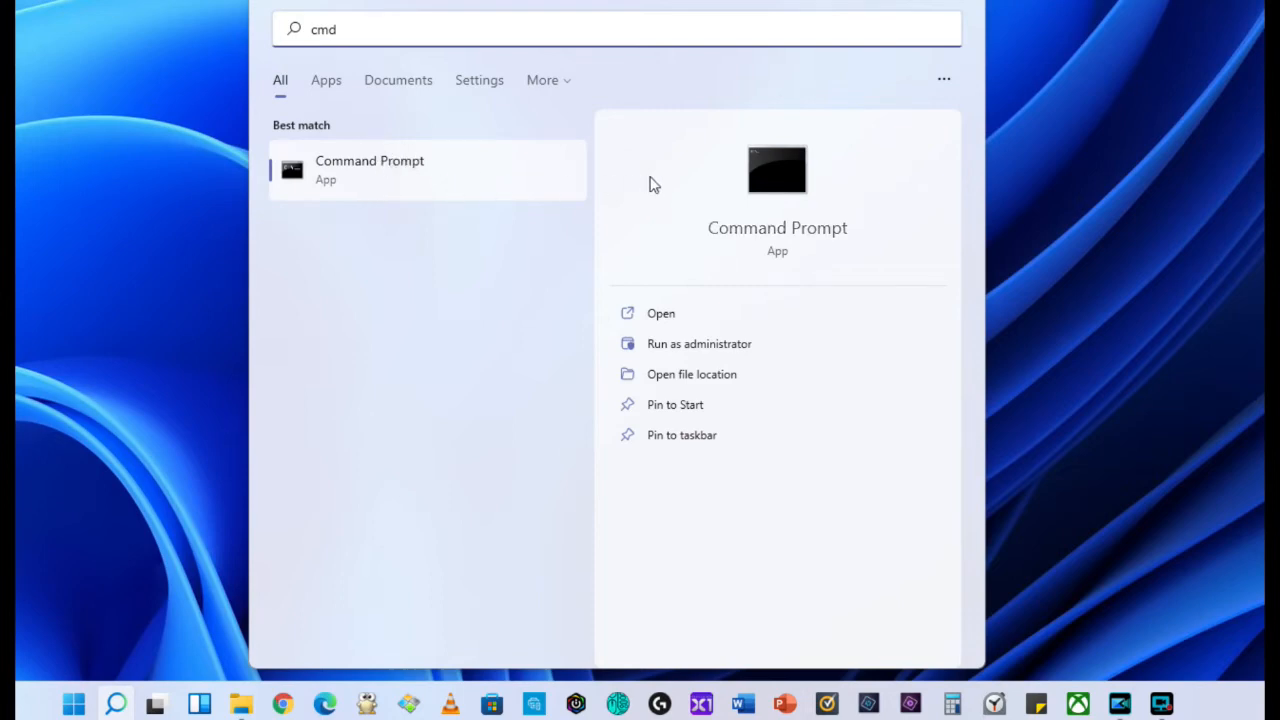
mouse_move(700, 344)
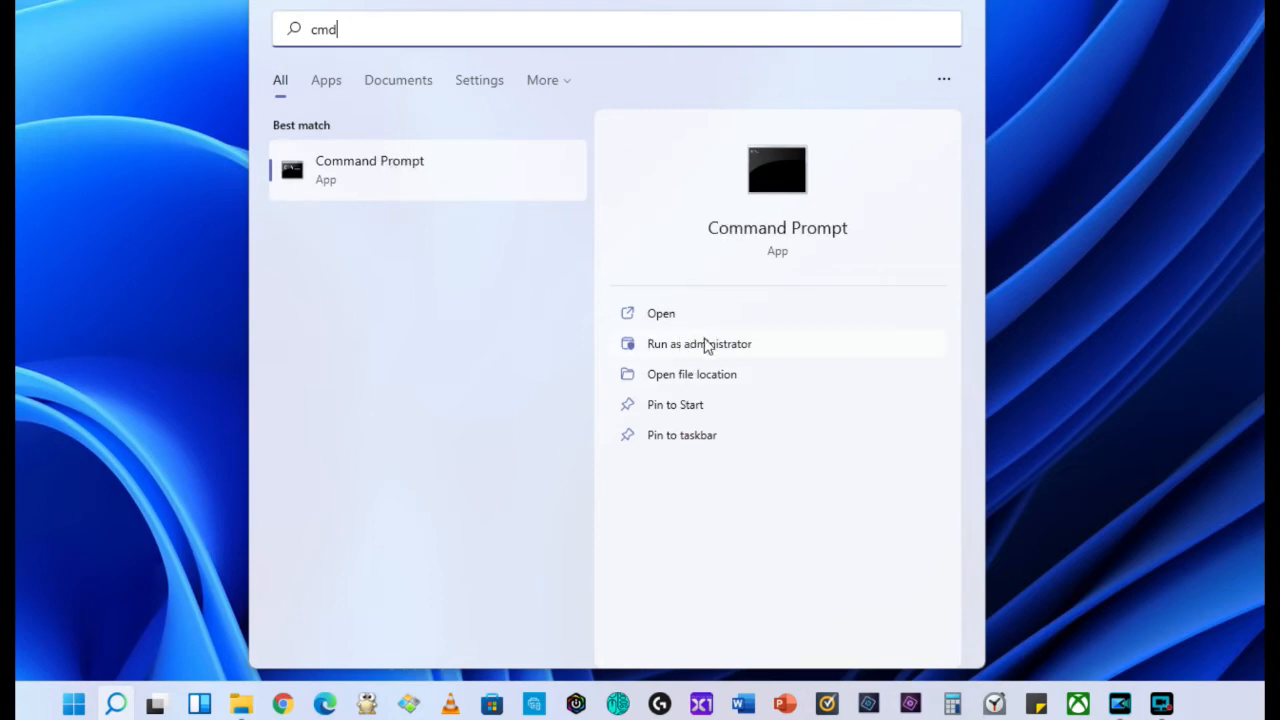
left_click(700, 344)
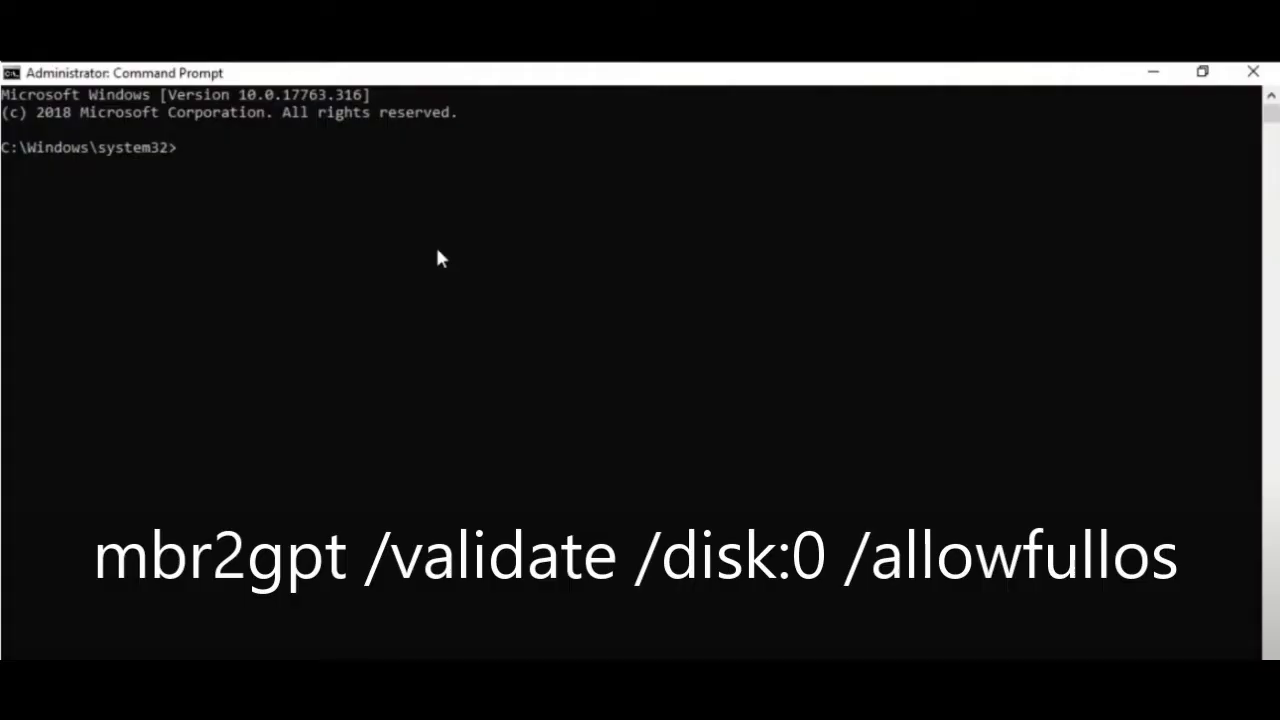
Step: Run 'mbr2gpt /validate /disk:0 /allowfullos' and get 'Validation completed successfully'
type("mbr2gpt")
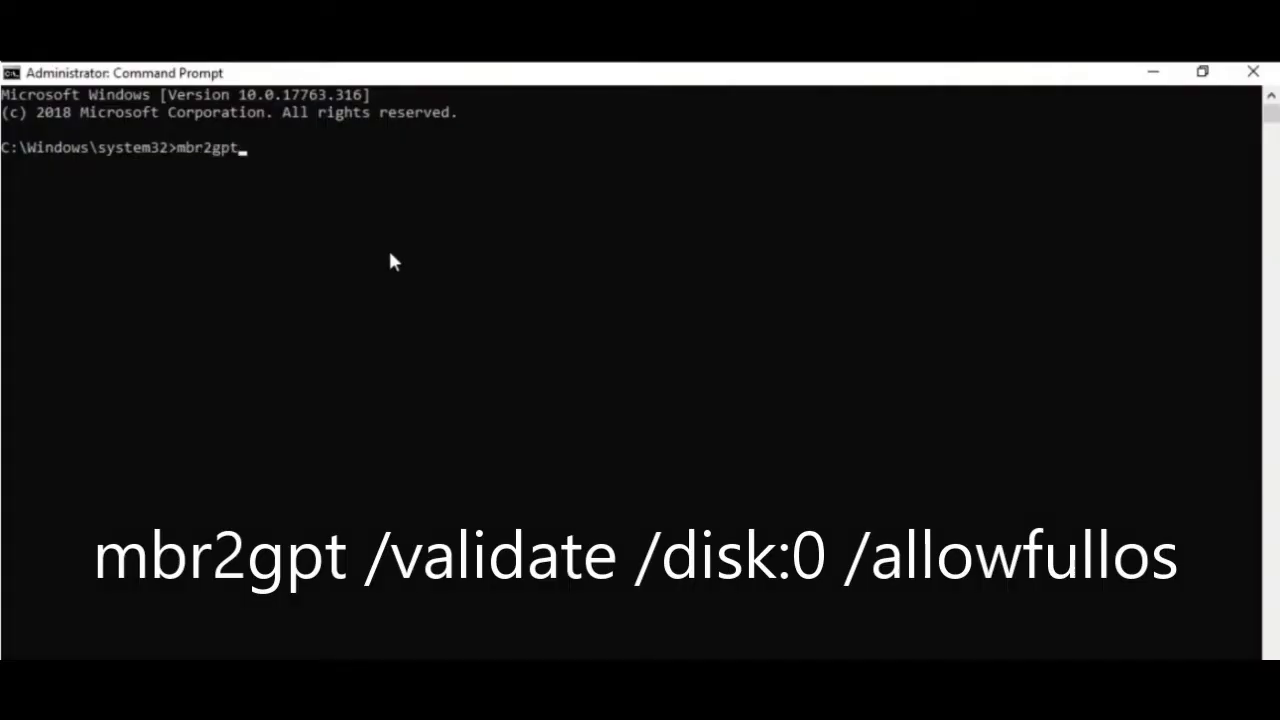
type("/validate")
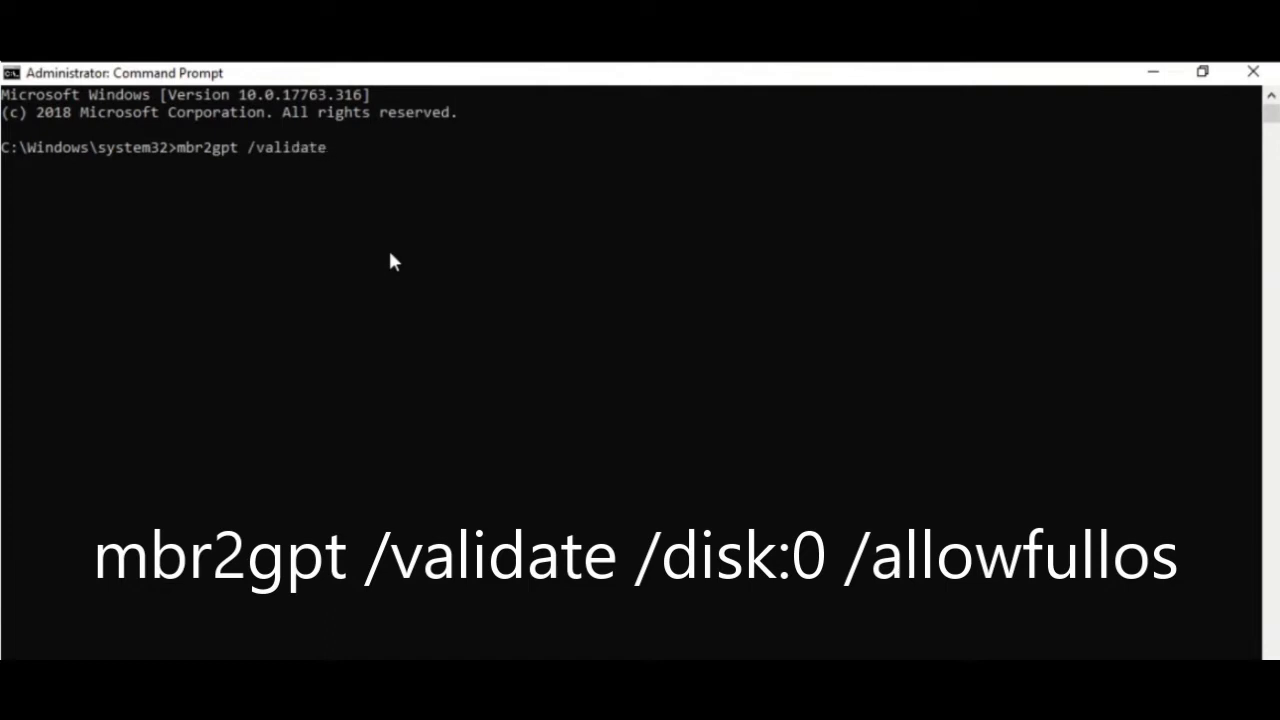
type("/disk:0")
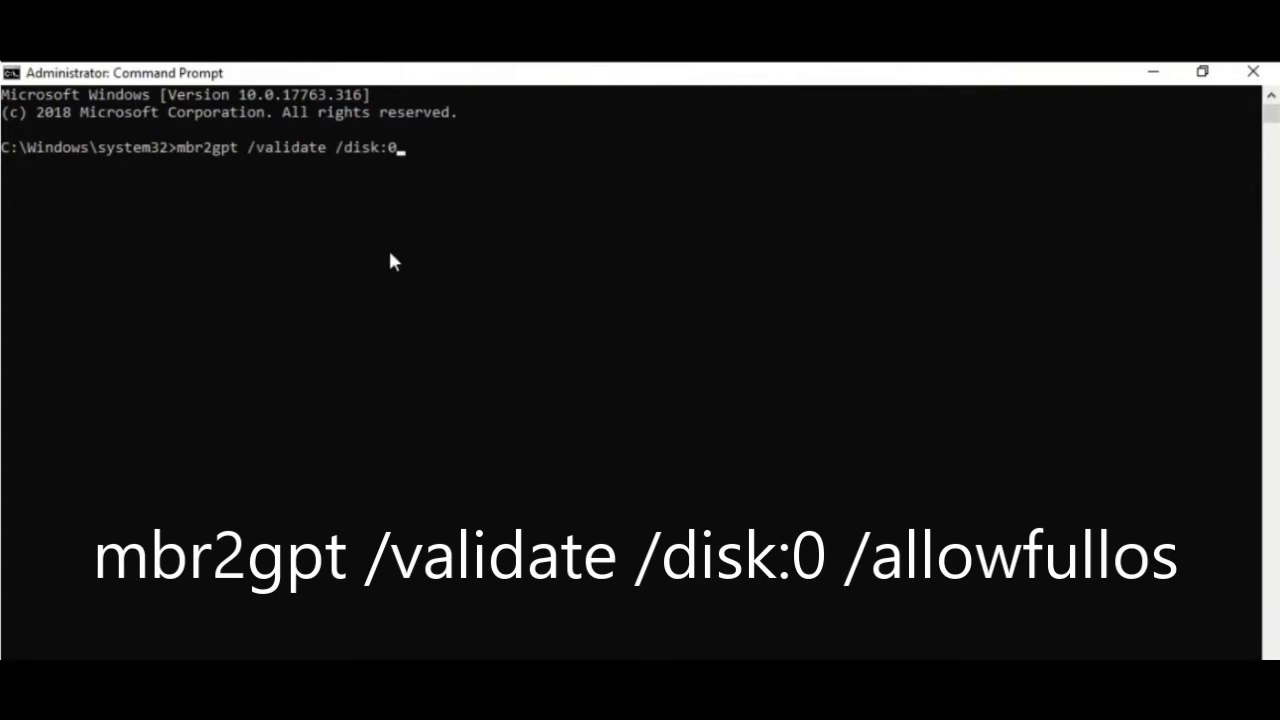
type("/allowfullos")
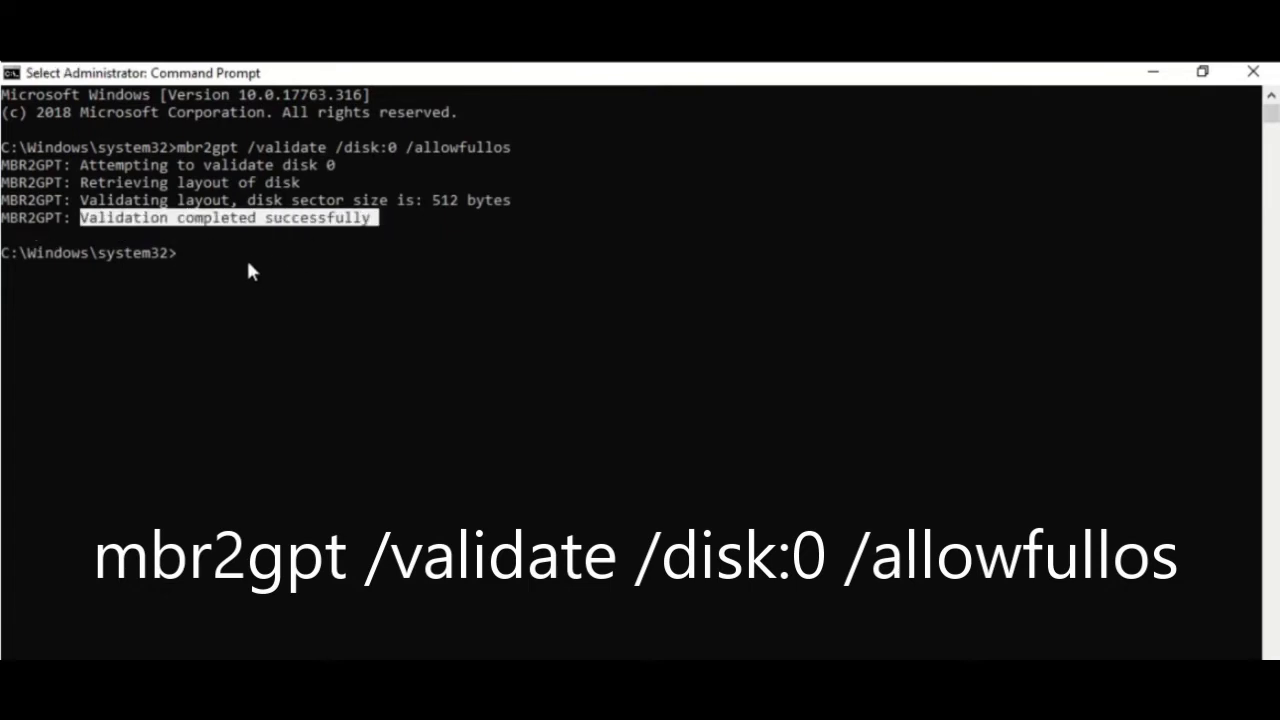
Step: Run 'mbr2gpt /convert /disk:0 /allowfullos' to convert disk 0 to GPT in place
type("m")
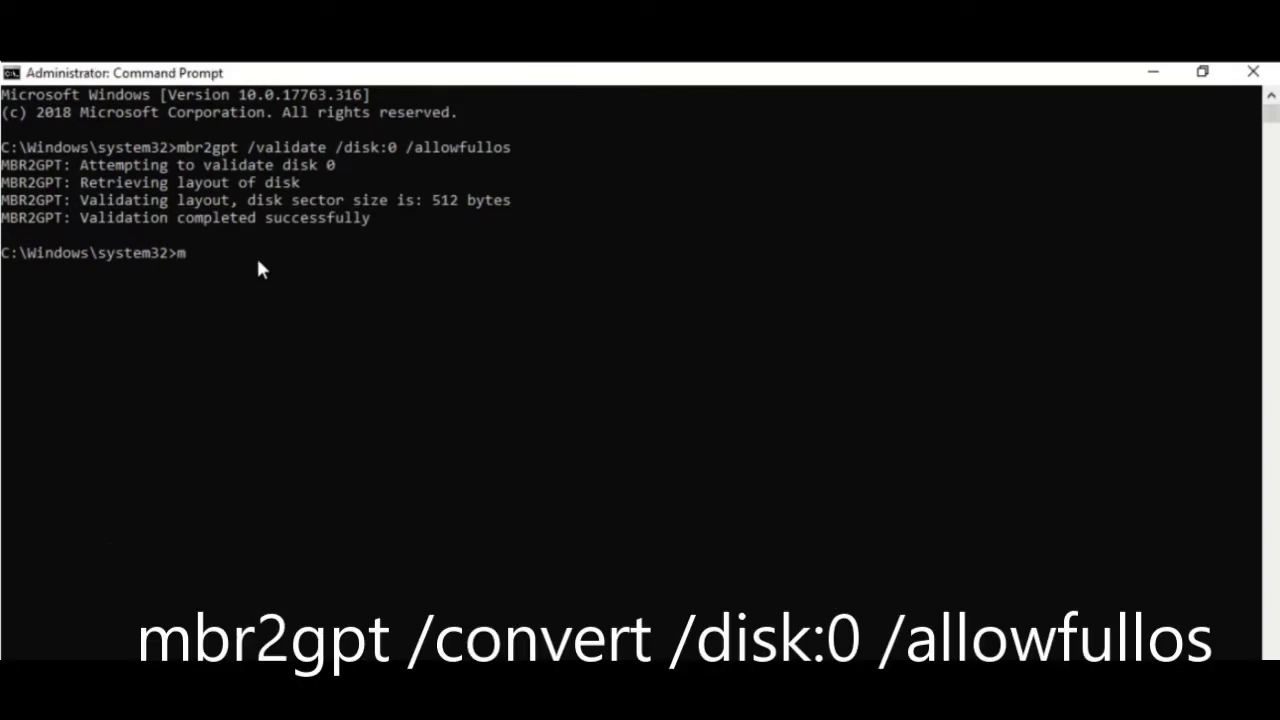
type("br2gpt")
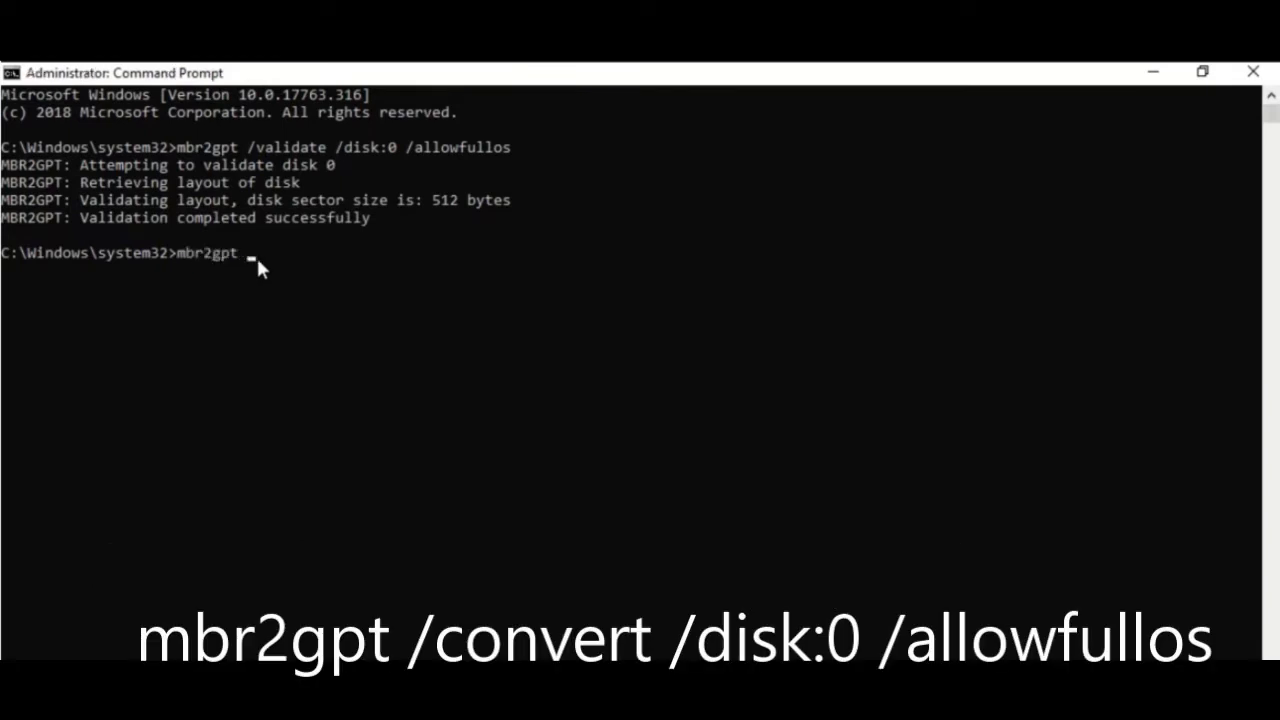
type("/convert")
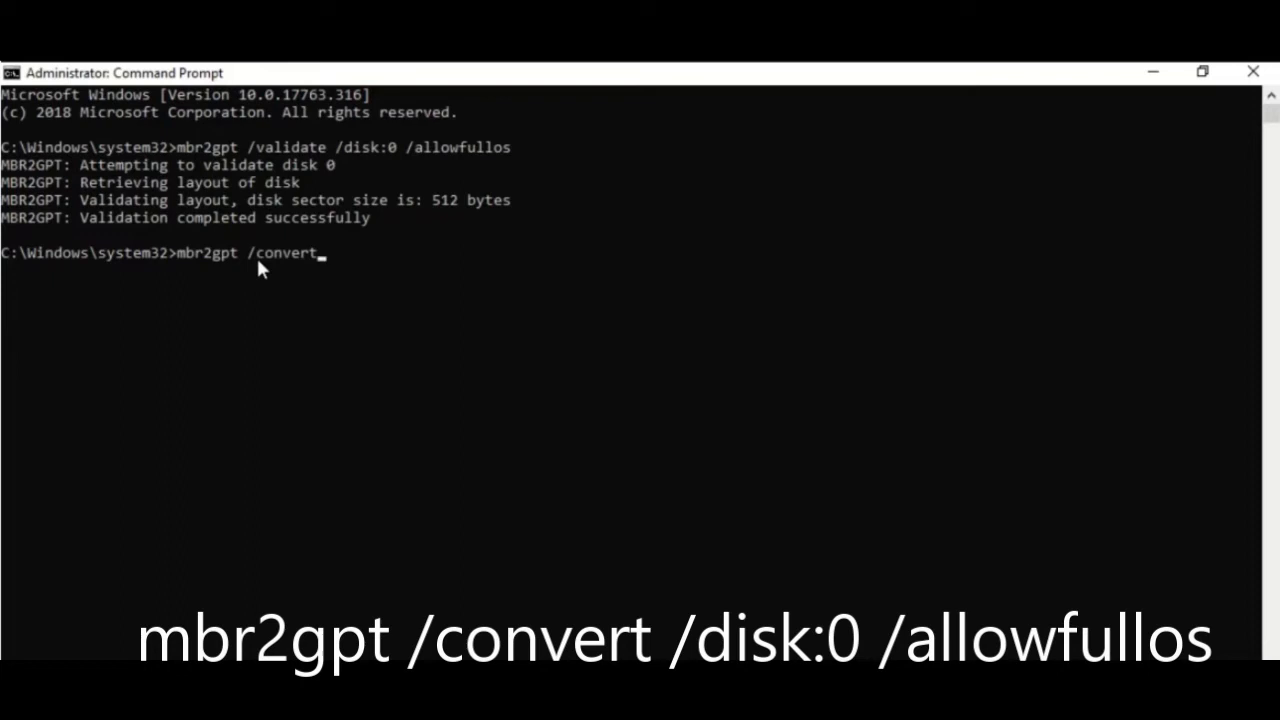
type("/disk:0")
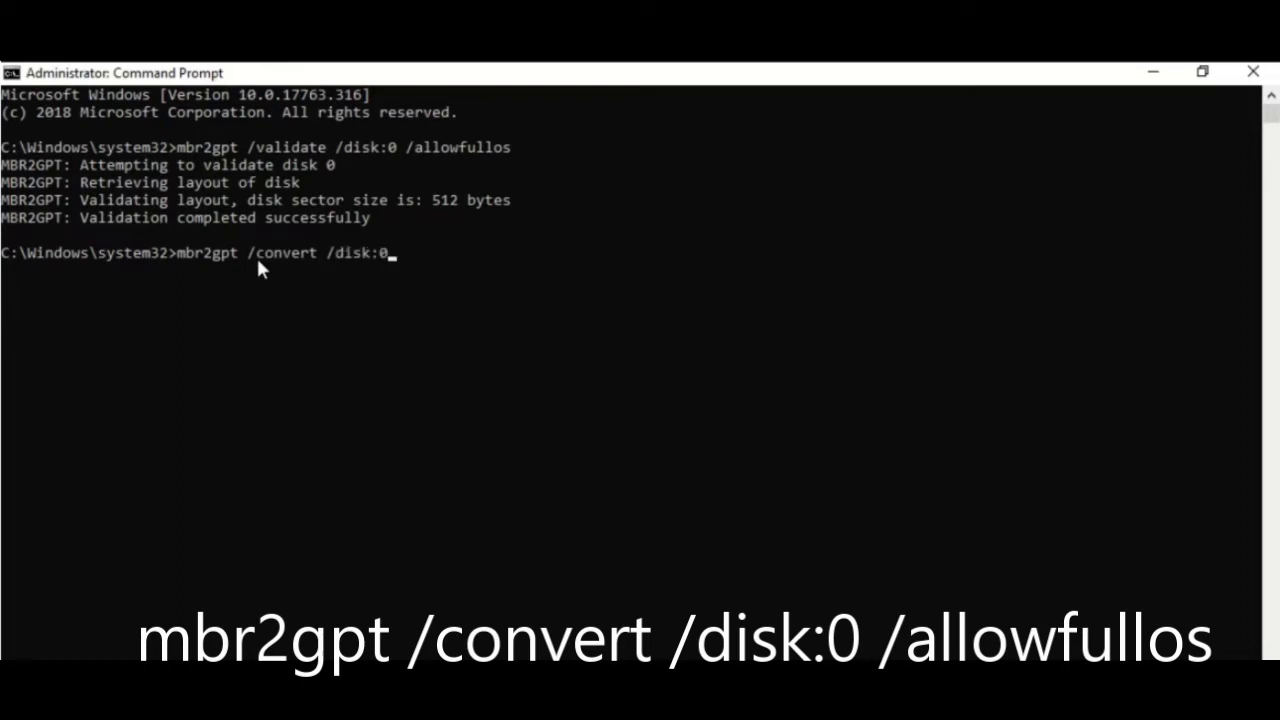
type("/allow")
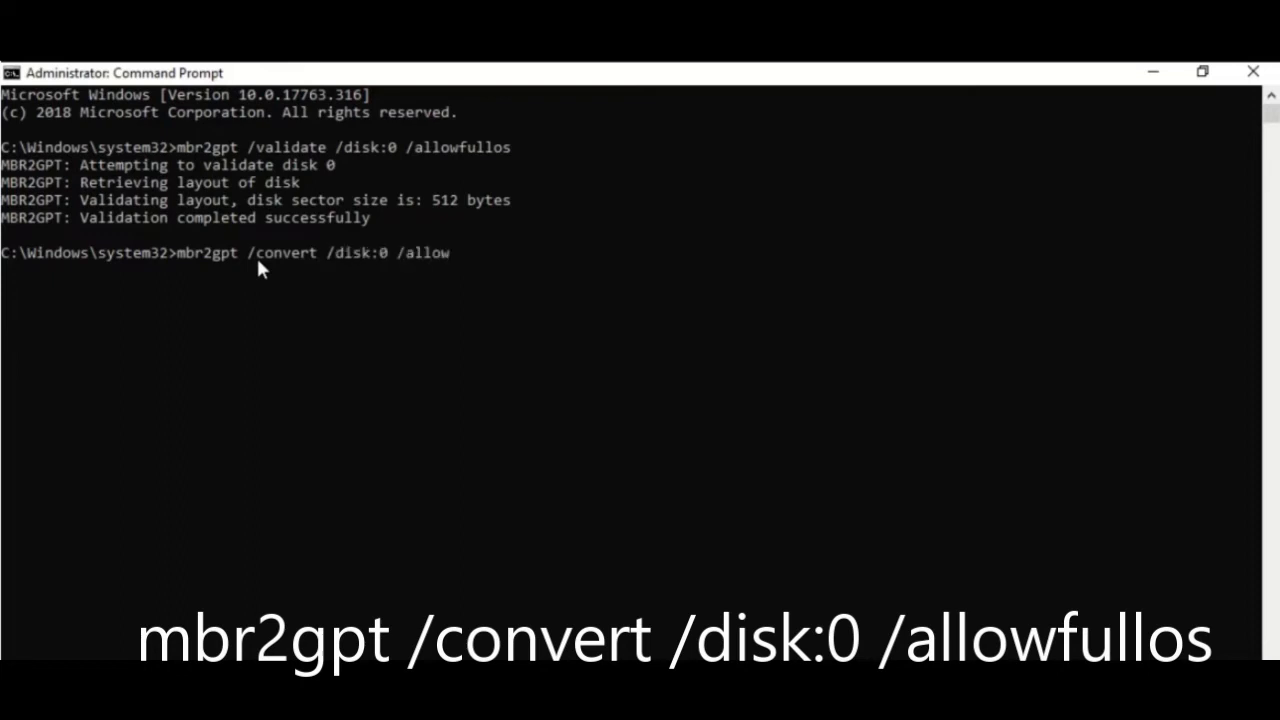
type("fullos")
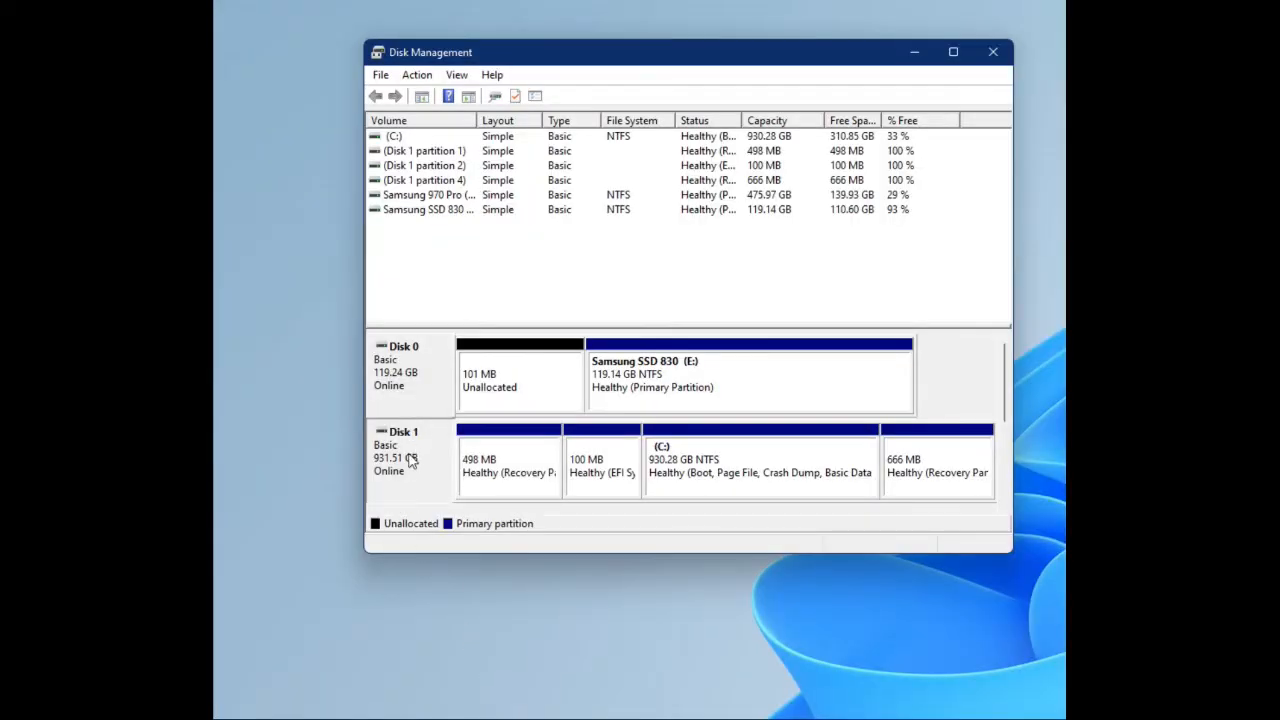
Step: View Disk 1's Volumes properties confirming a GUID Partition Table (GPT) style
right_click(410, 460)
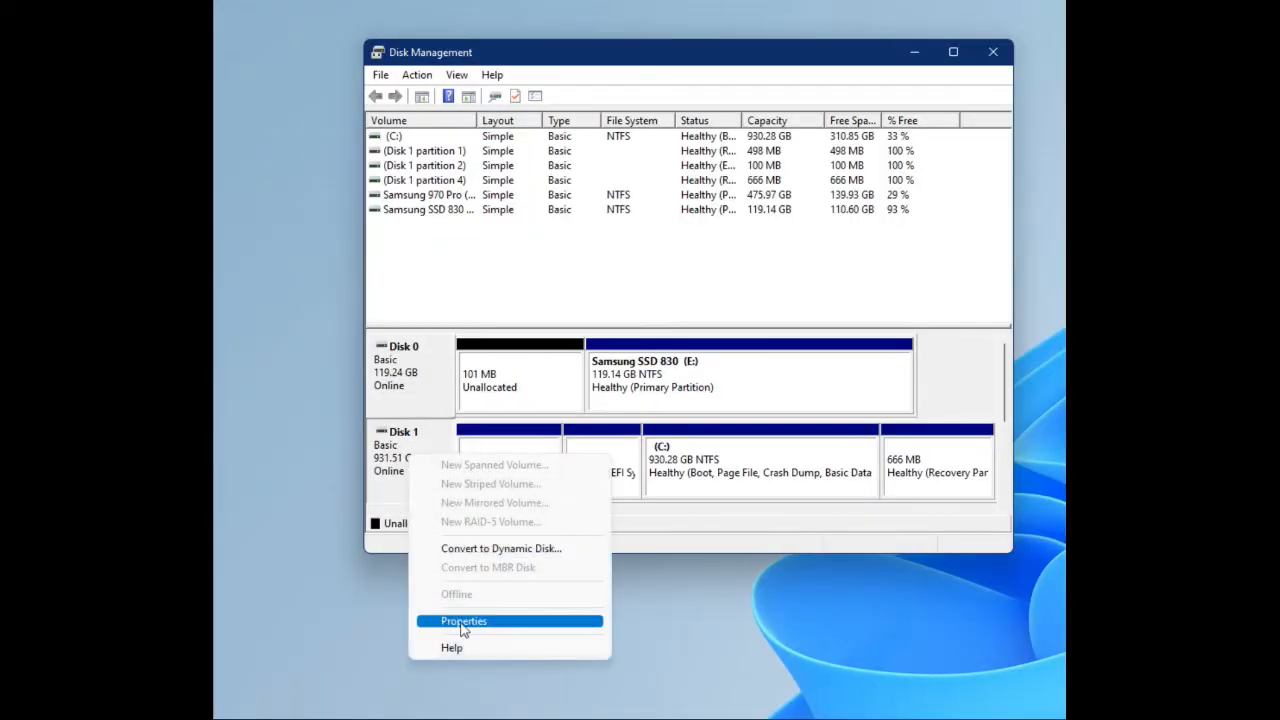
left_click(464, 620)
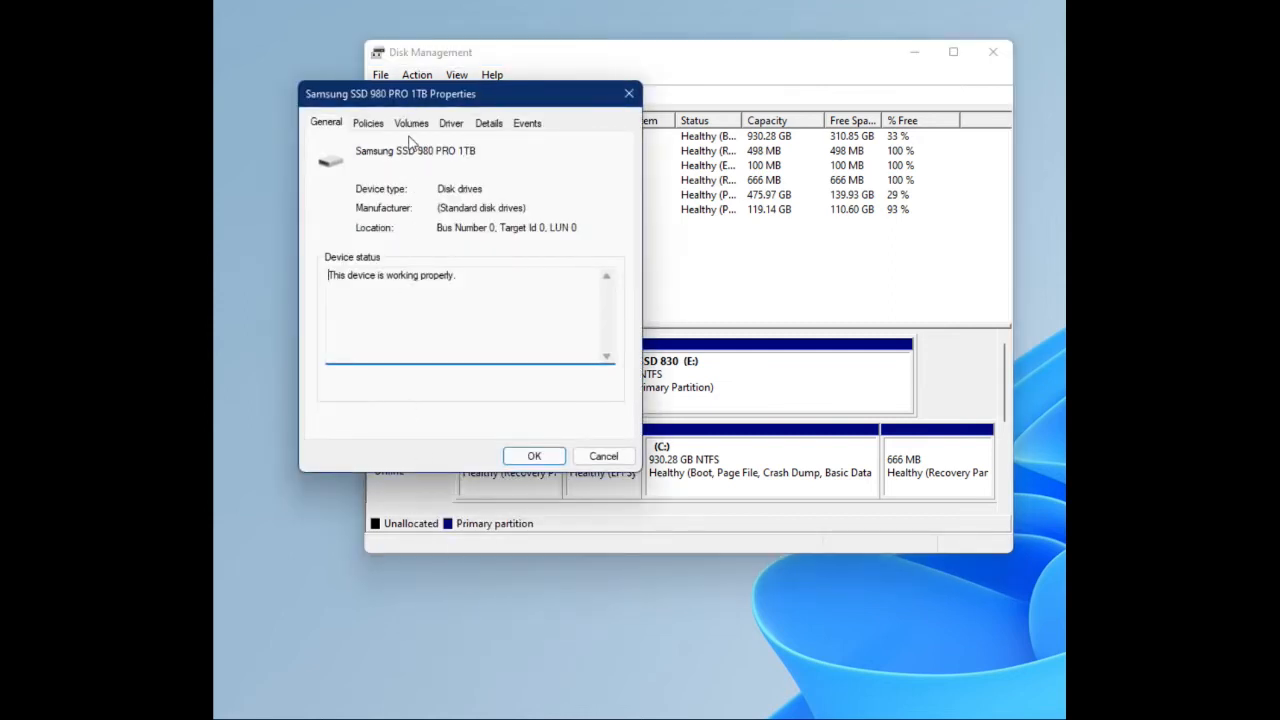
mouse_move(422, 130)
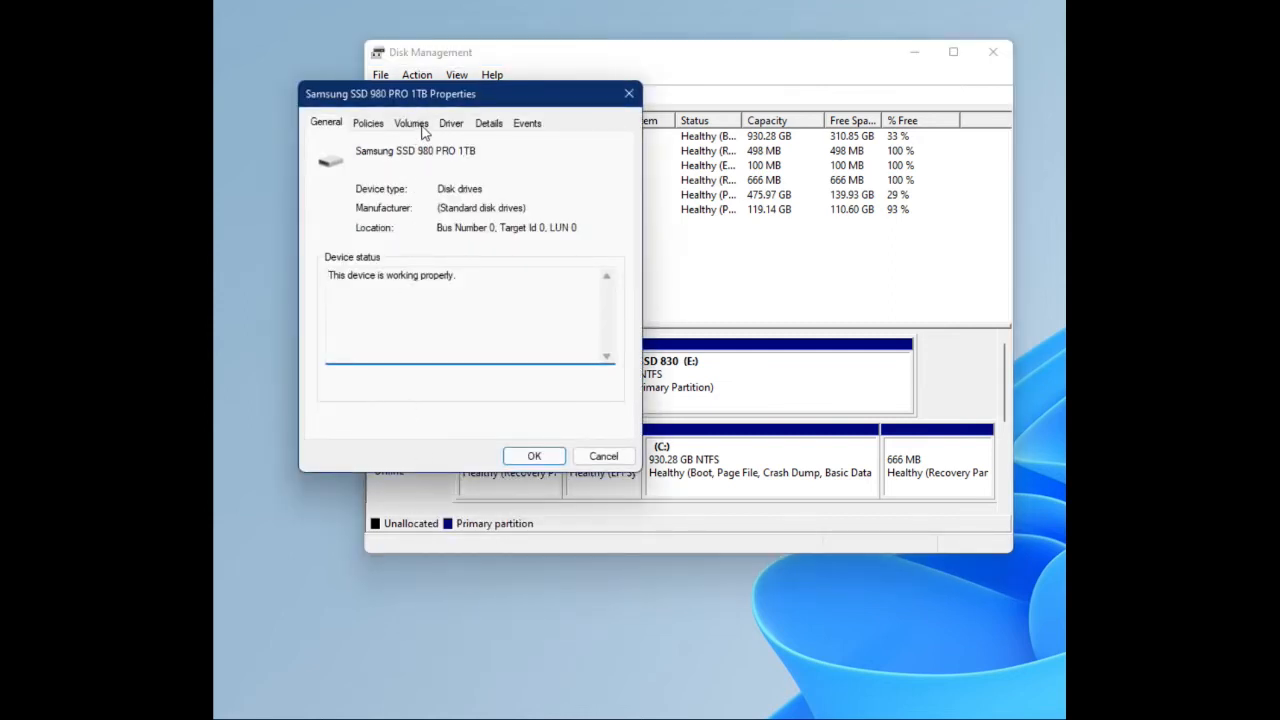
left_click(412, 122)
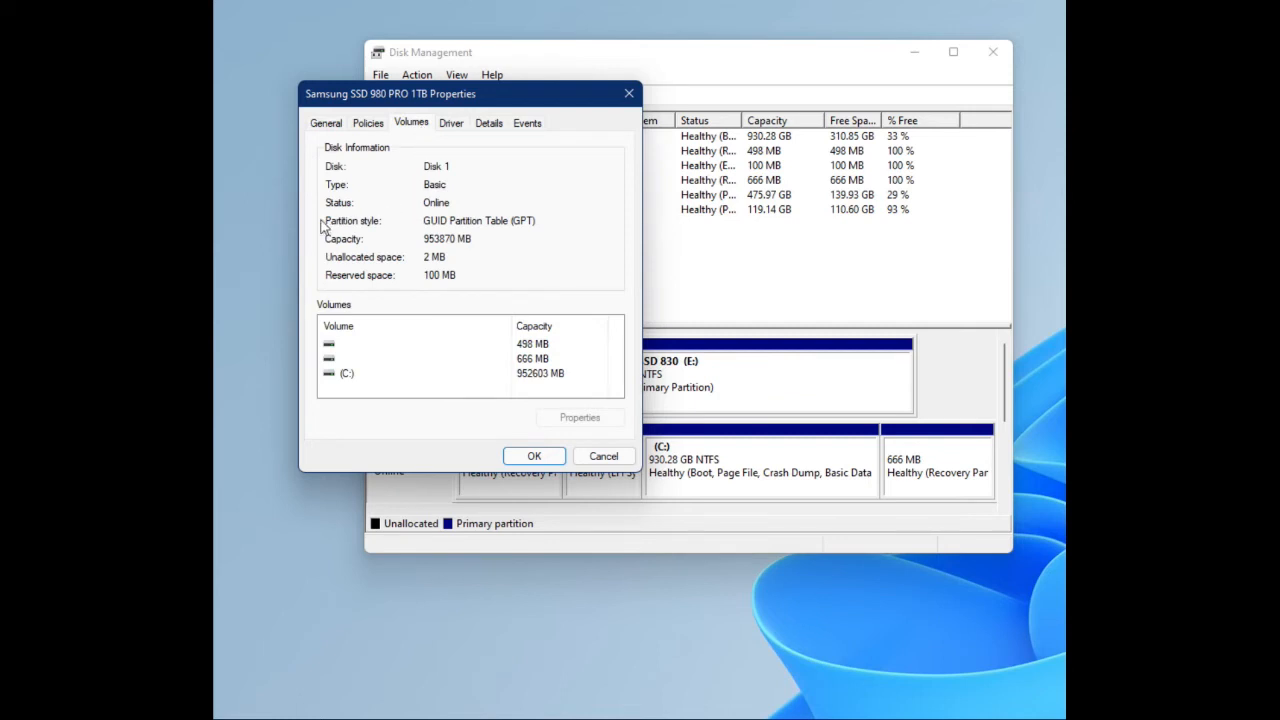
mouse_move(538, 220)
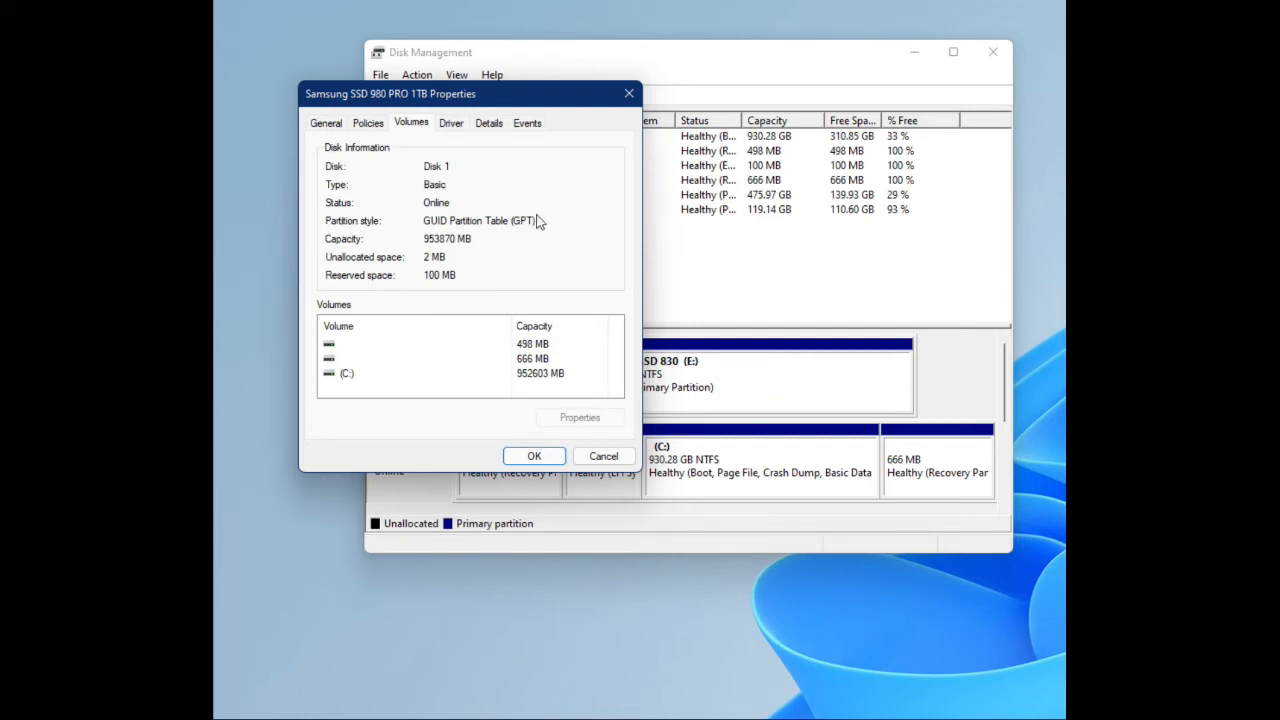
mouse_move(496, 222)
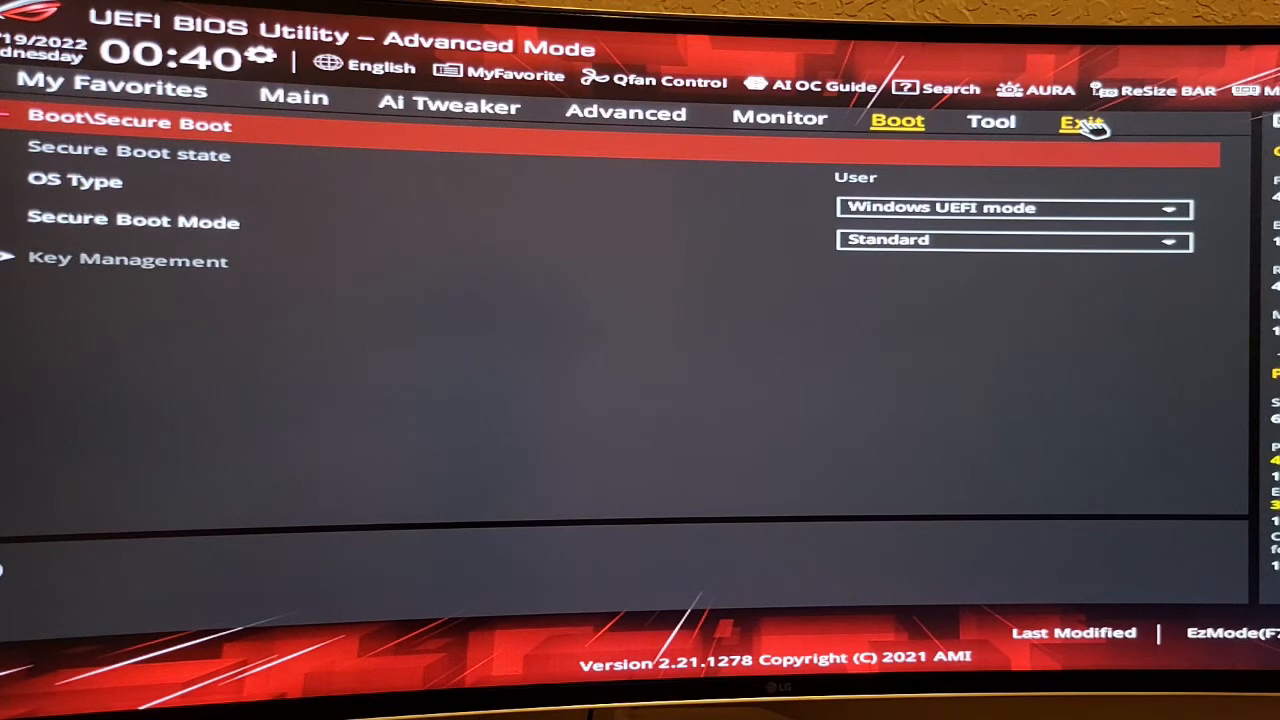
Step: Choose Save Changes & Reset from the BIOS Exit options
left_click(1080, 122)
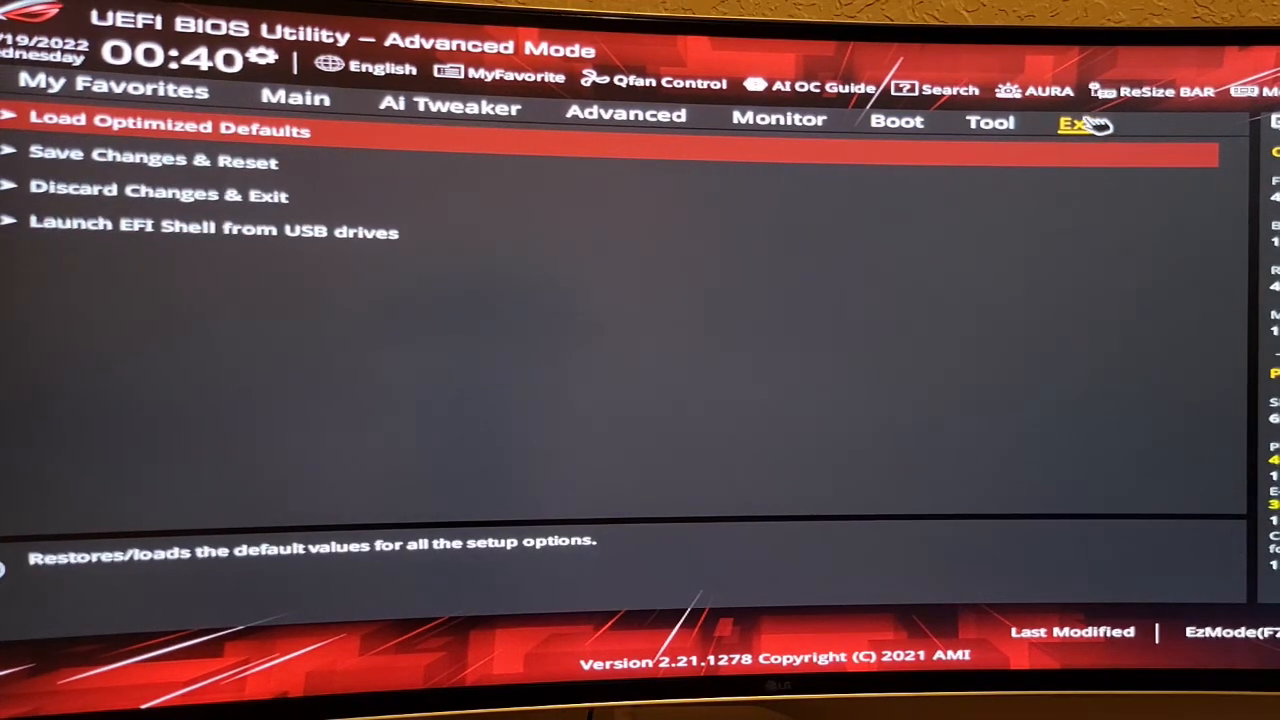
key("Down")
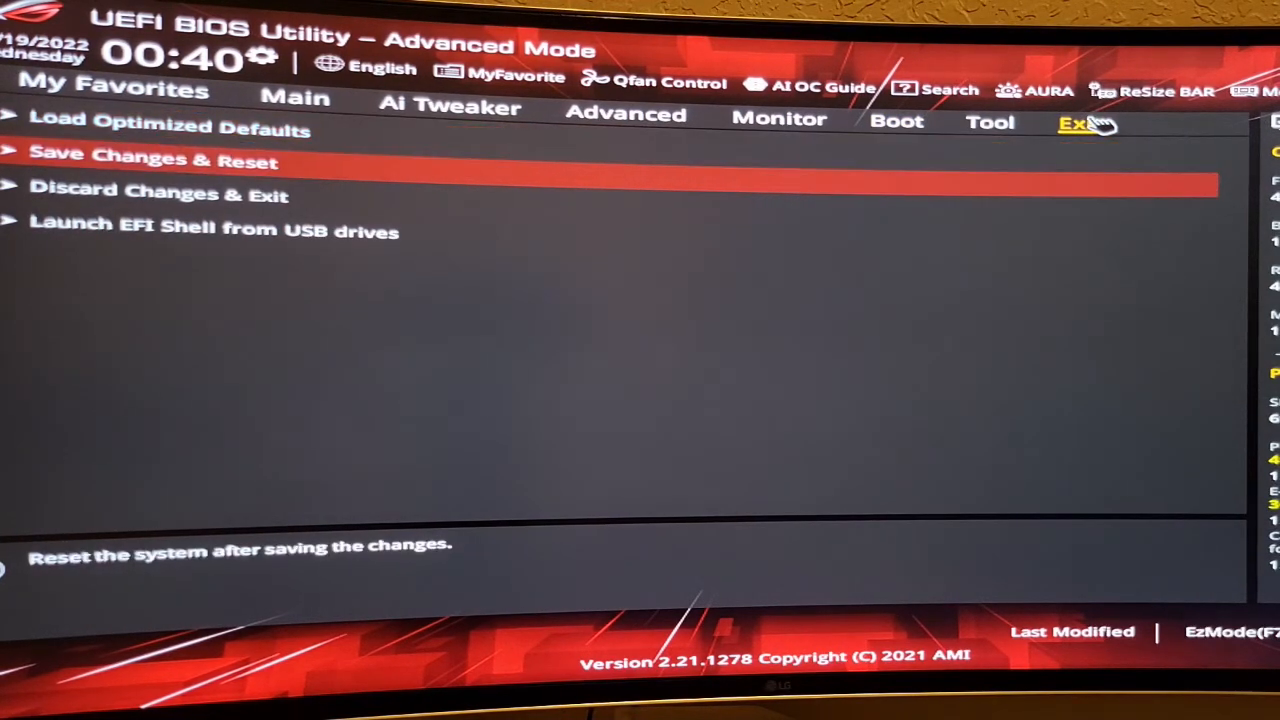
mouse_move(190, 184)
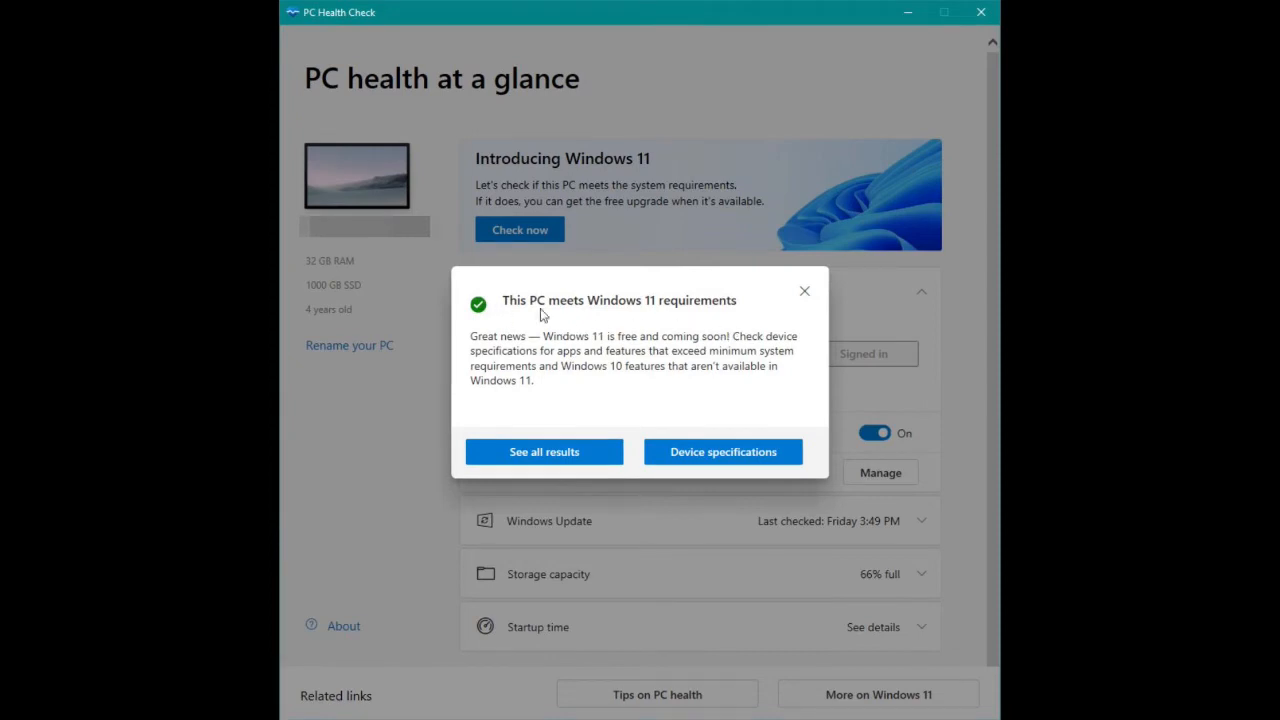
mouse_move(656, 292)
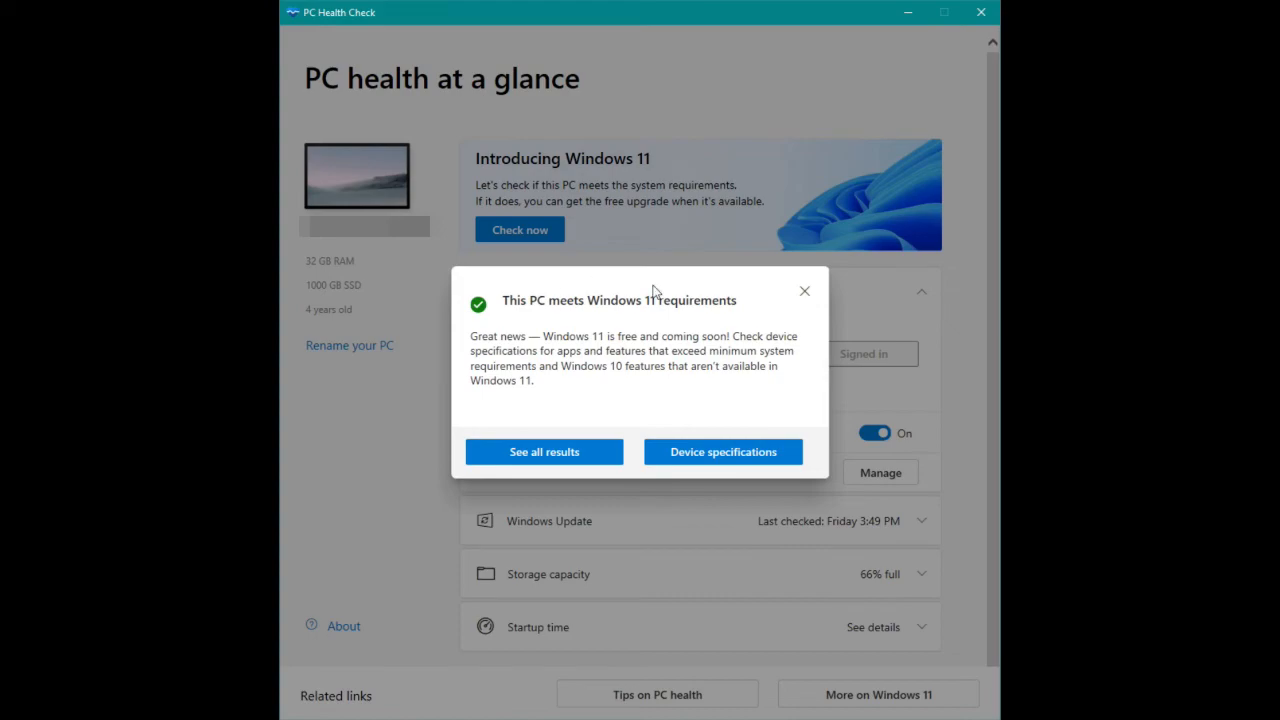
mouse_move(698, 324)
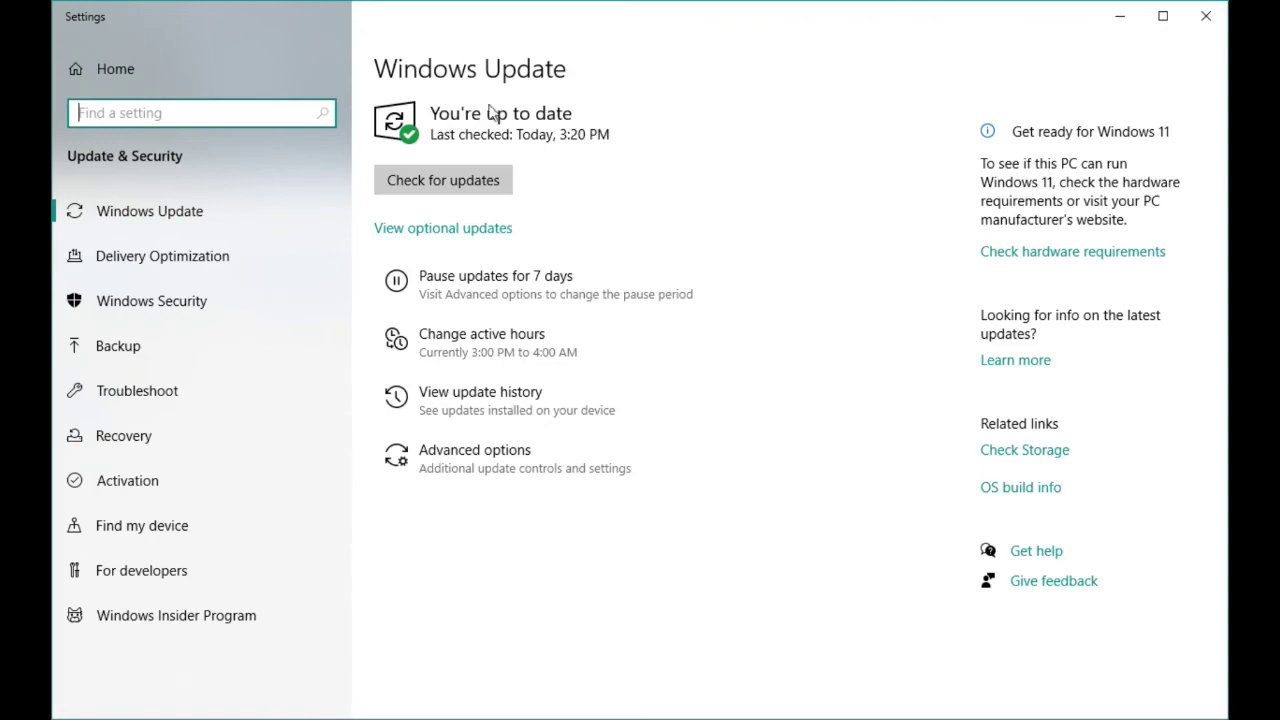
Step: Check Windows Update in Settings, which reports the PC is up to date
left_click(442, 180)
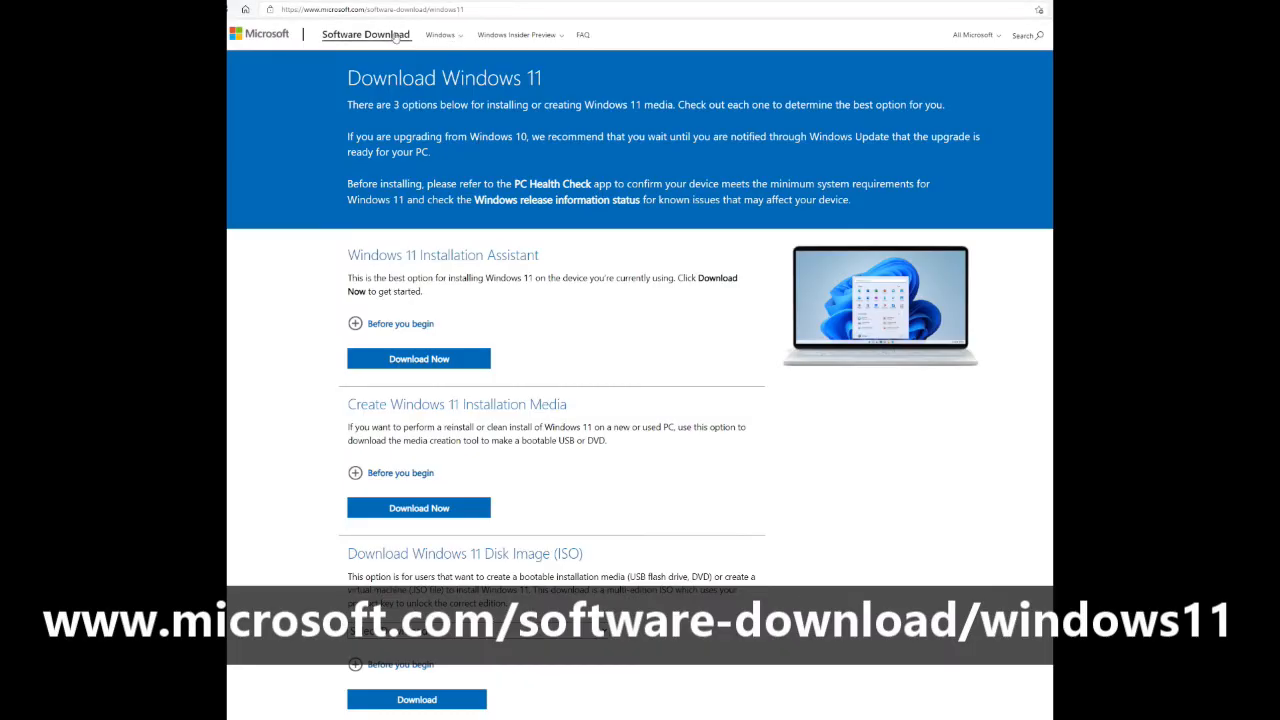
mouse_move(370, 16)
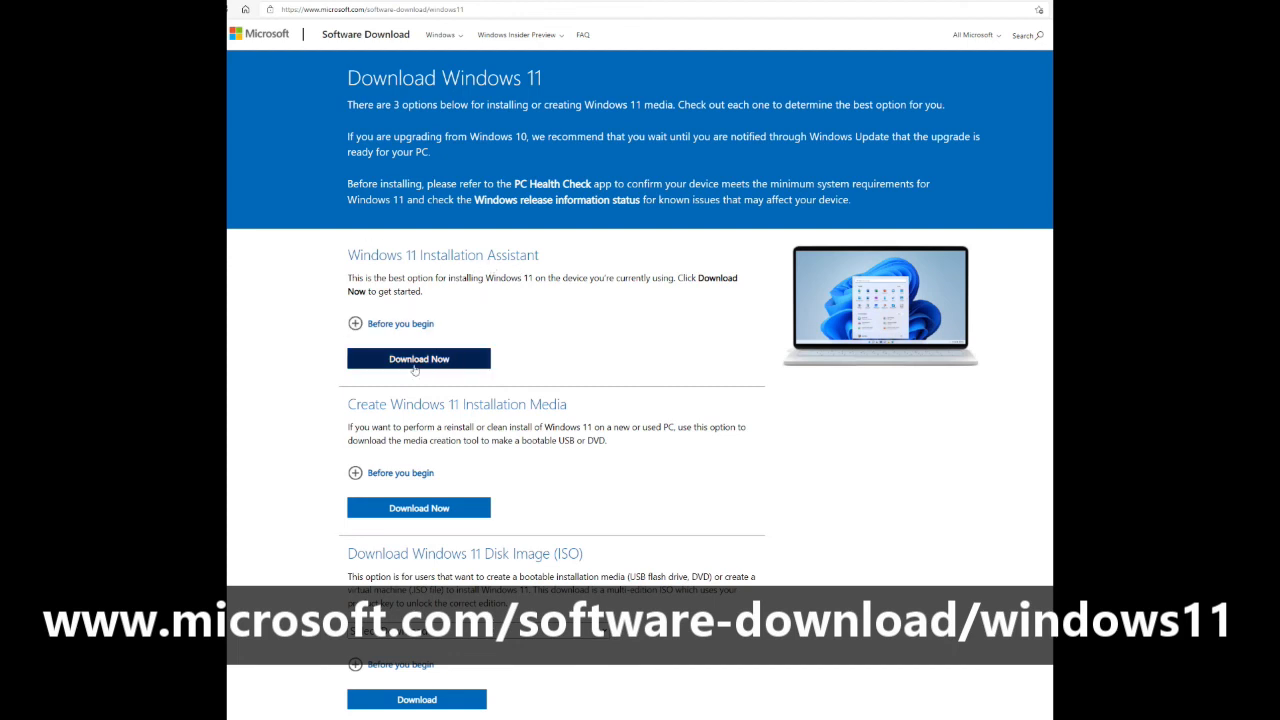
mouse_move(428, 356)
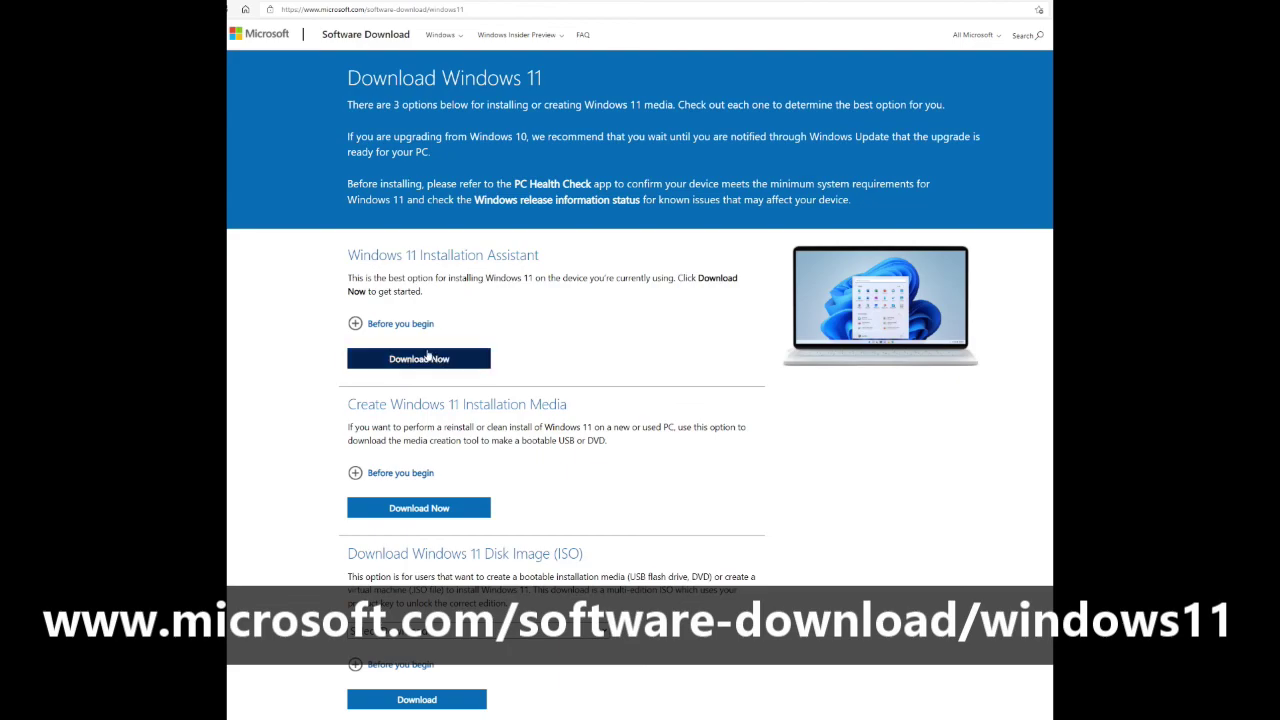
Step: Download the Windows 11 Installation Assistant from Microsoft's page
left_click(418, 358)
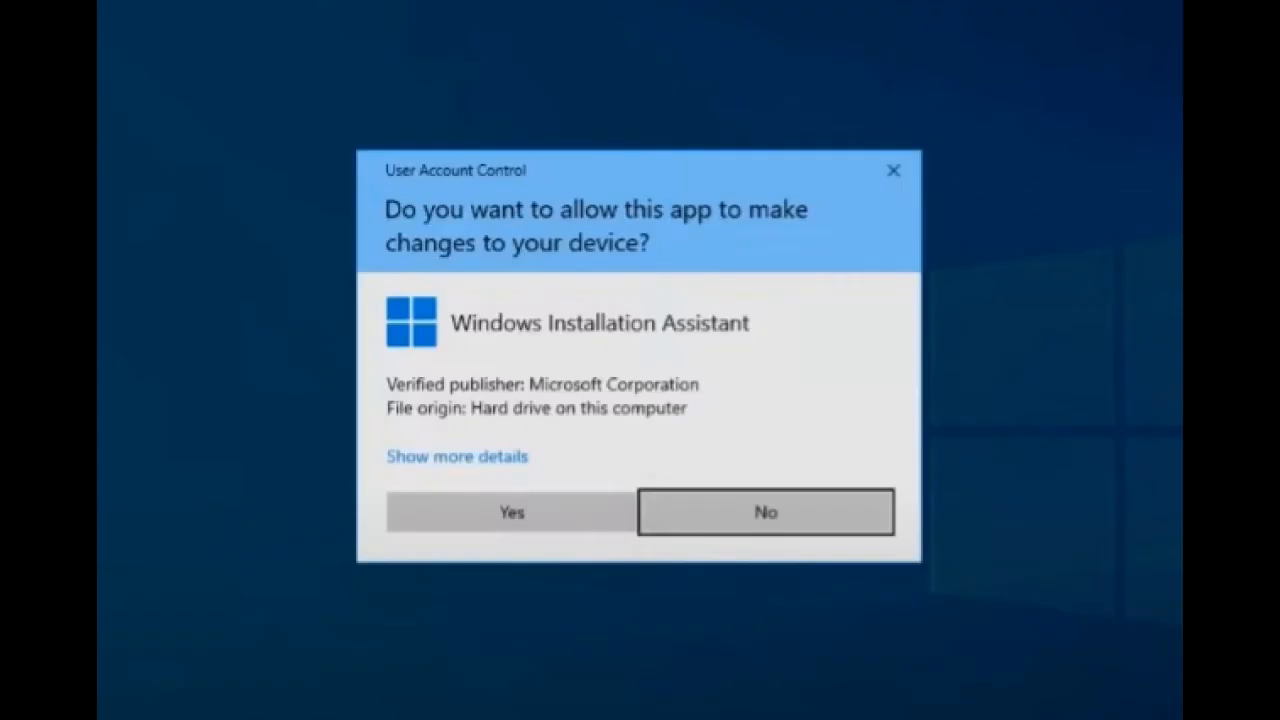
Step: Allow the Installation Assistant, accept the license terms and restart now to install Windows 11
left_click(512, 512)
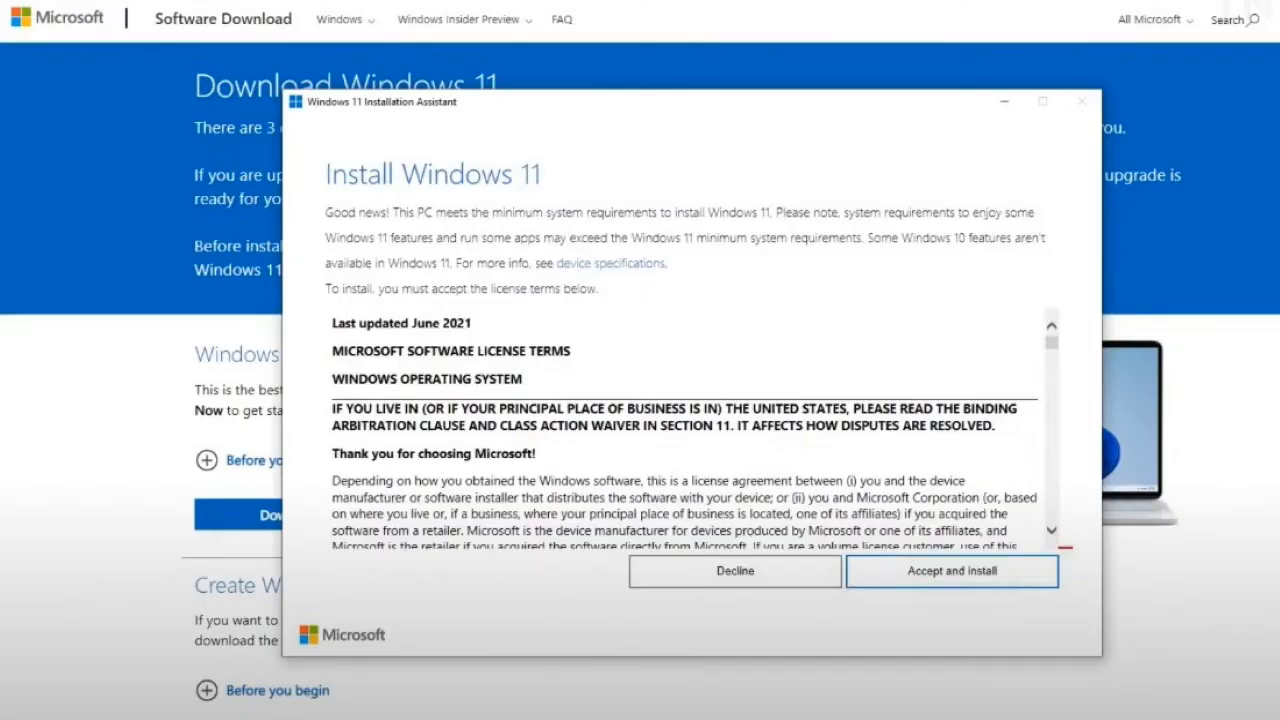
left_click(952, 572)
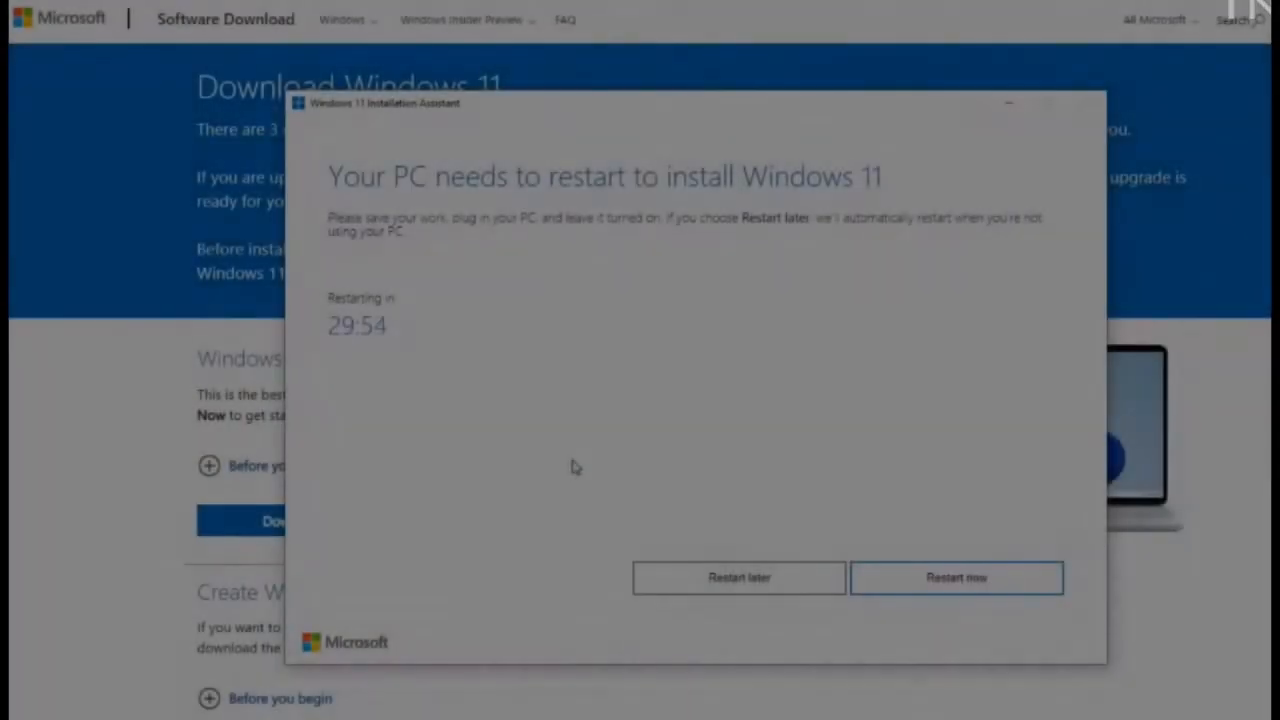
left_click(956, 576)
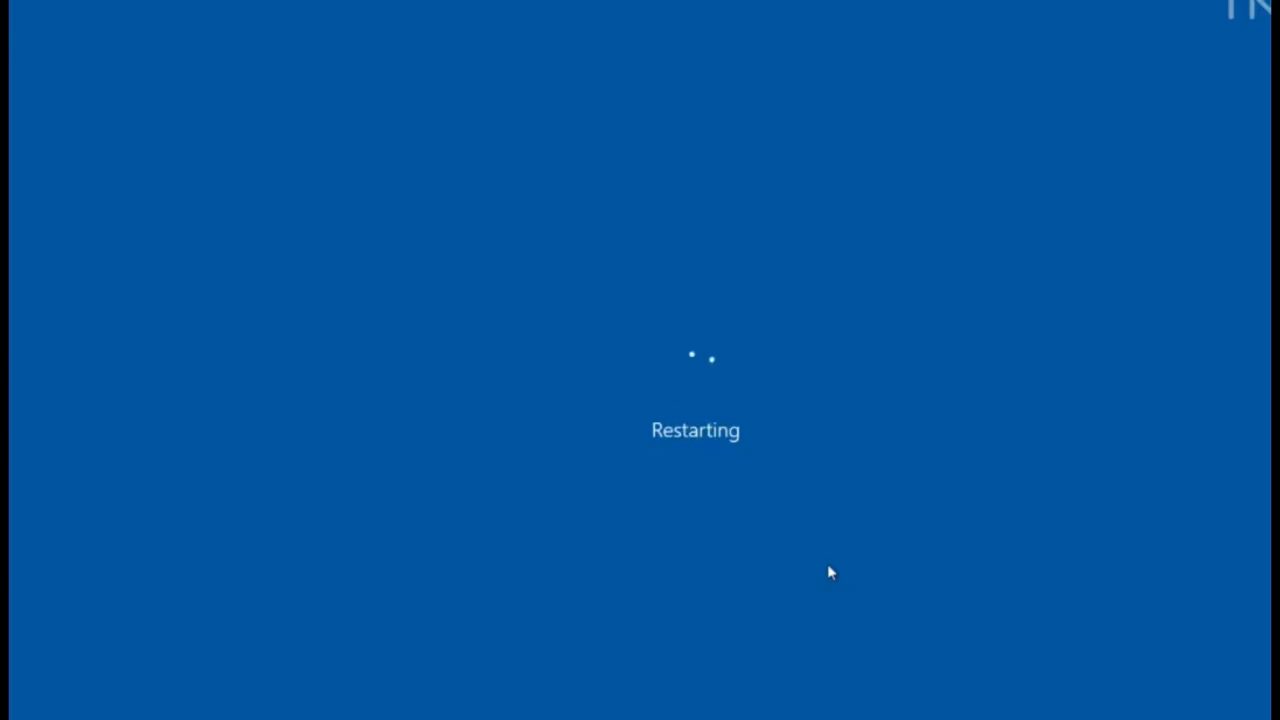